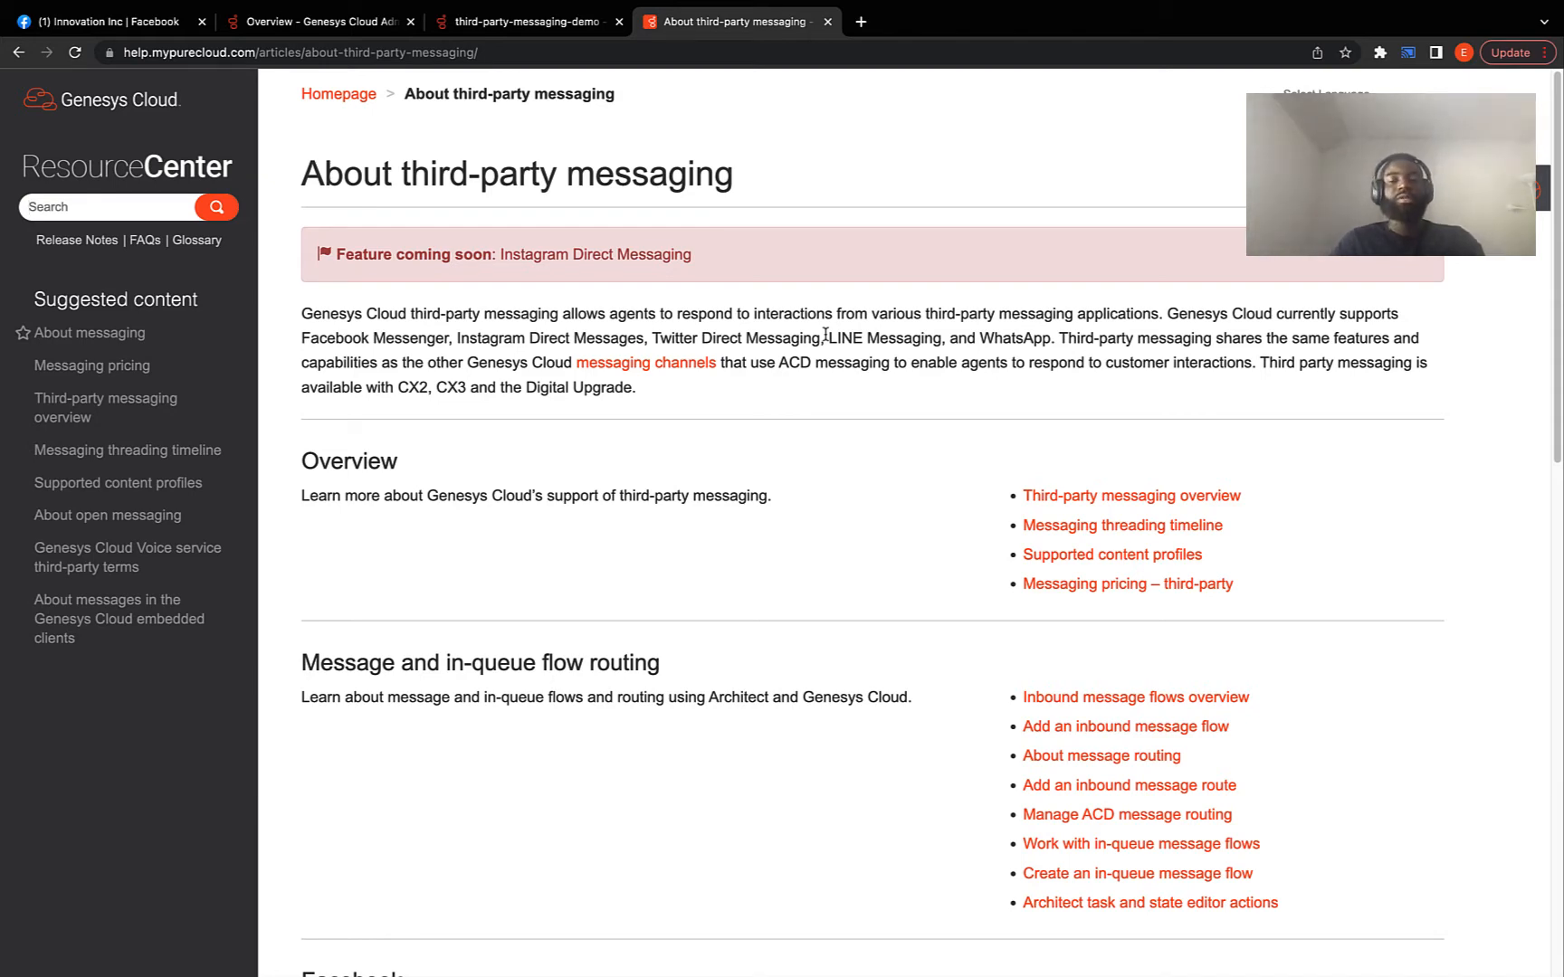
mouse_move(837, 460)
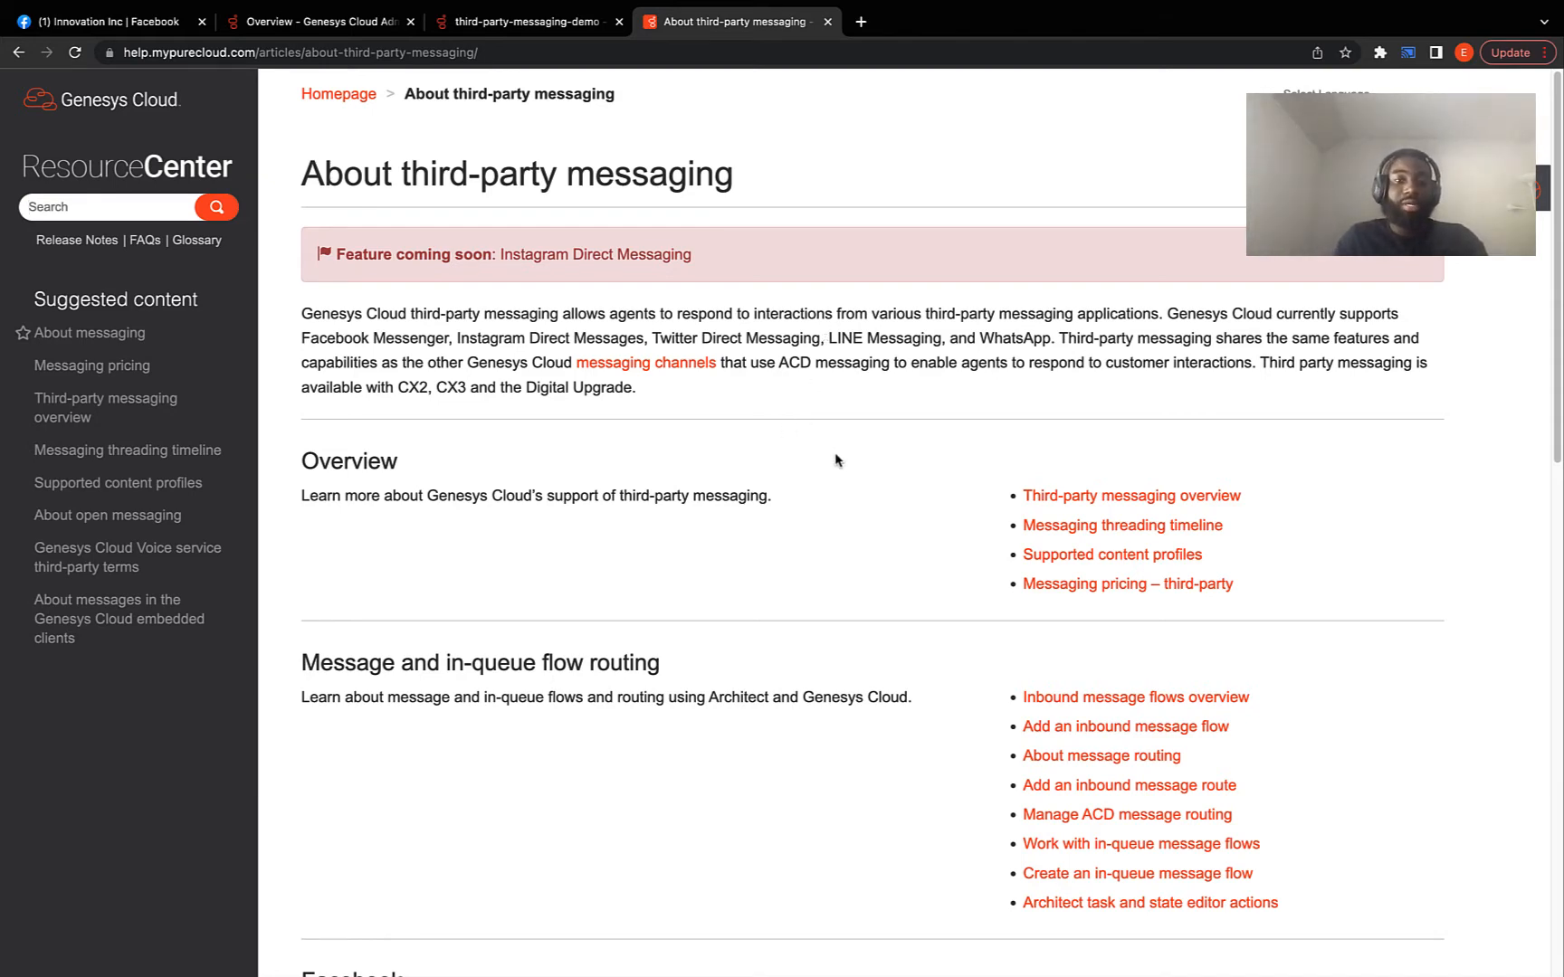
- Scroll the third-party messaging article to the Facebook section, then return to the Genesys Cloud admin overview
scroll(down, 3)
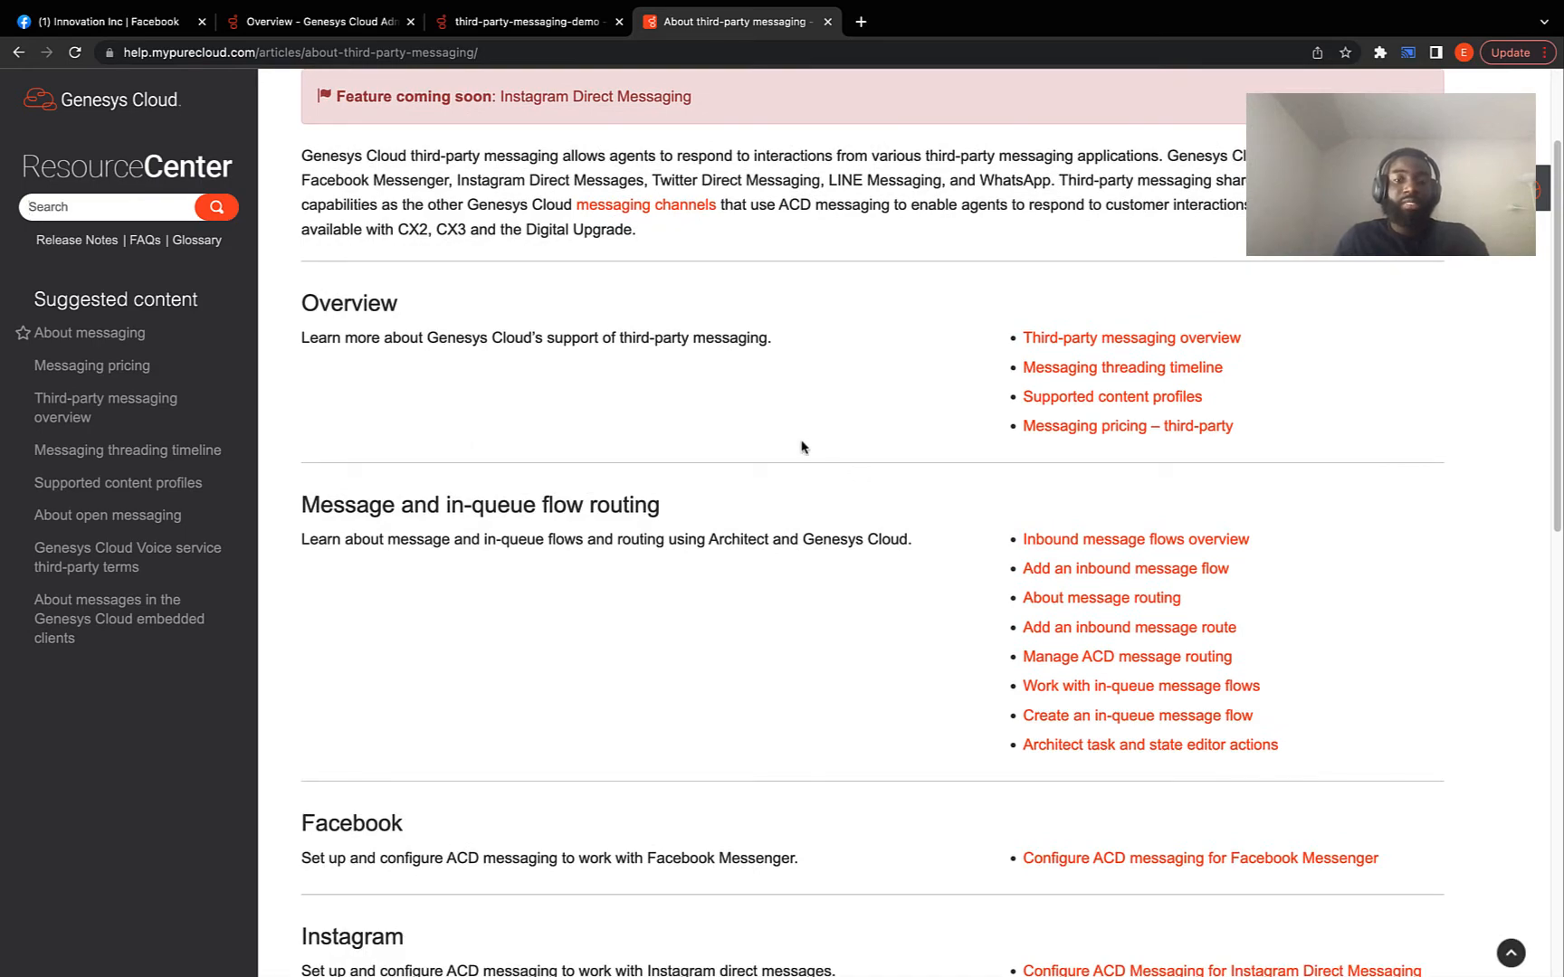
scroll(down, 3)
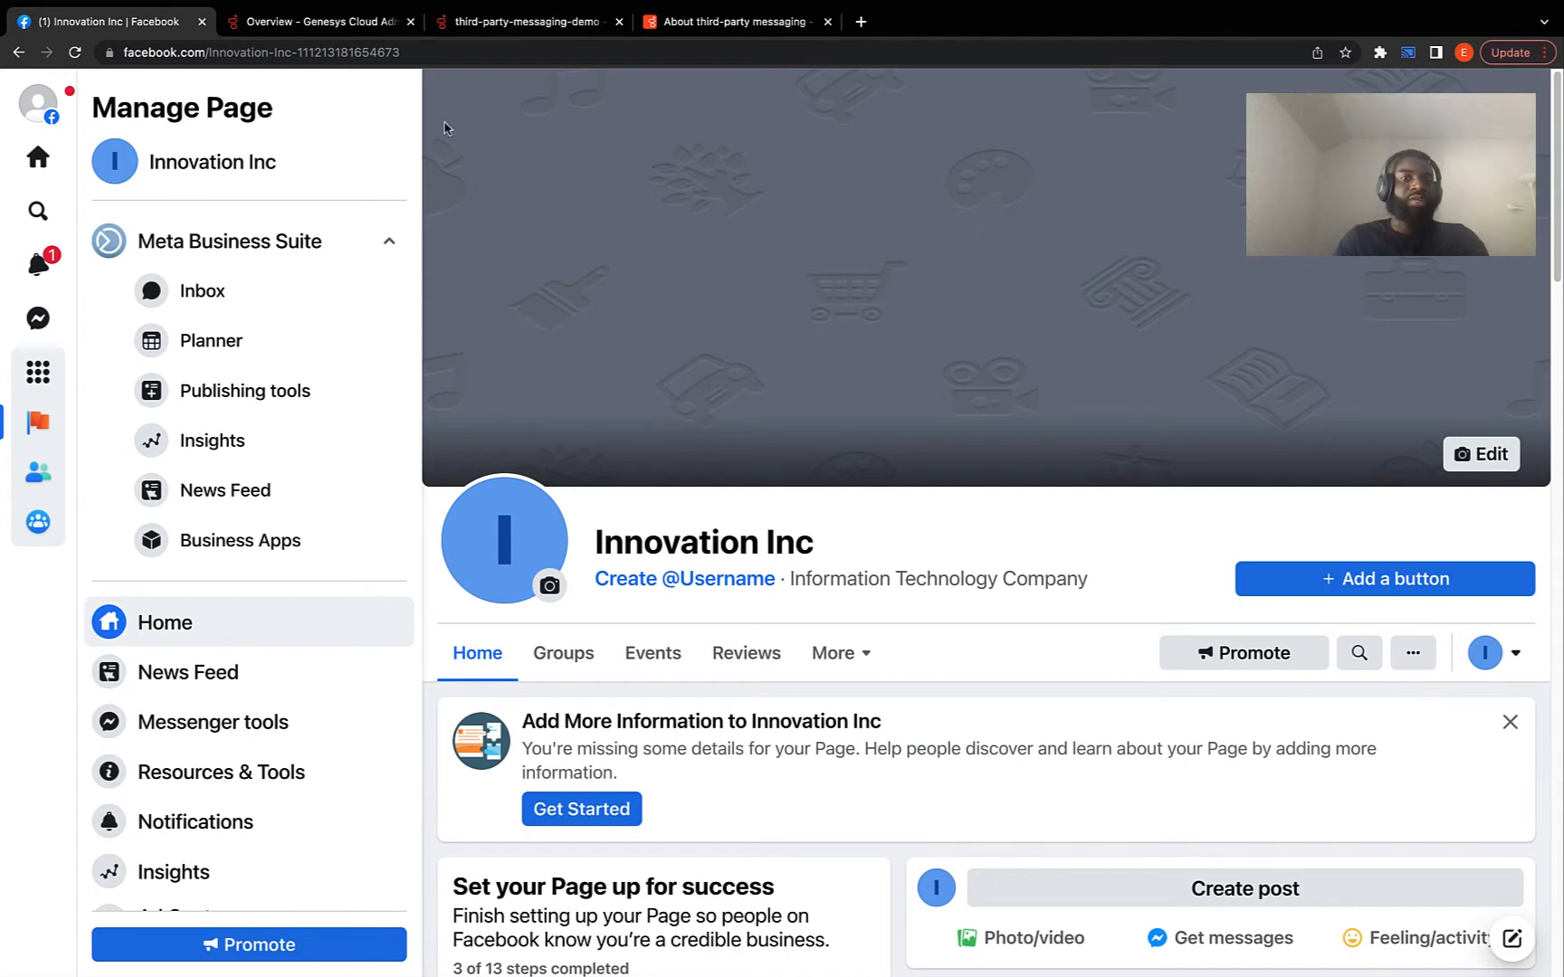
click(320, 20)
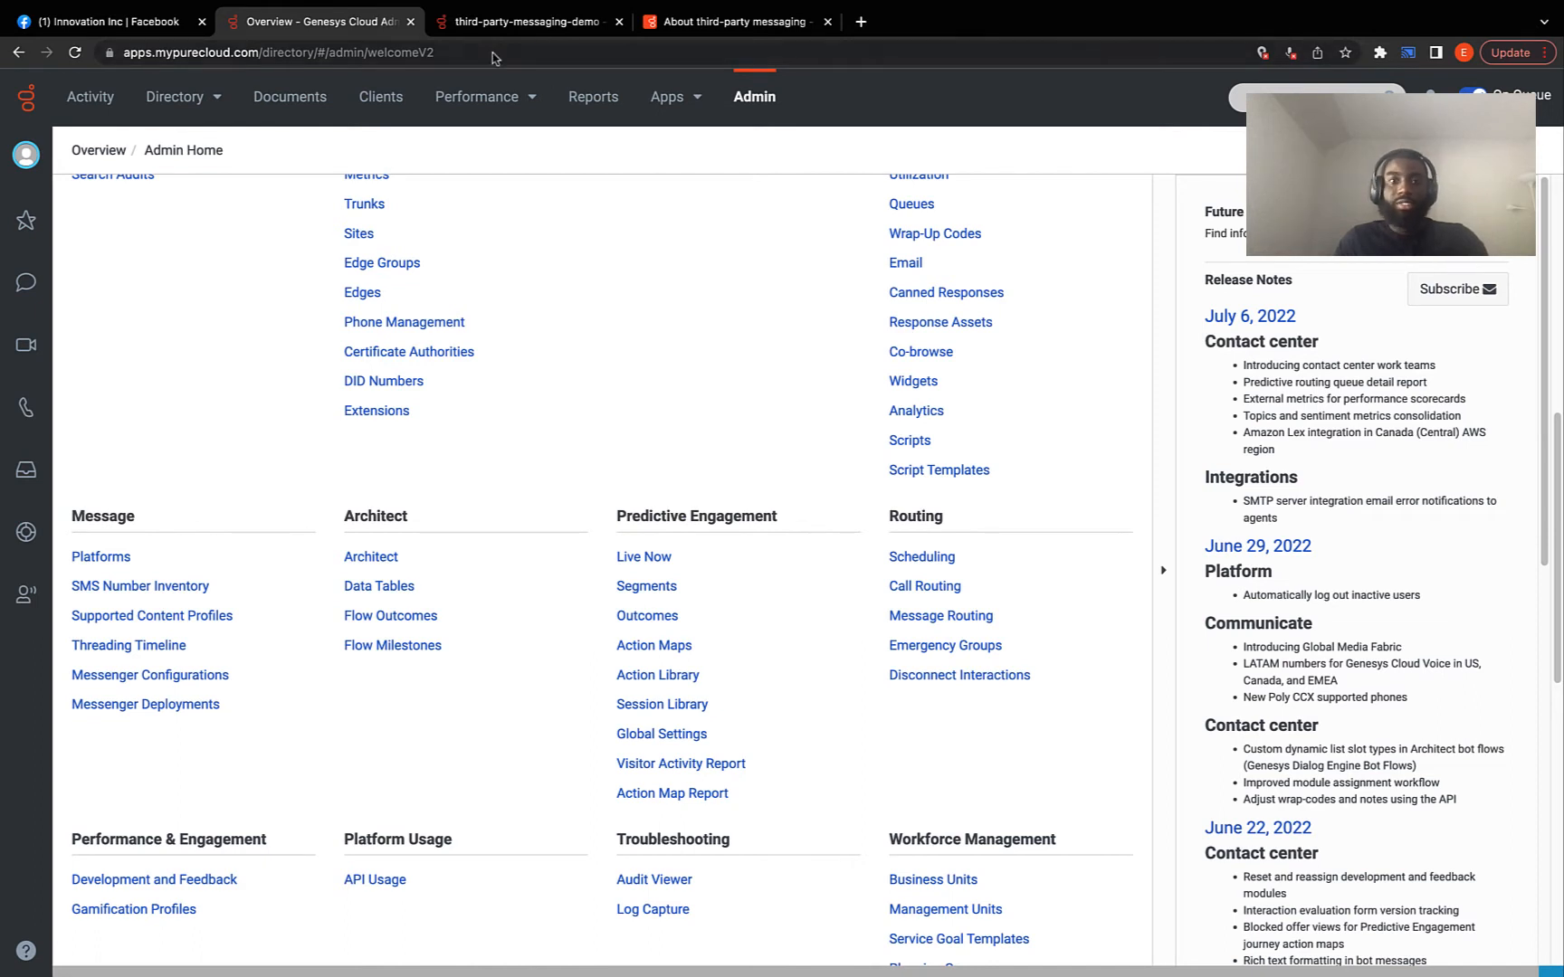
click(520, 21)
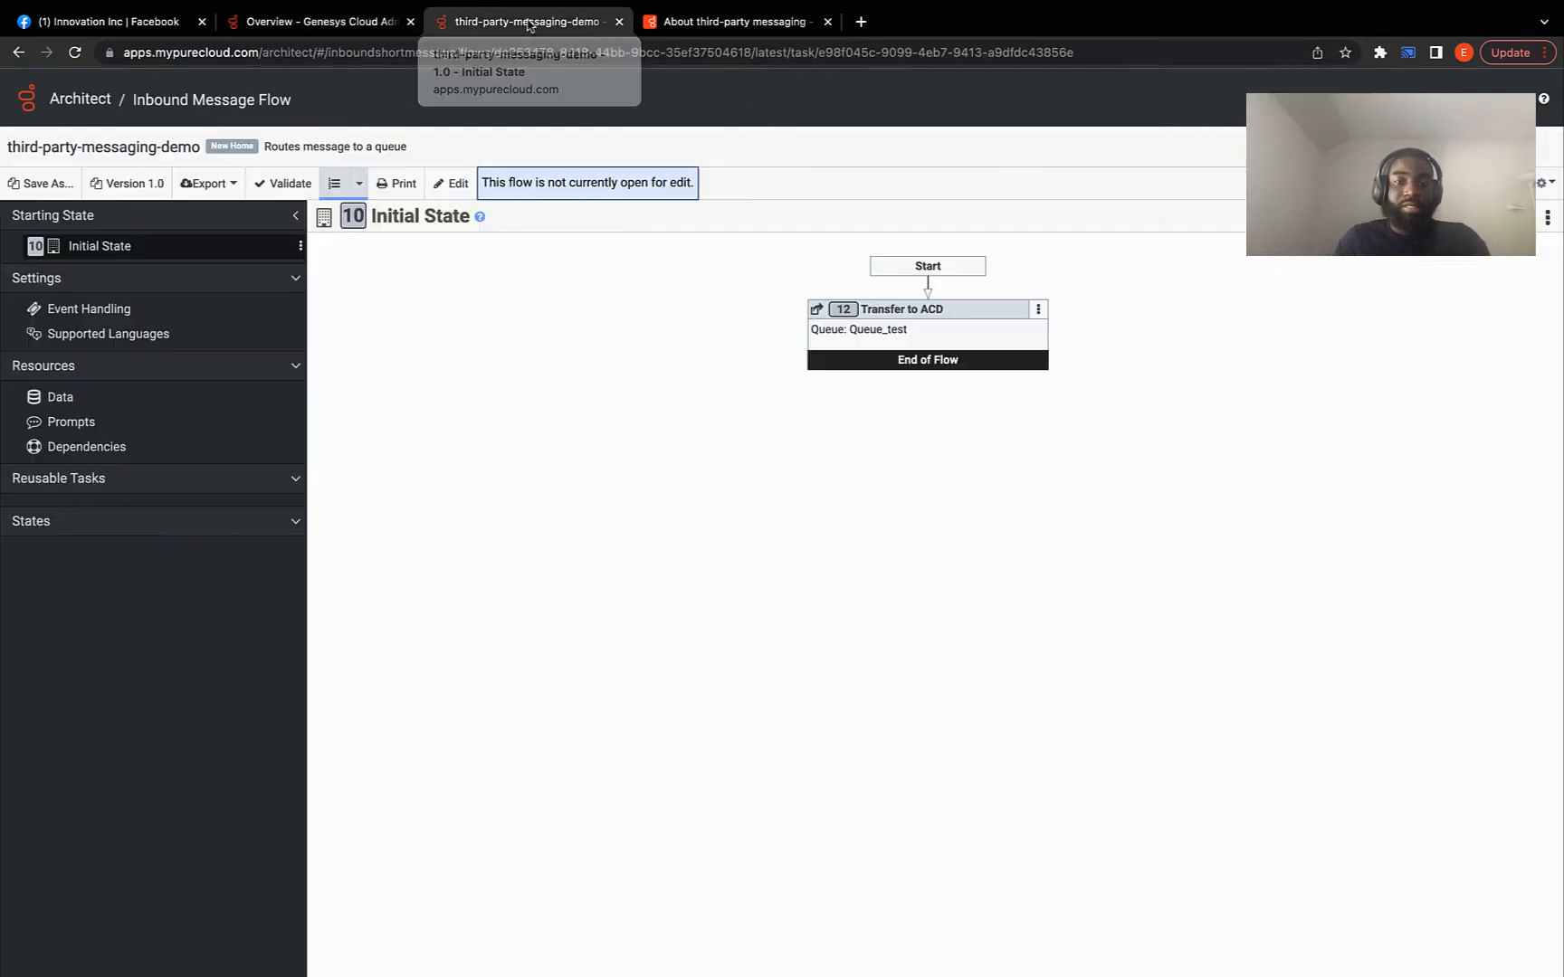
mouse_move(678, 390)
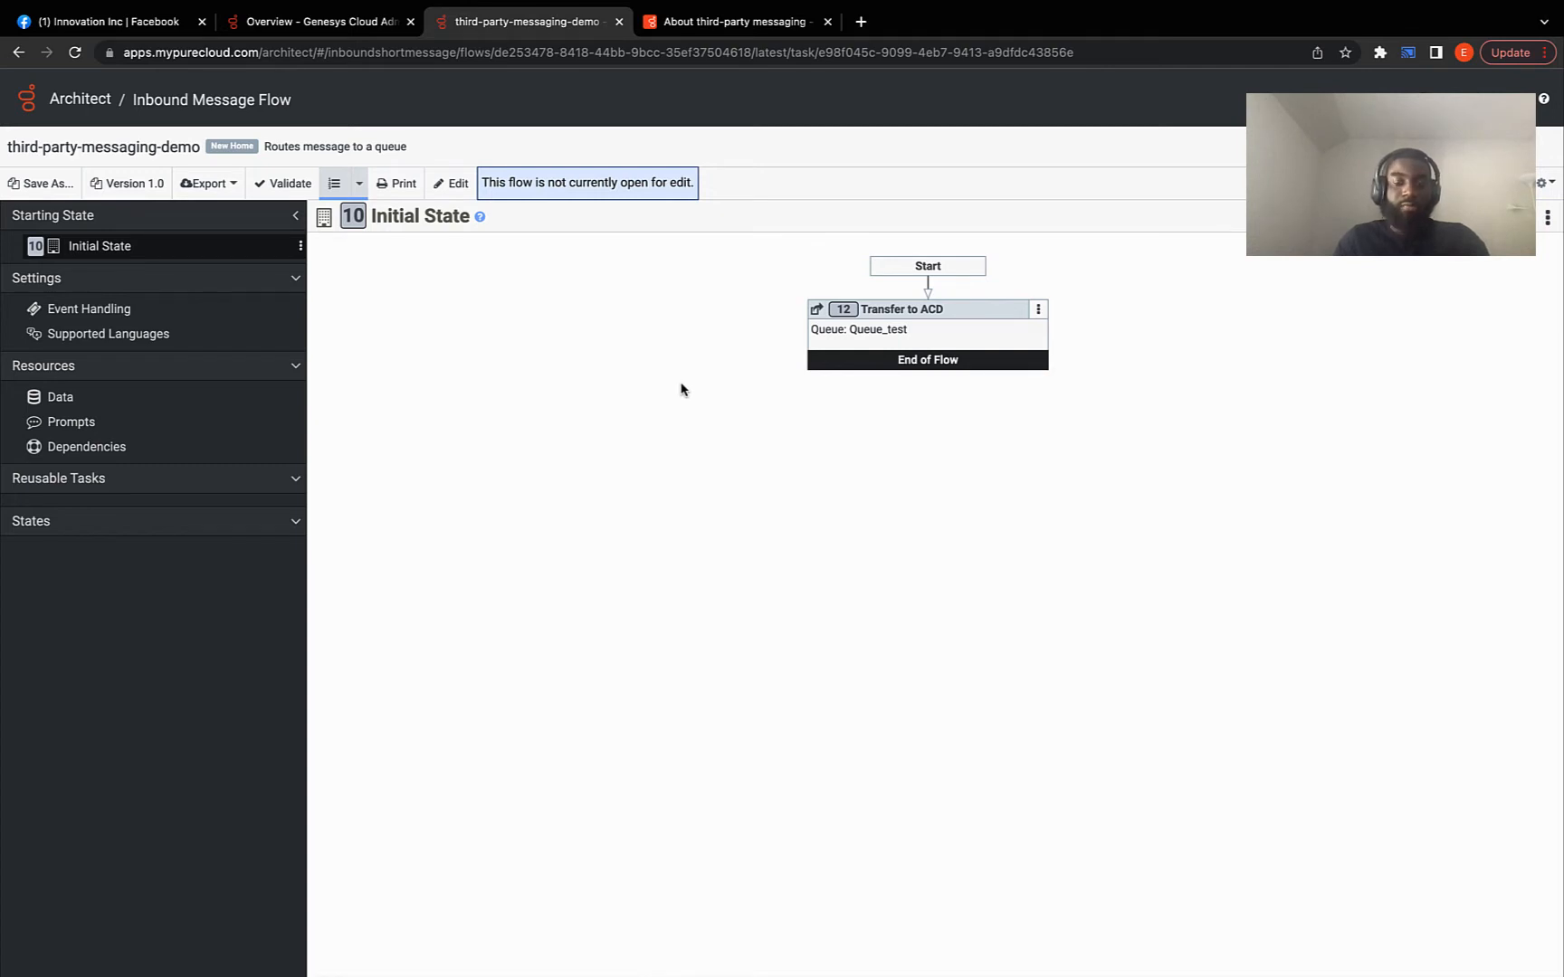
mouse_move(1133, 352)
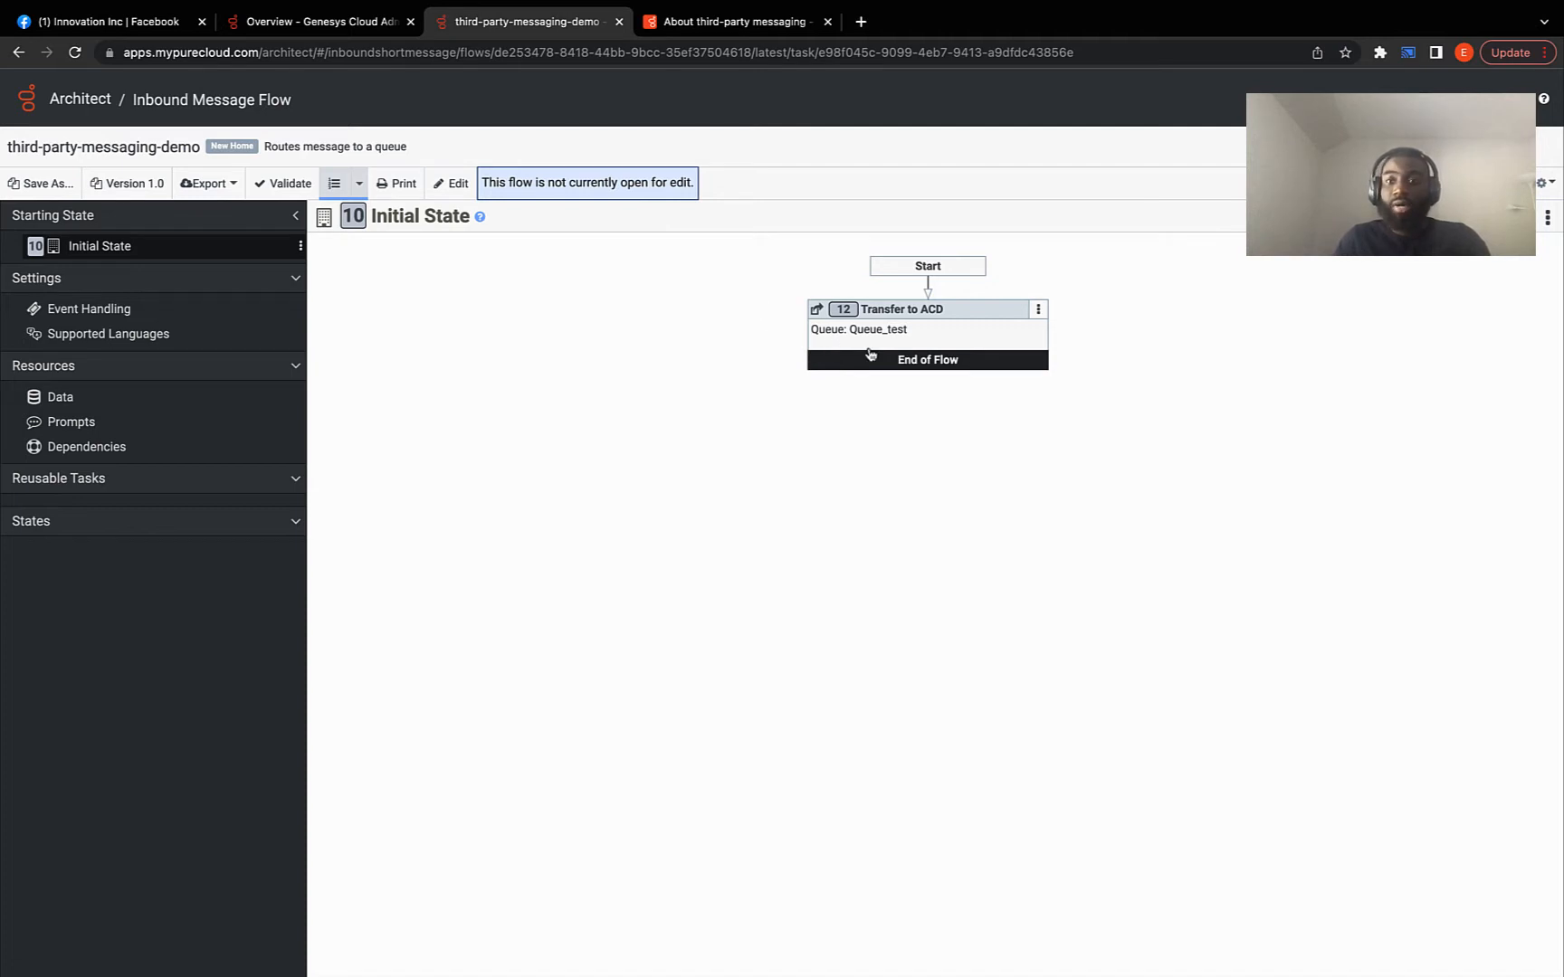
mouse_move(720, 324)
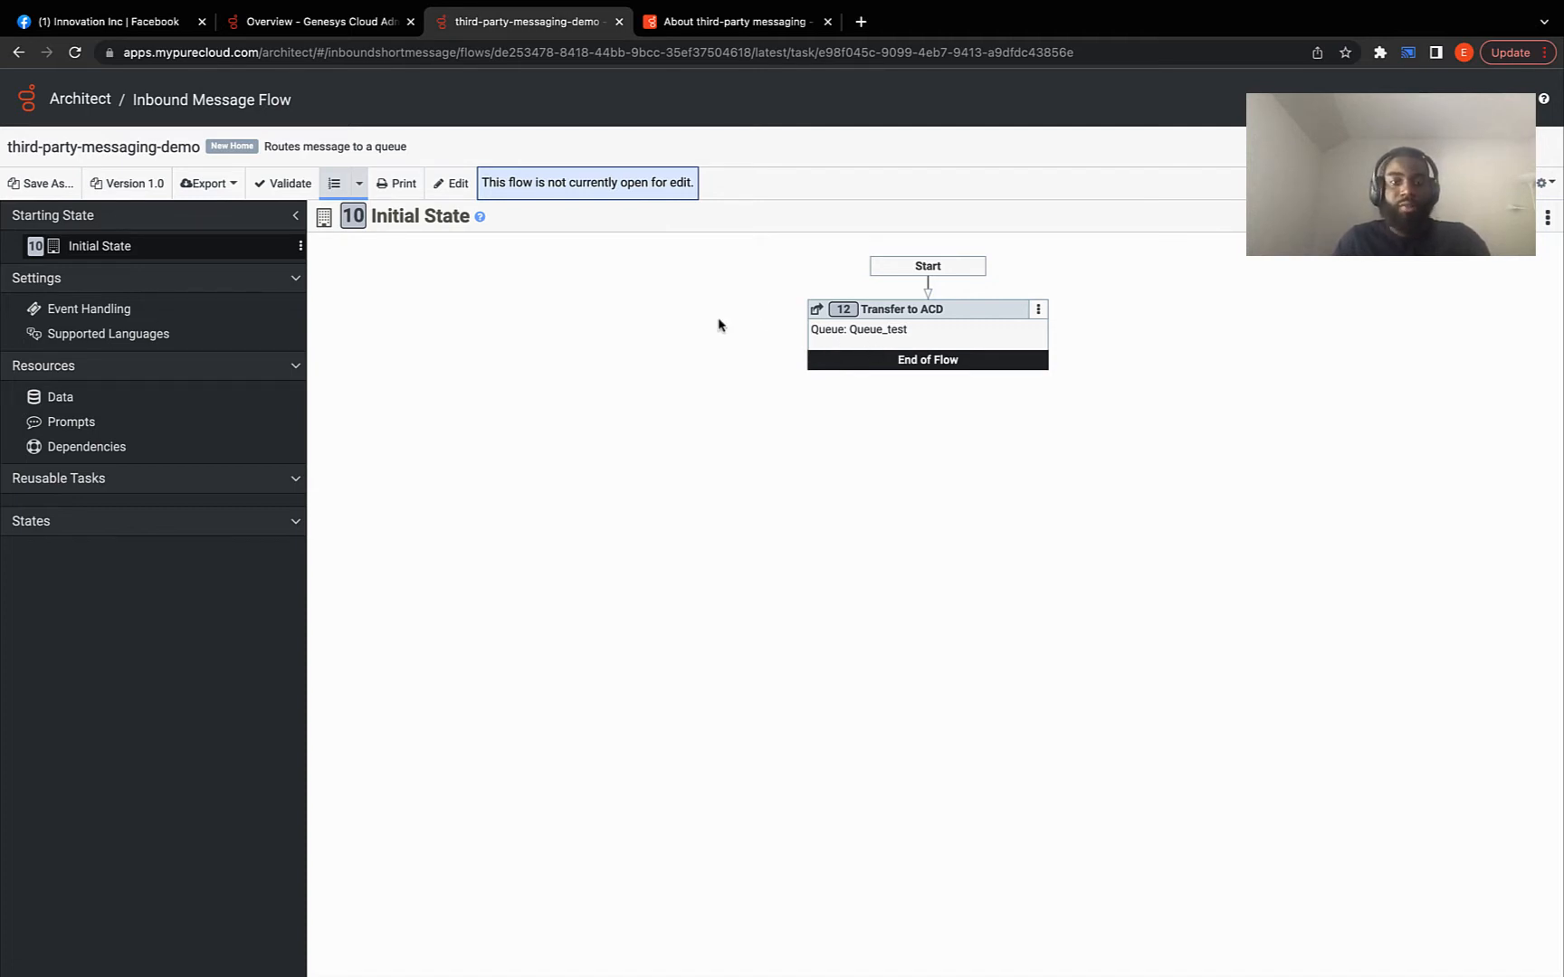
click(319, 21)
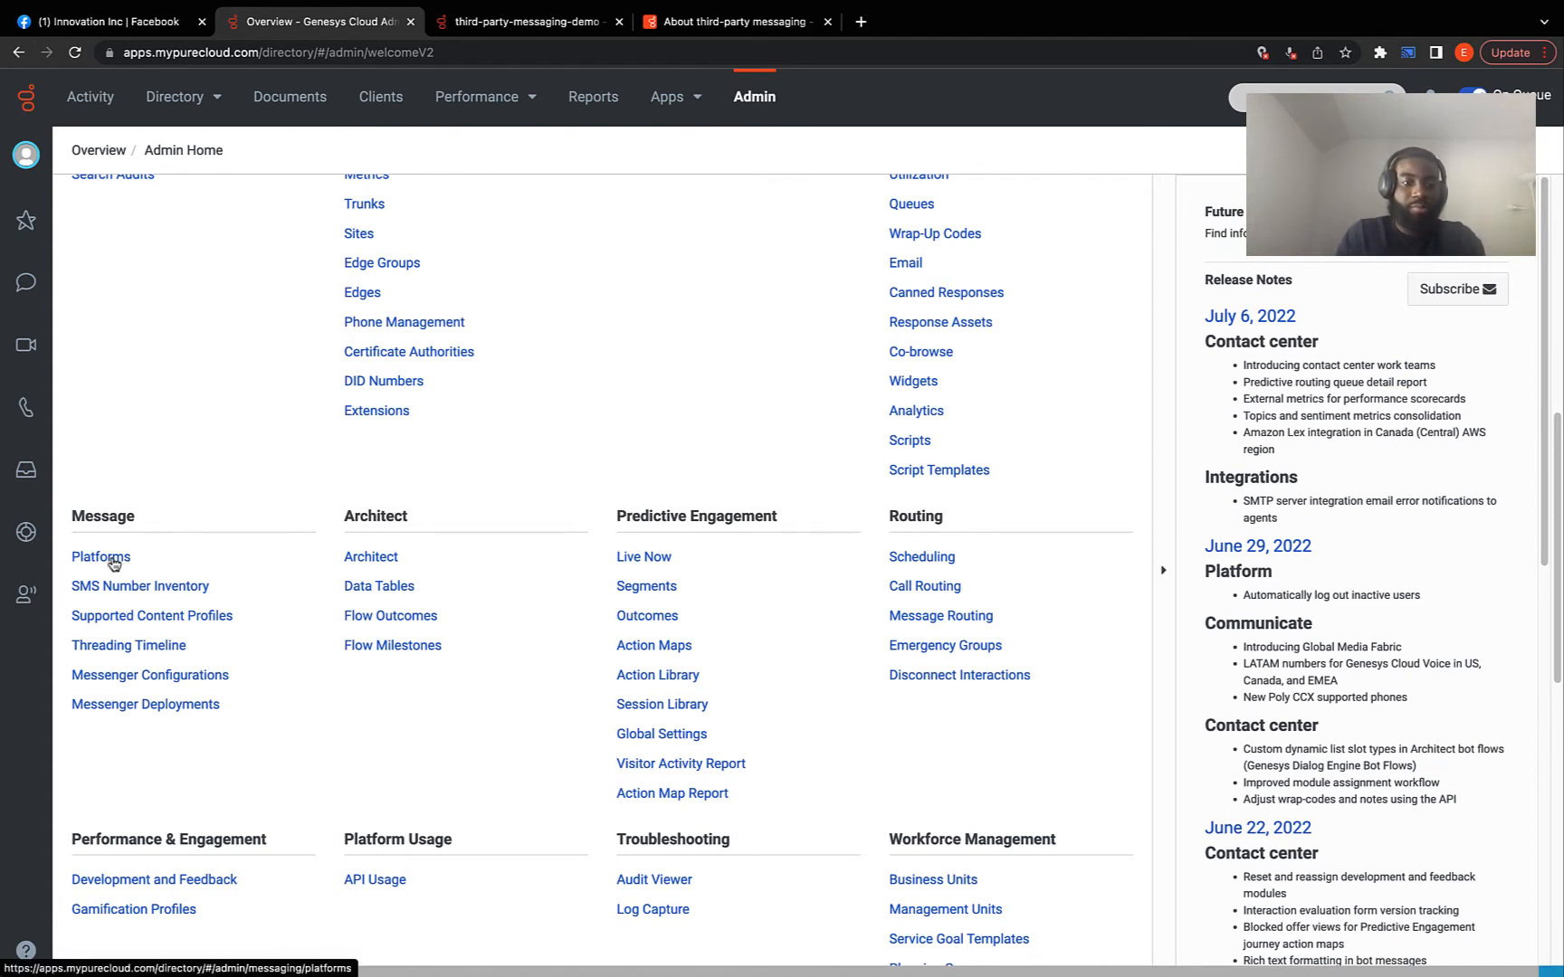
- From Message Platforms, create a new integration of type Facebook Messenger
click(100, 557)
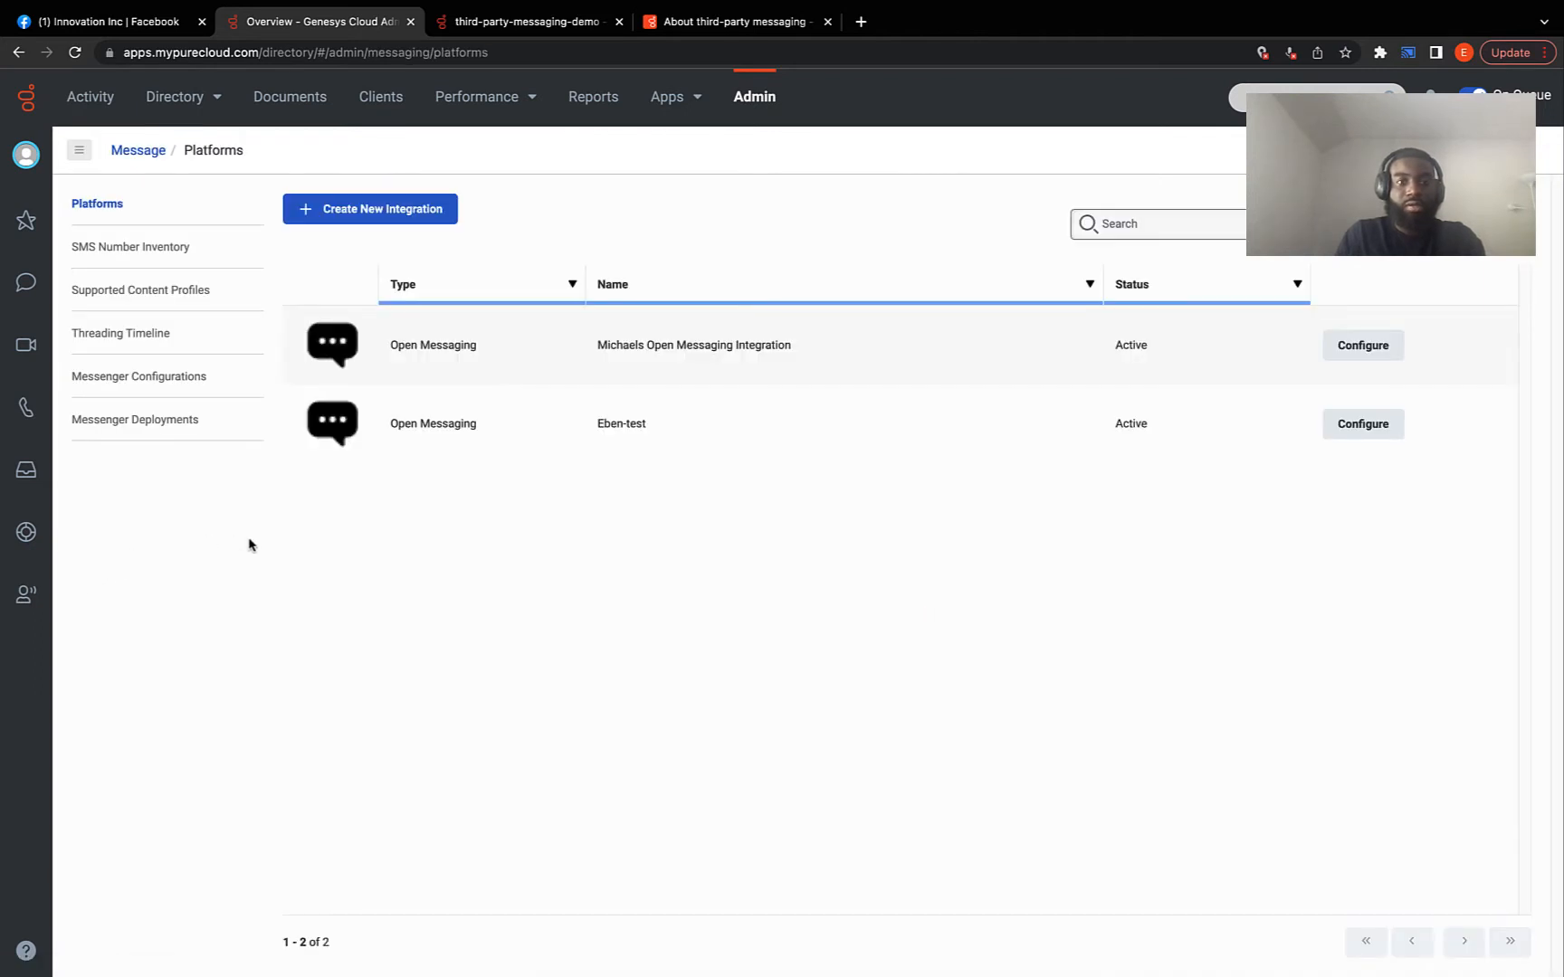
mouse_move(419, 229)
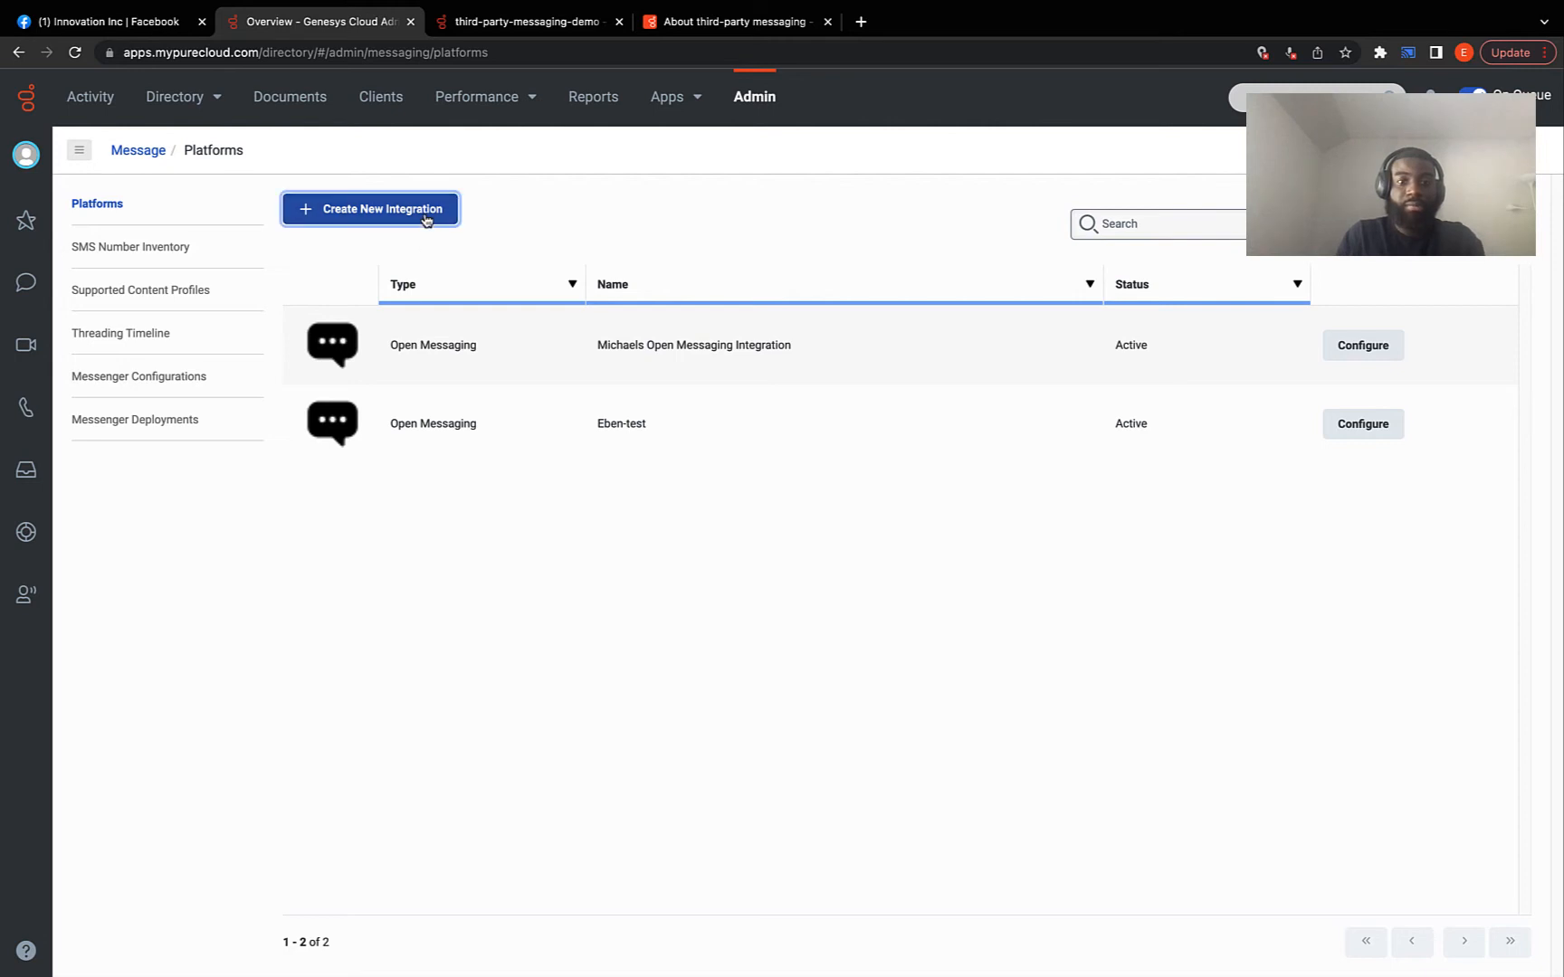
click(369, 208)
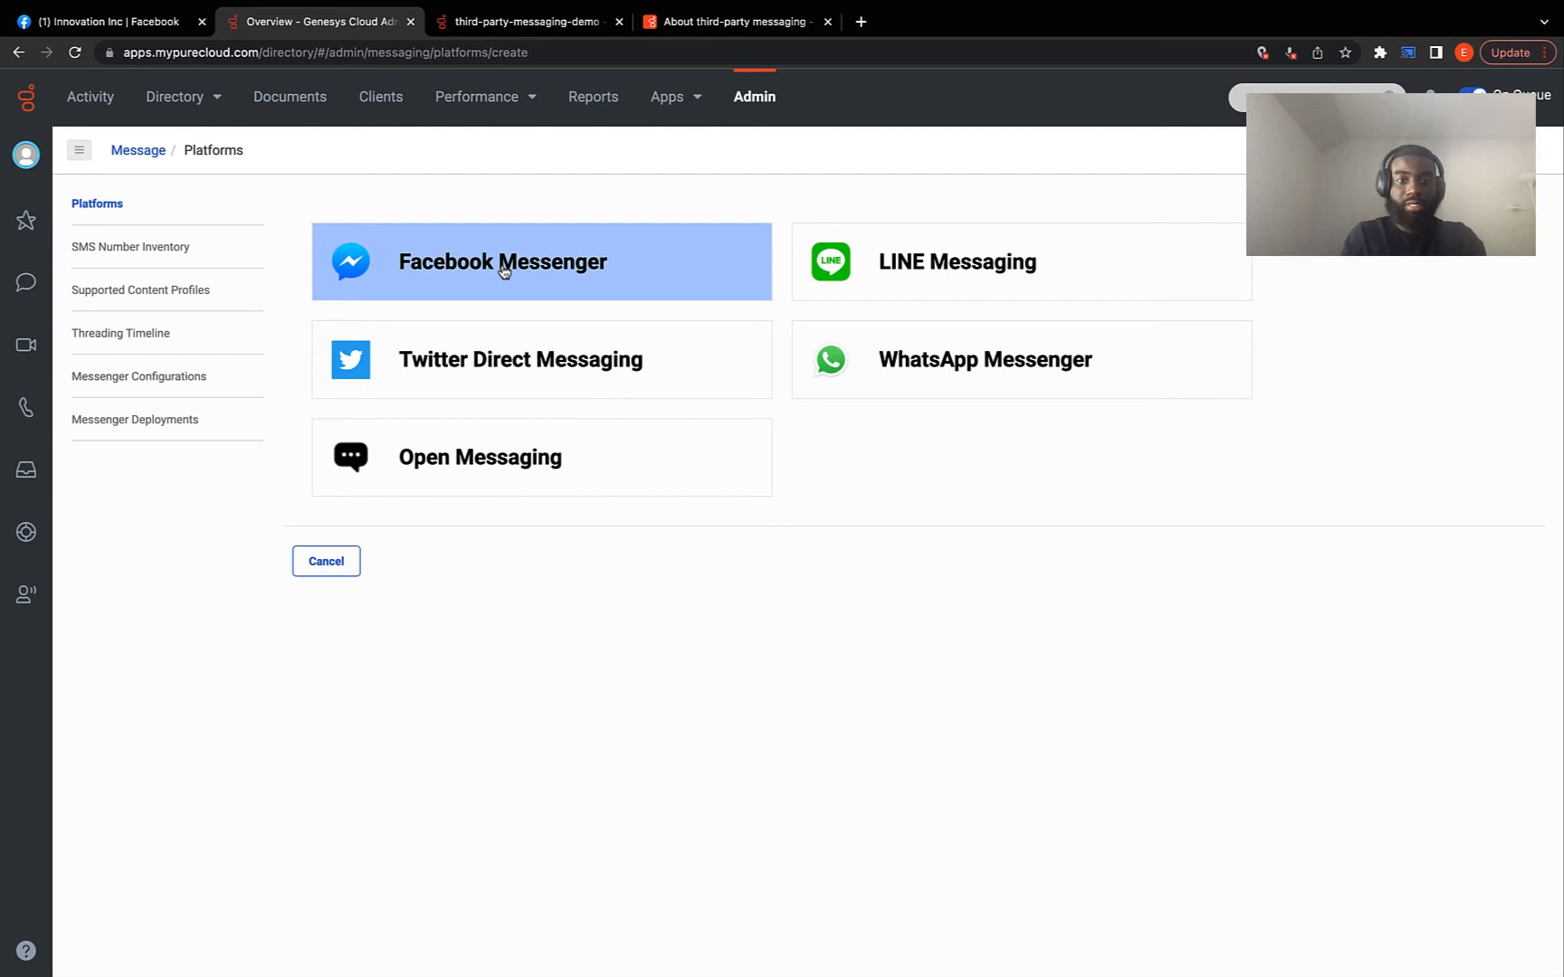
click(502, 261)
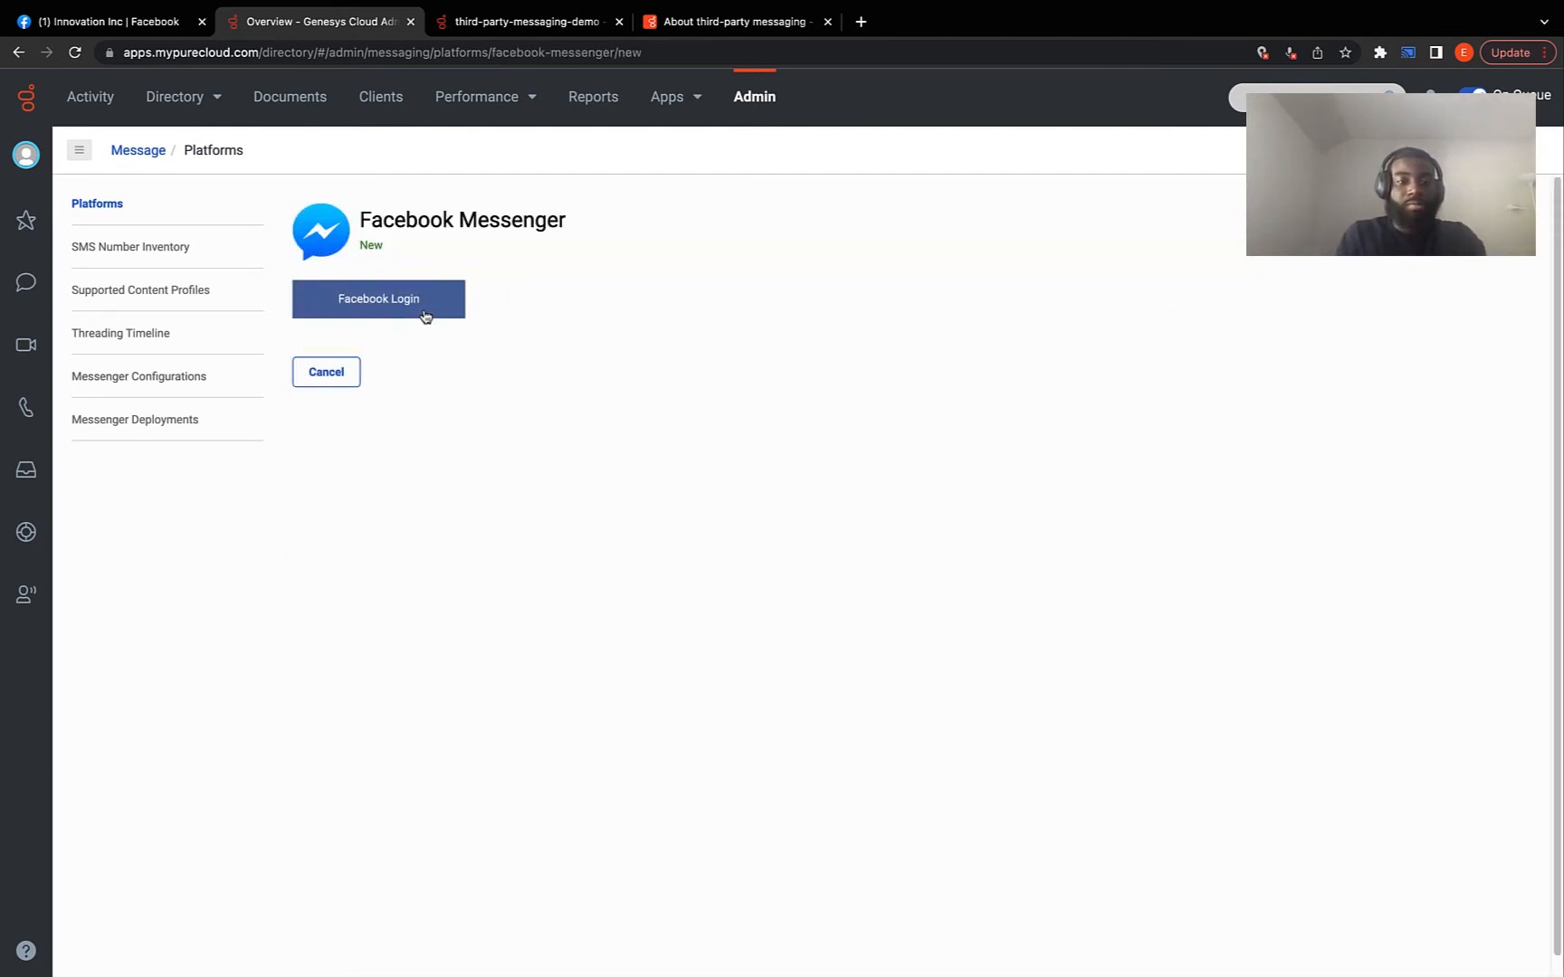
- Log in to Facebook and continue with the previously linked Genesys settings
click(378, 299)
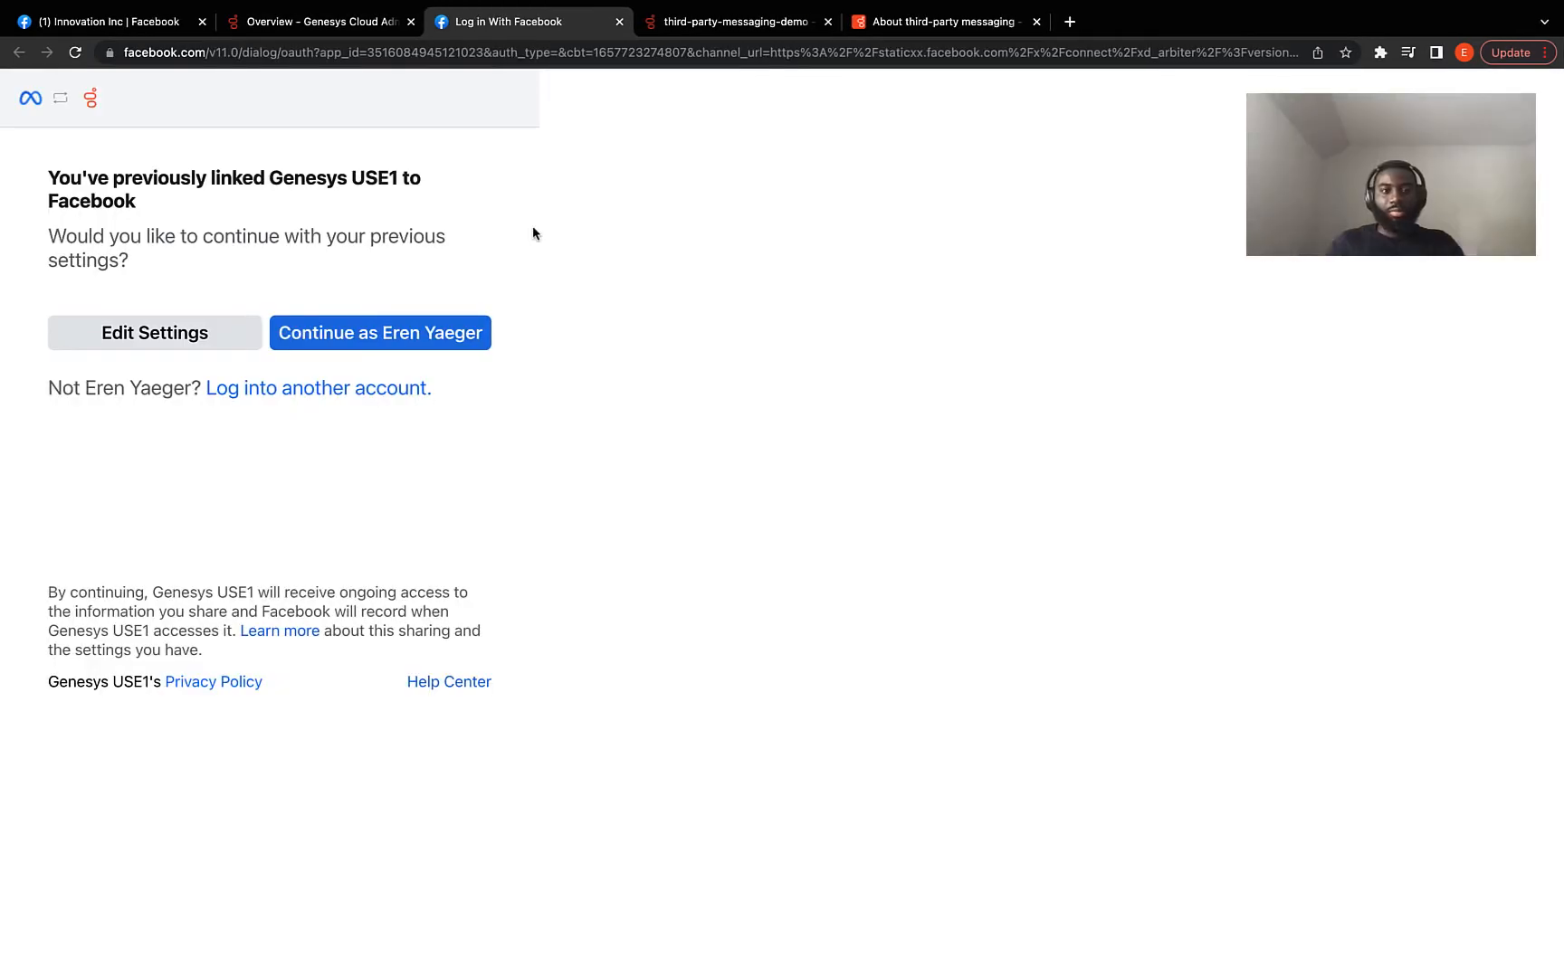
mouse_move(420, 228)
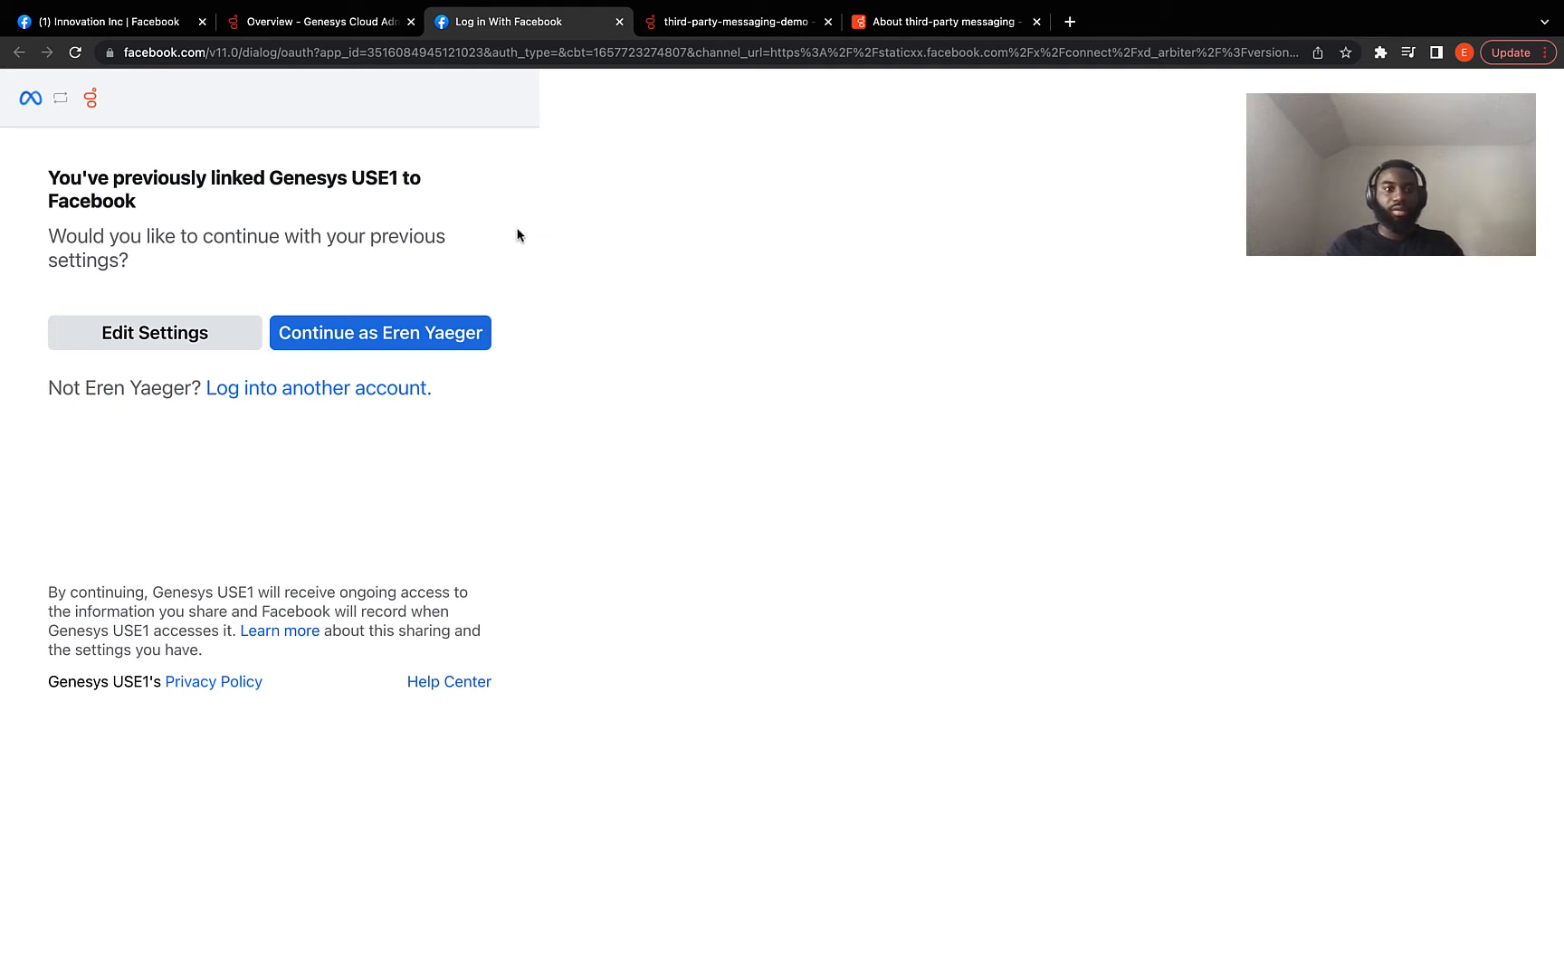
click(379, 332)
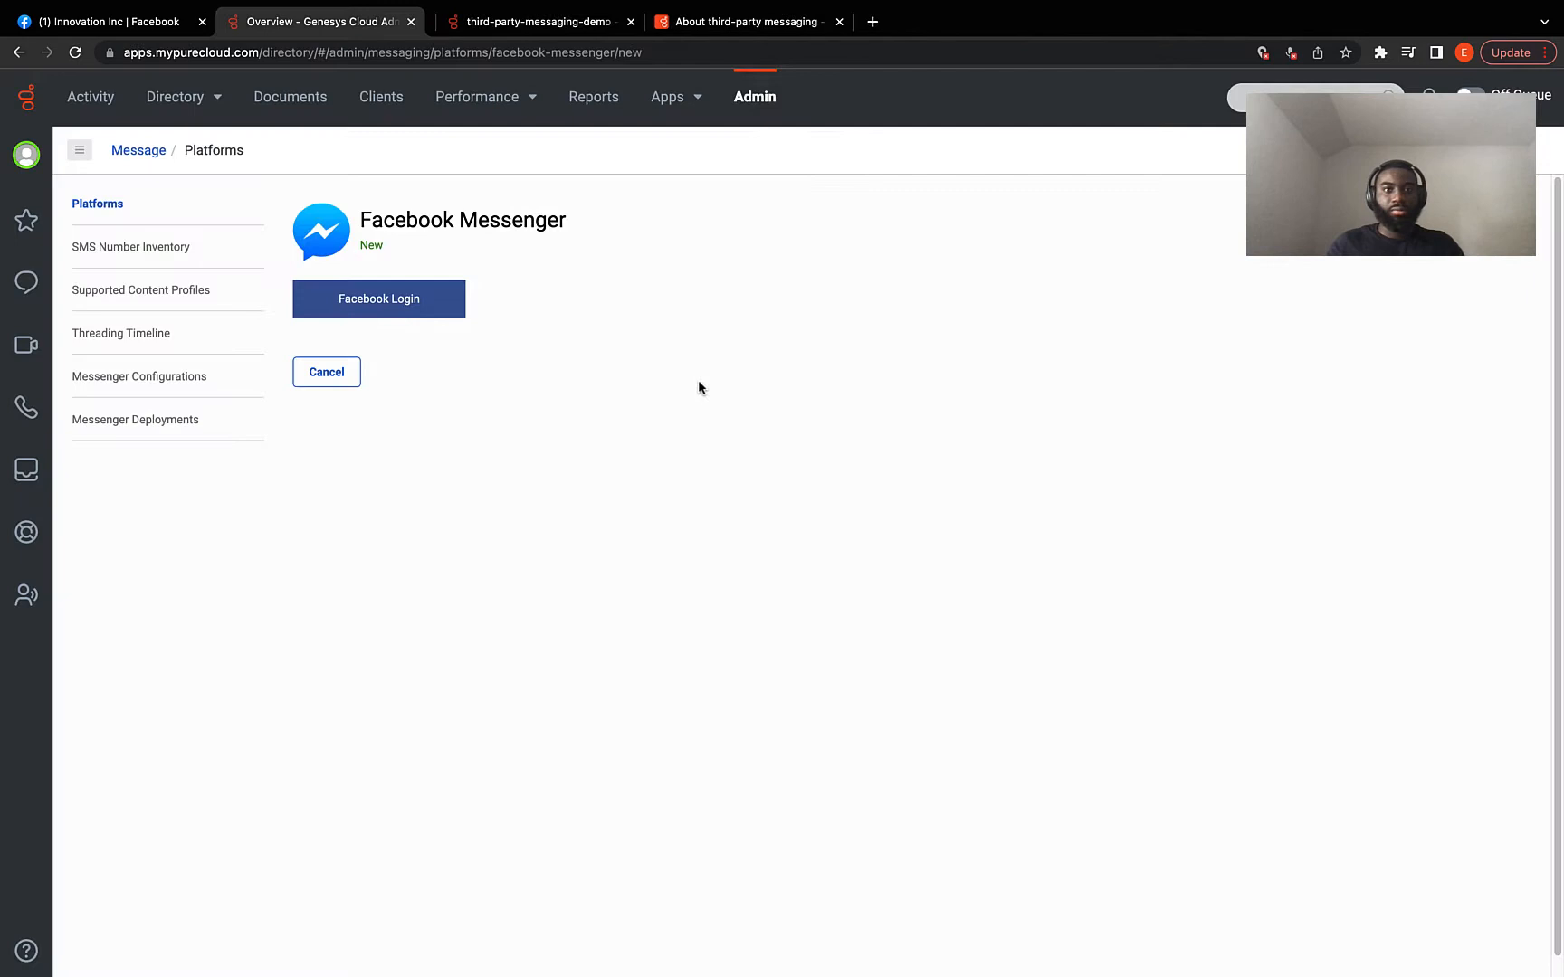
- Name the integration 'facebook-messenger-integration', select the Innovation Inc page, and save
click(378, 299)
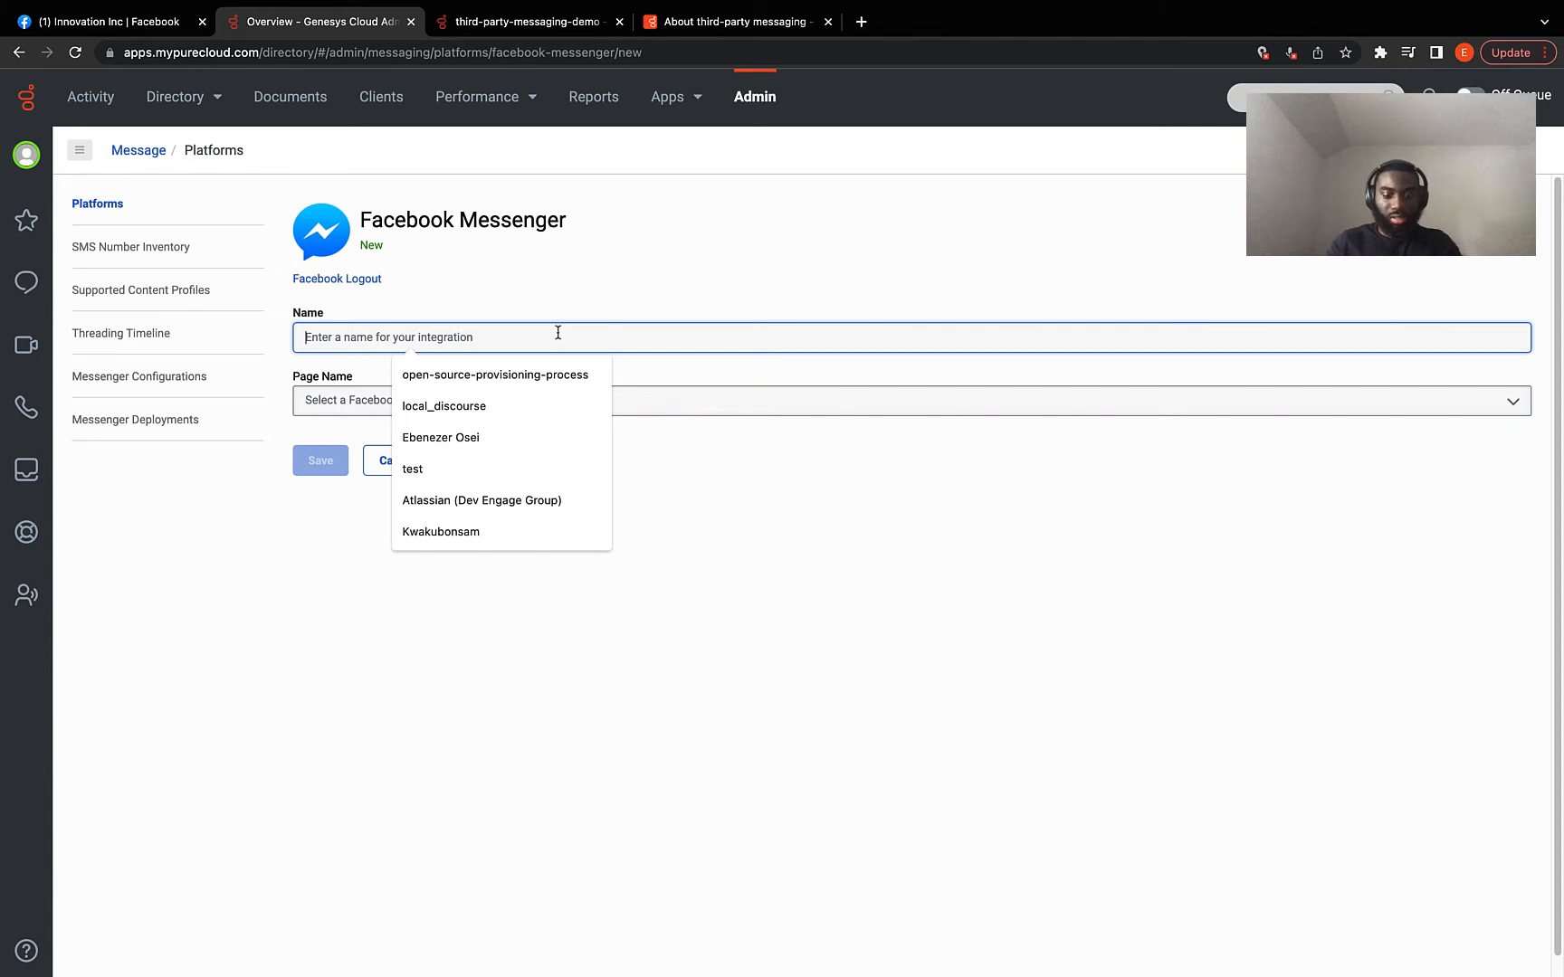
text(facebook-messen)
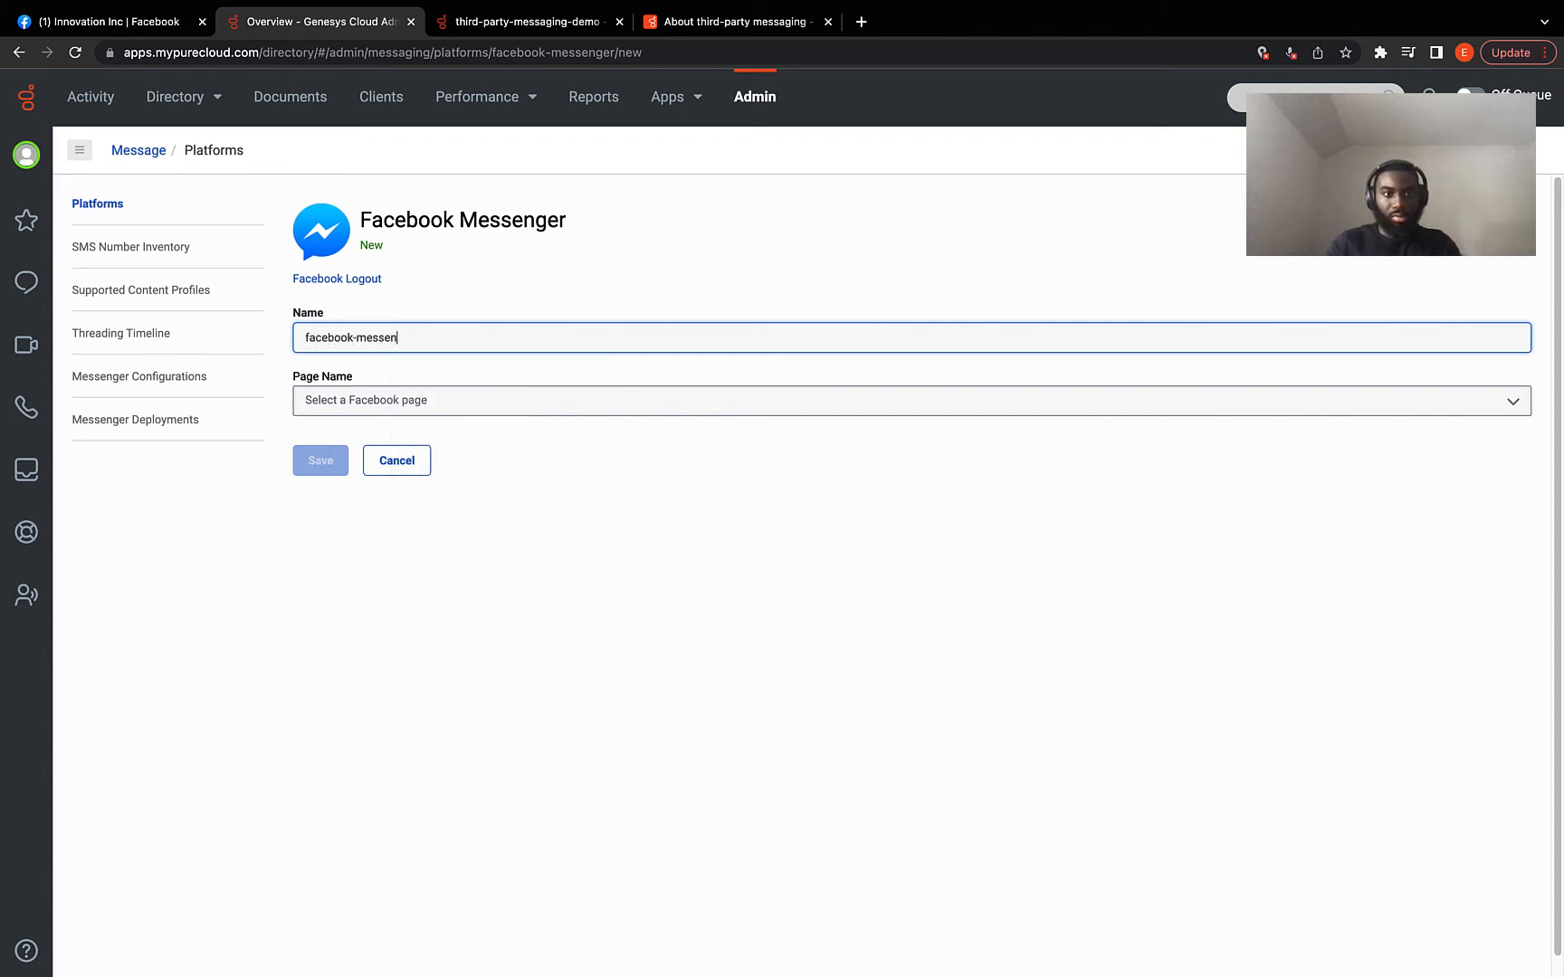
text(ger-integr)
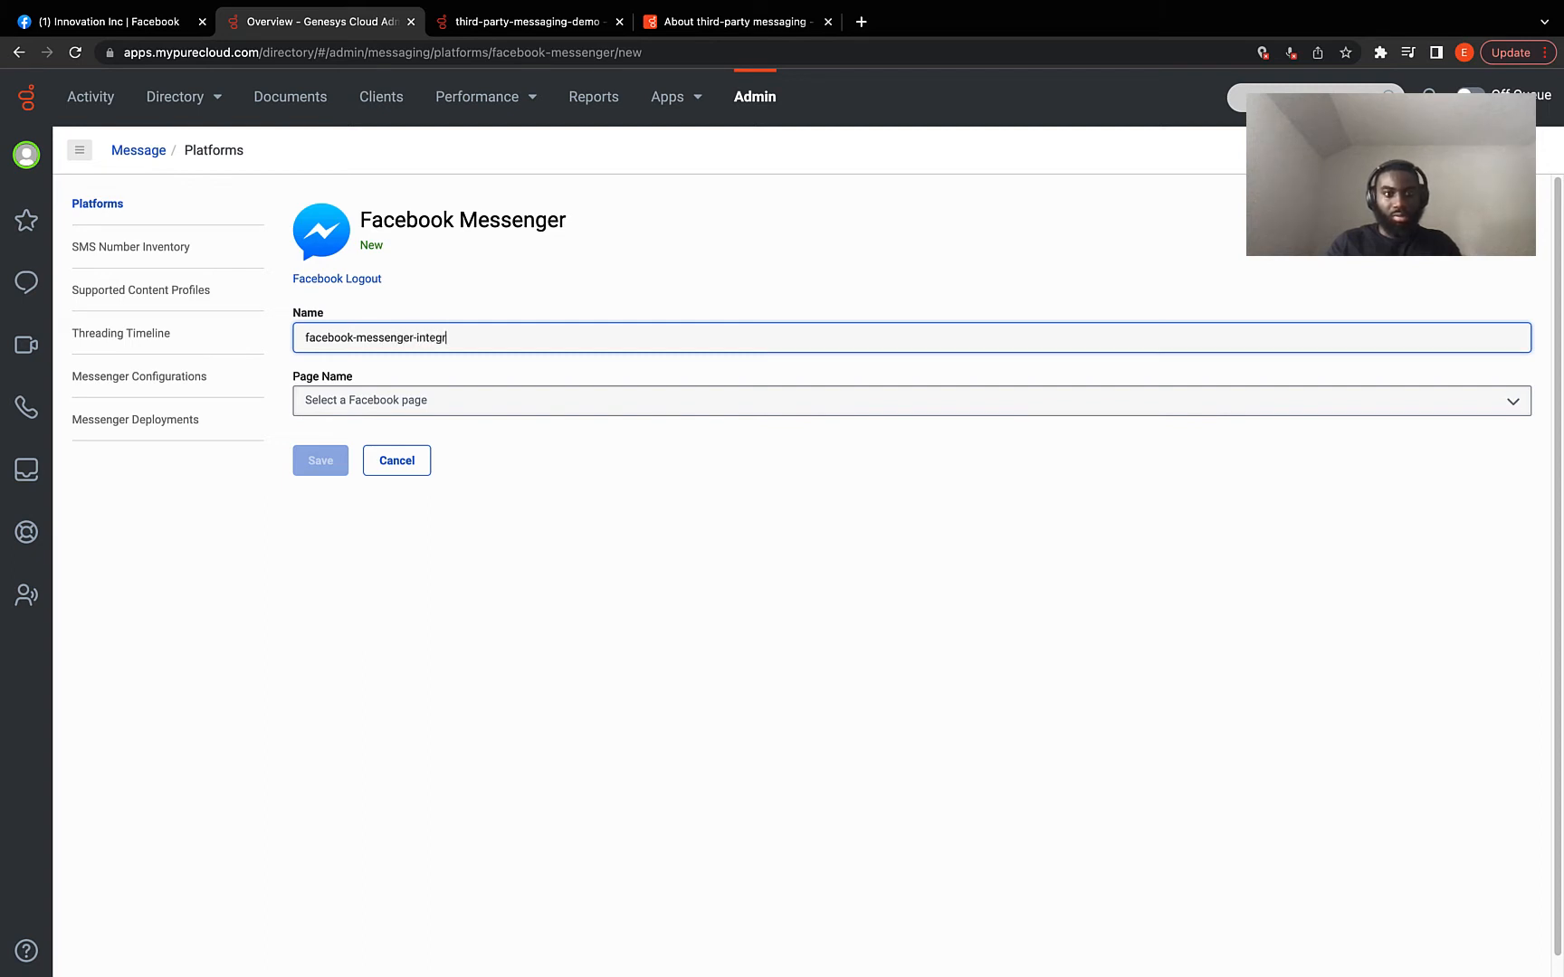
click(906, 400)
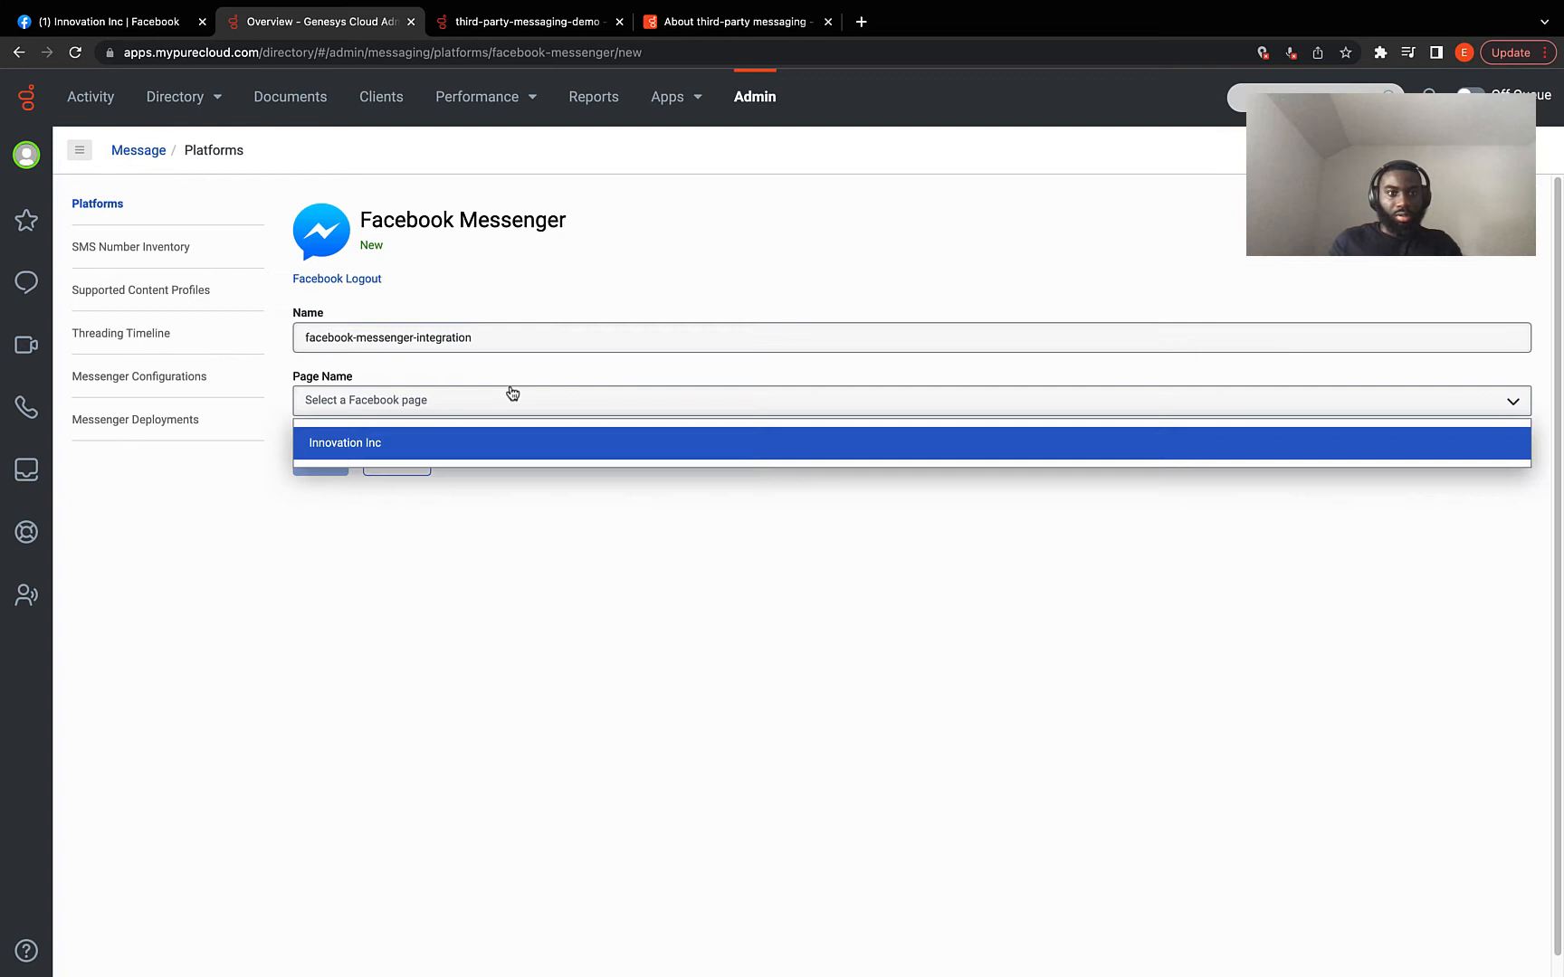
mouse_move(443, 451)
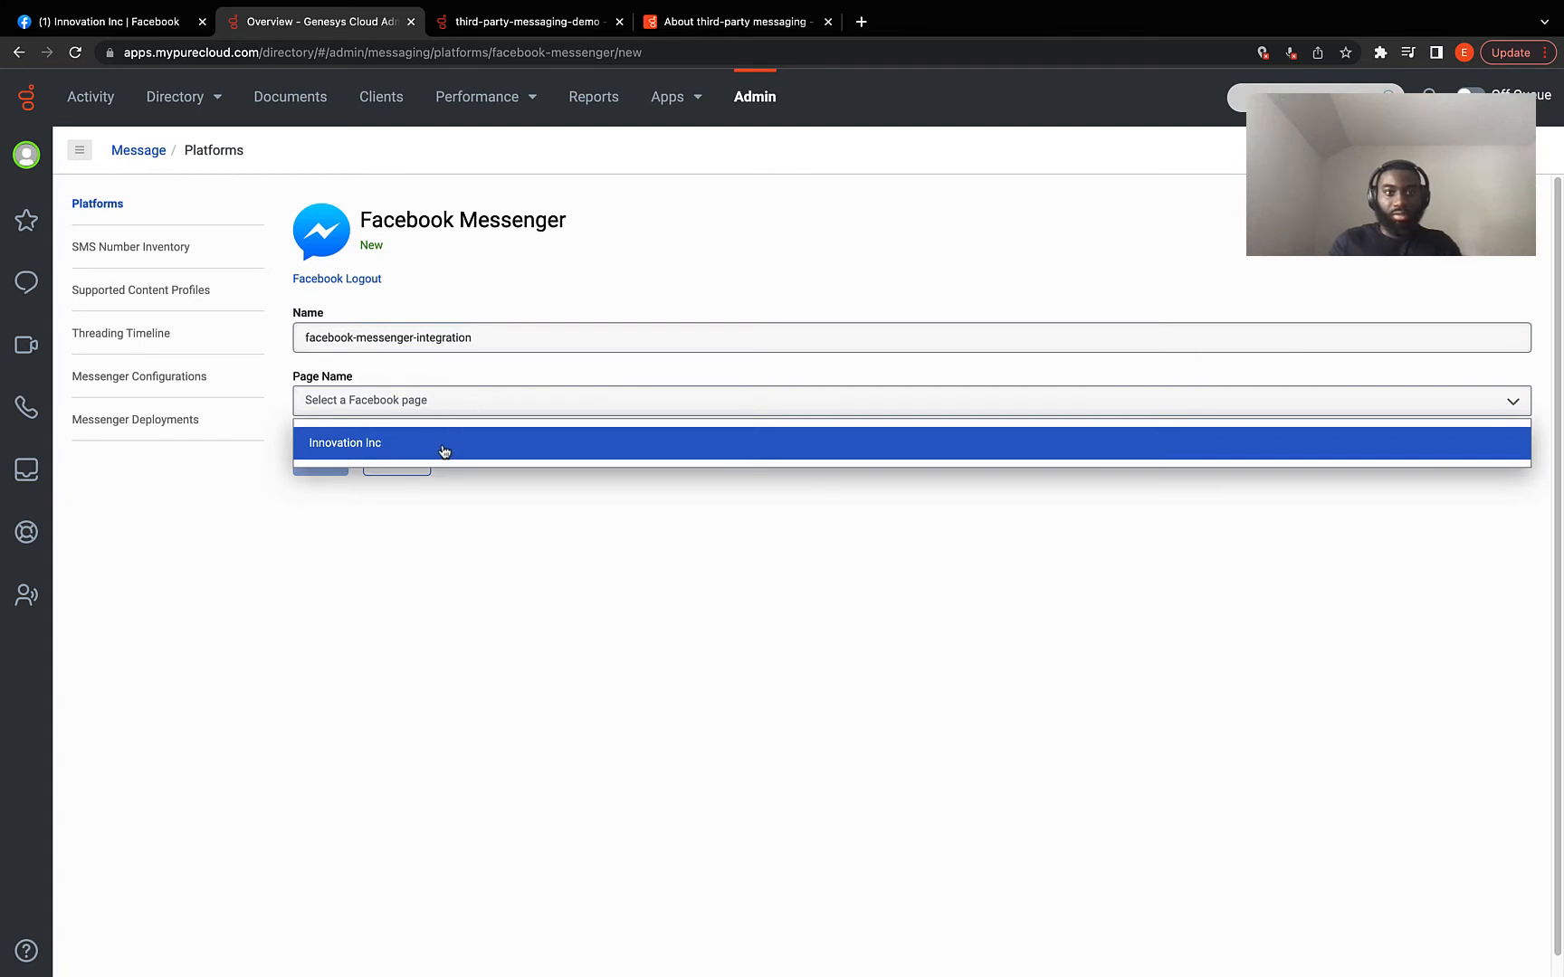
click(344, 443)
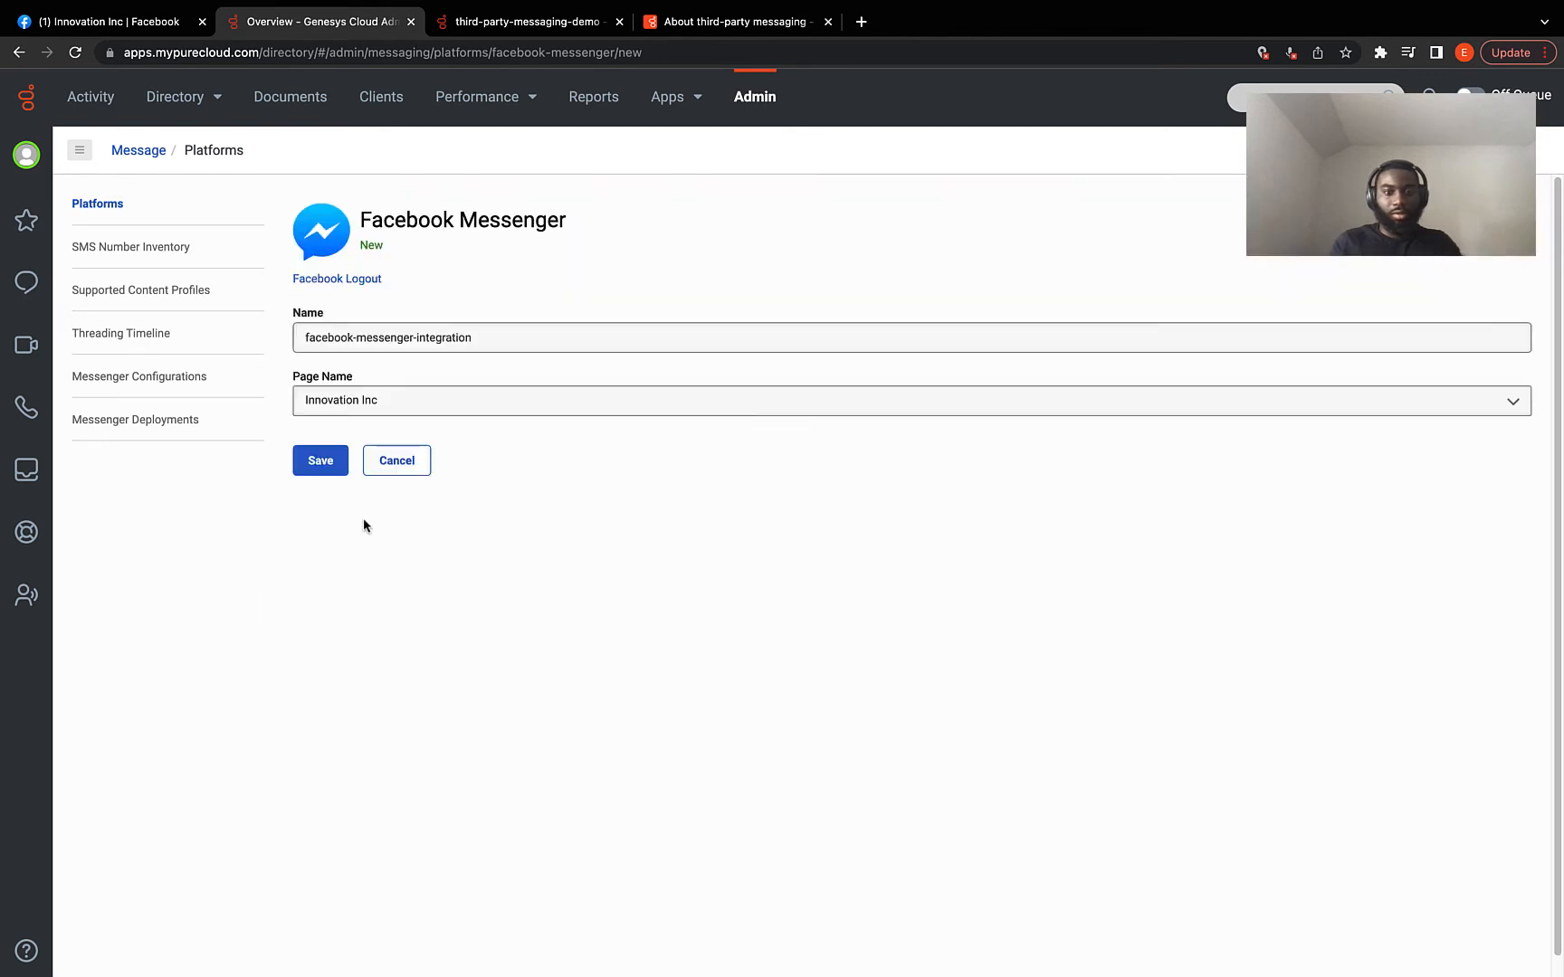
click(320, 460)
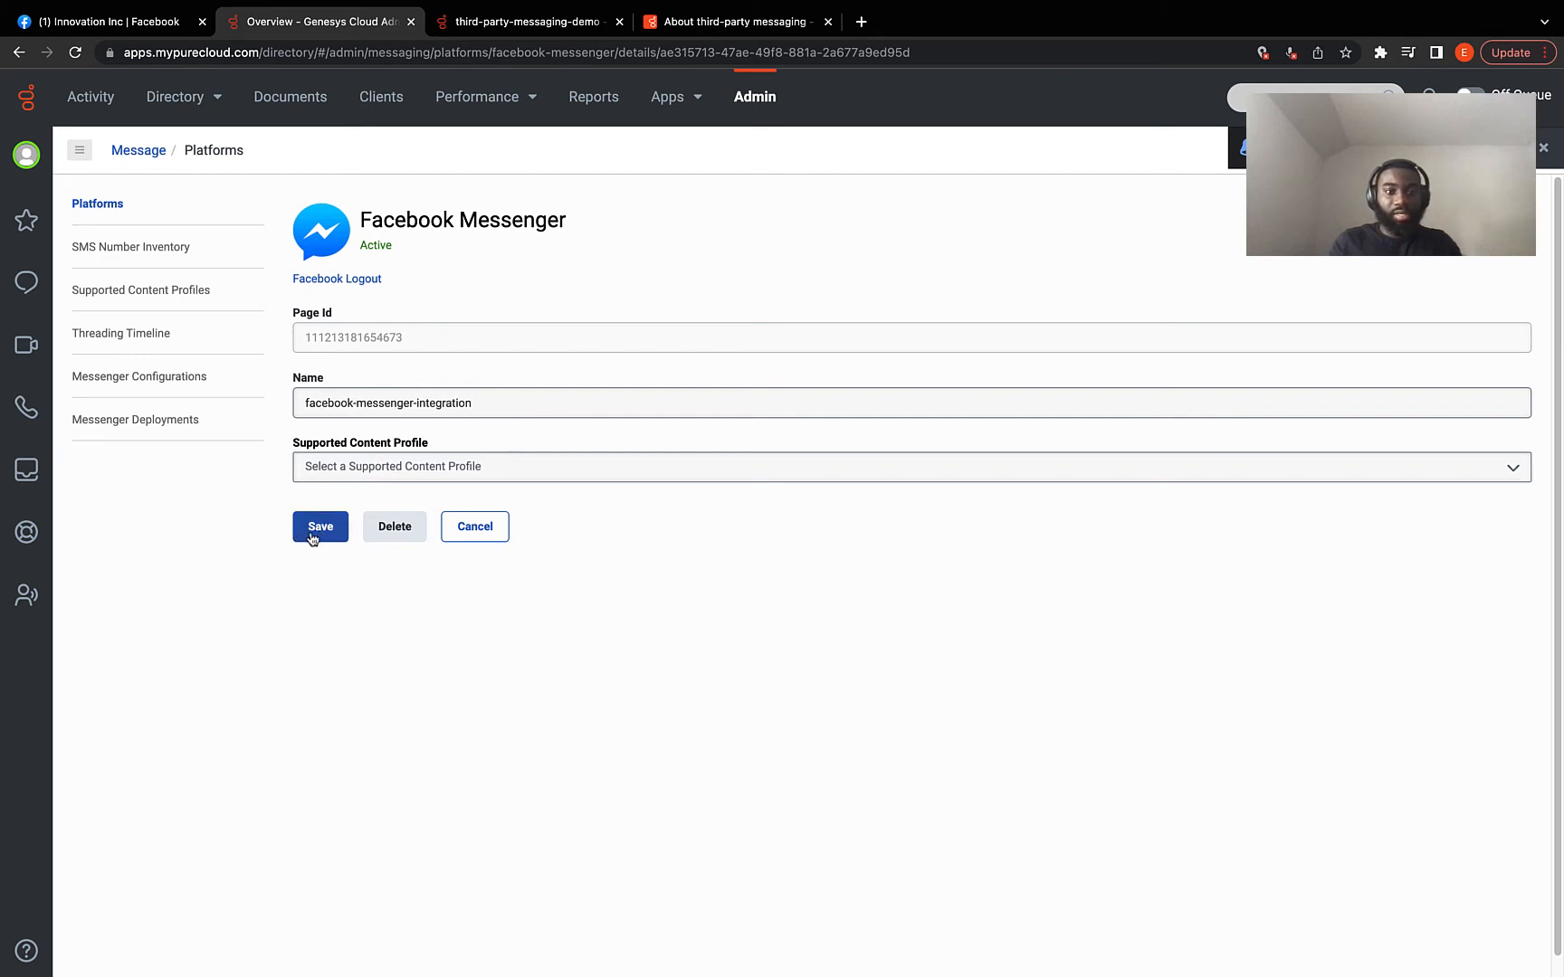
- Save the integration details so facebook-messenger-integration is listed as Active under Platforms
click(319, 527)
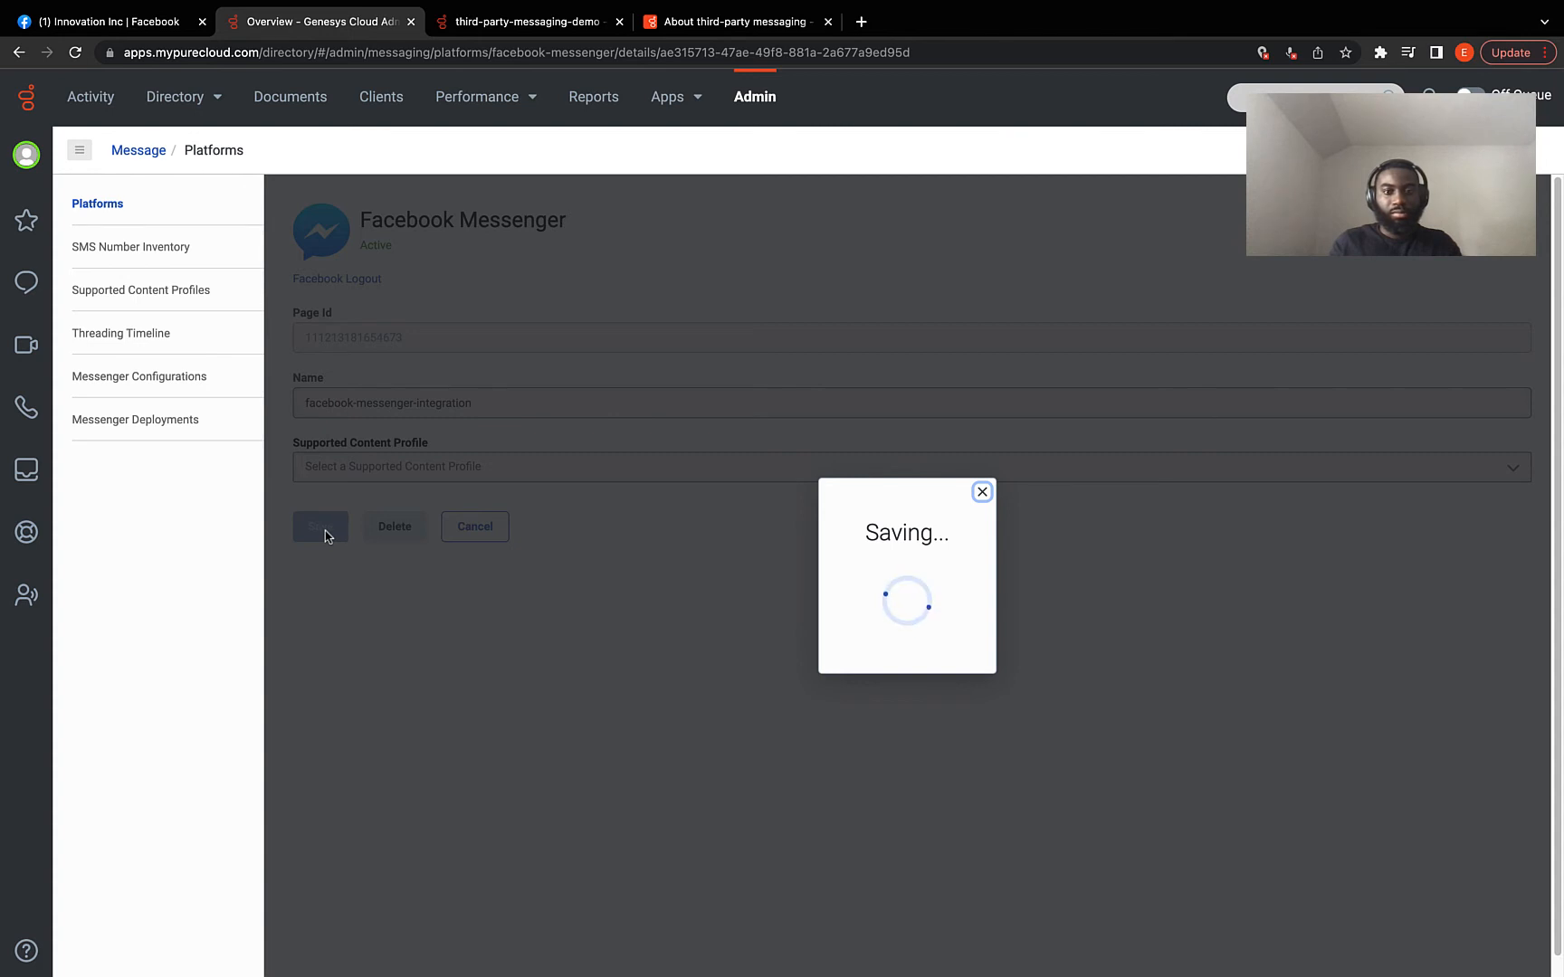
click(321, 527)
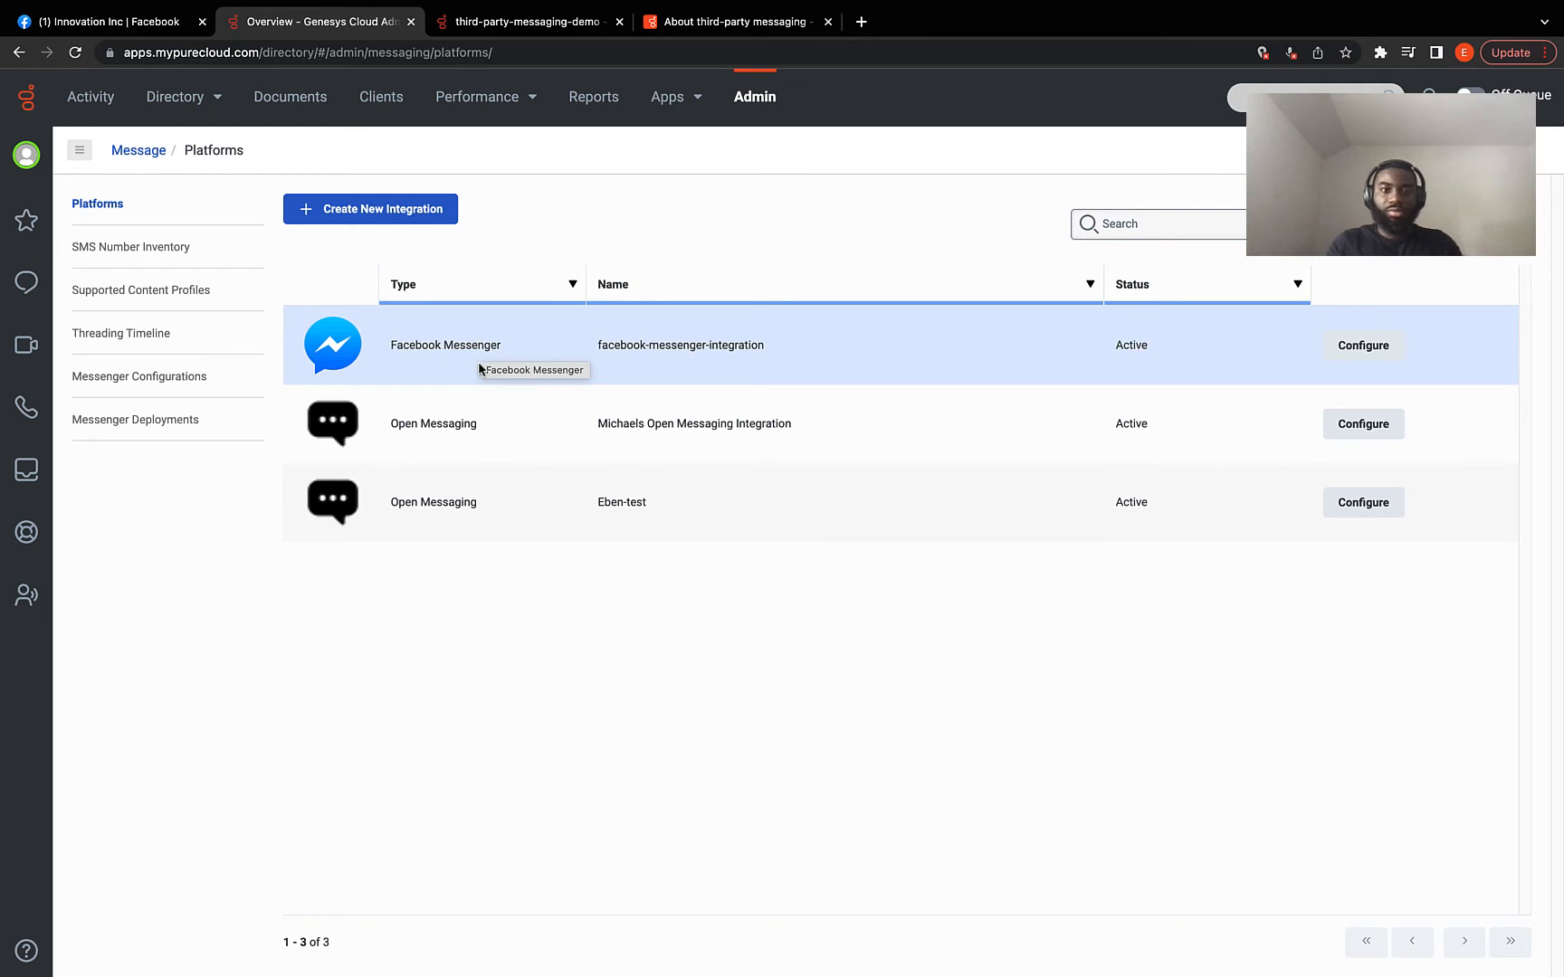
mouse_move(769, 148)
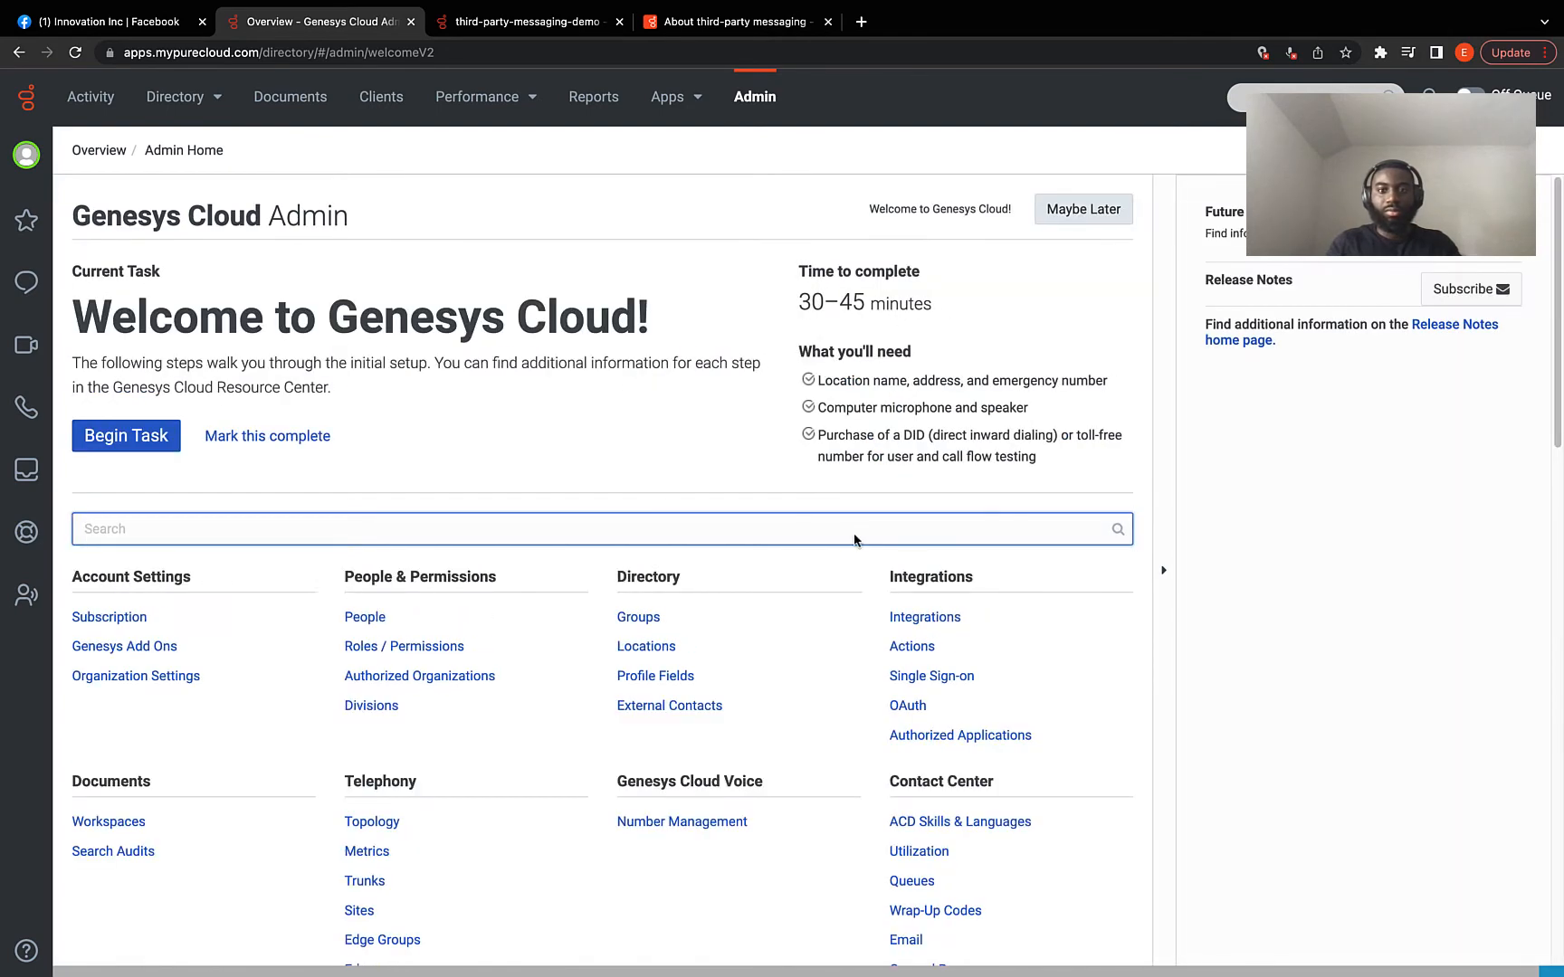
- Open Message Routing from the Routing section of Admin Home
scroll(down, 3)
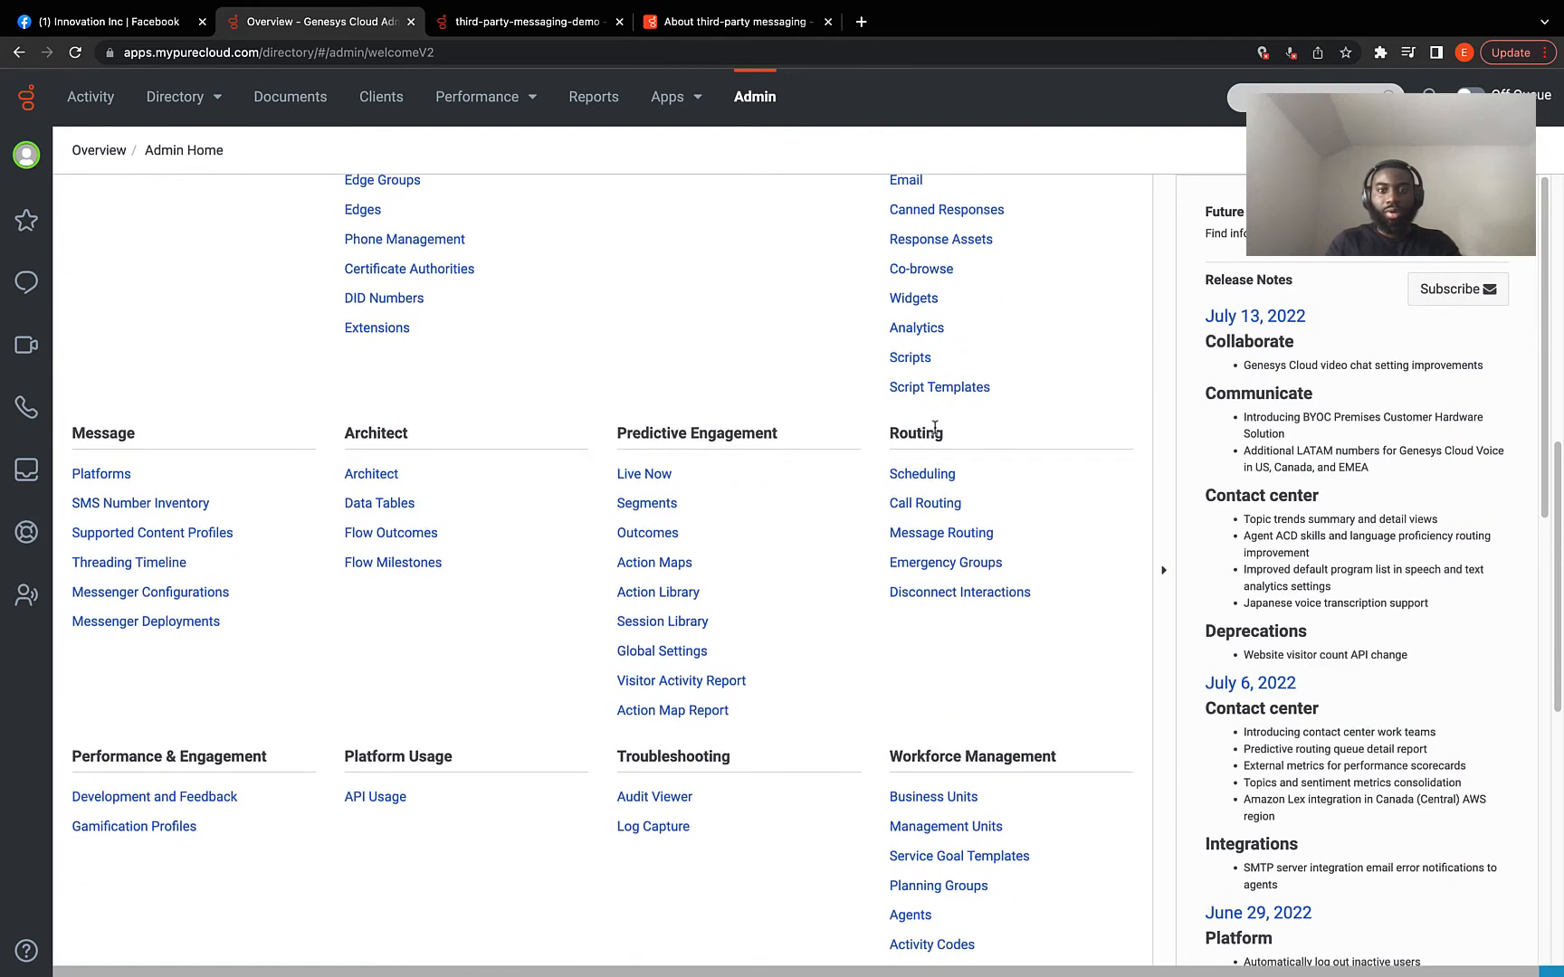
mouse_move(939, 532)
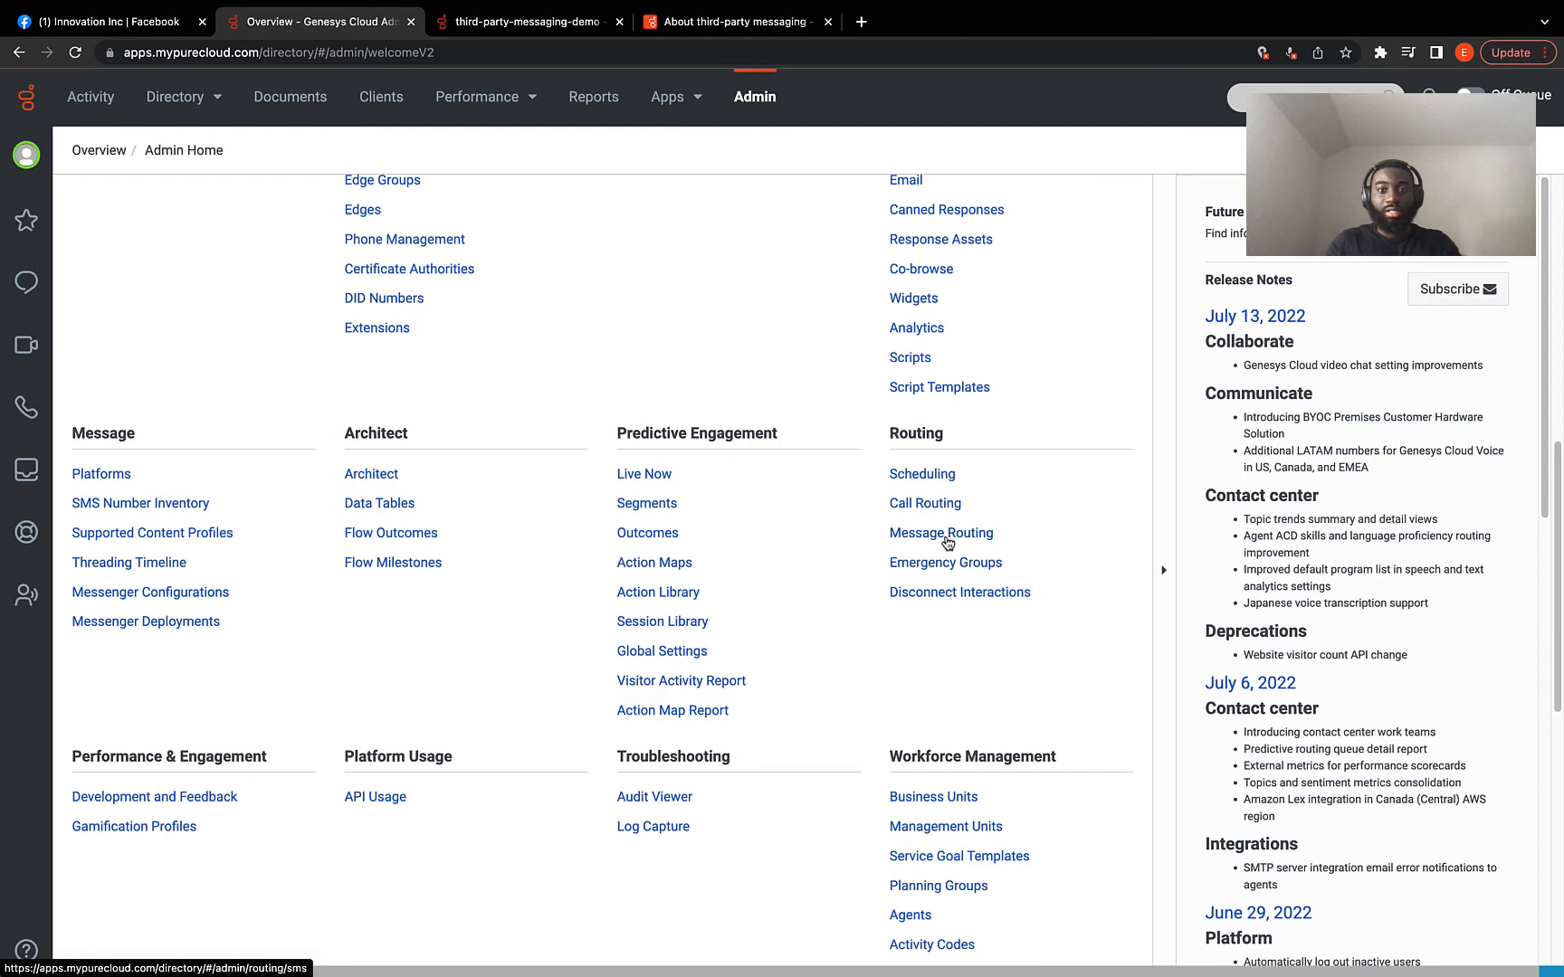
click(940, 532)
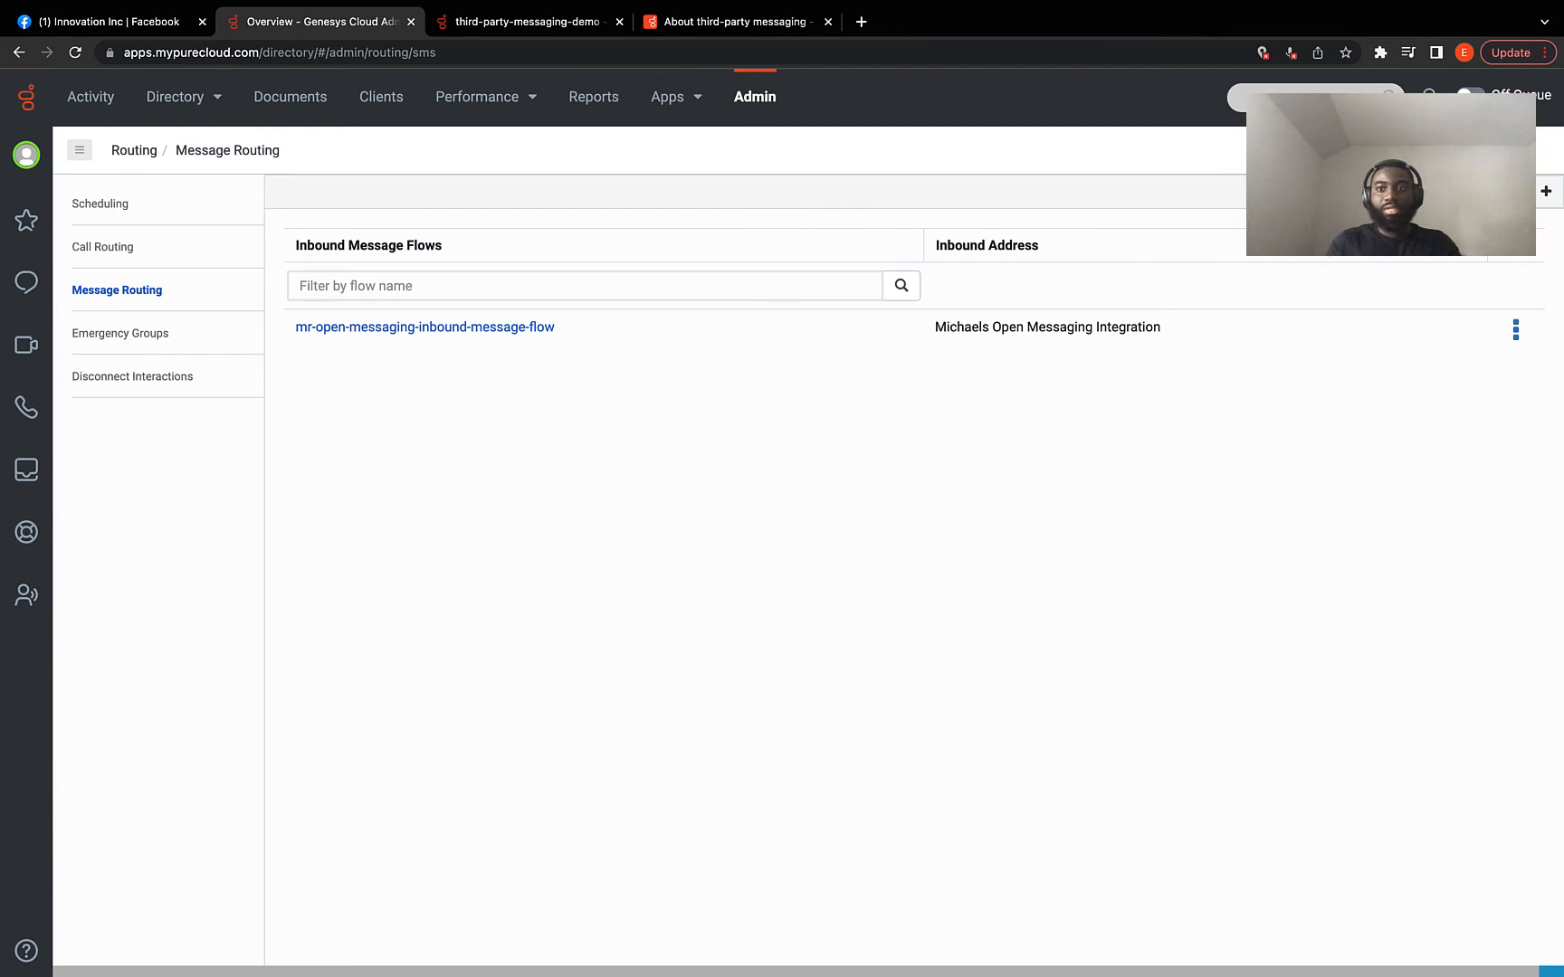
mouse_move(1547, 191)
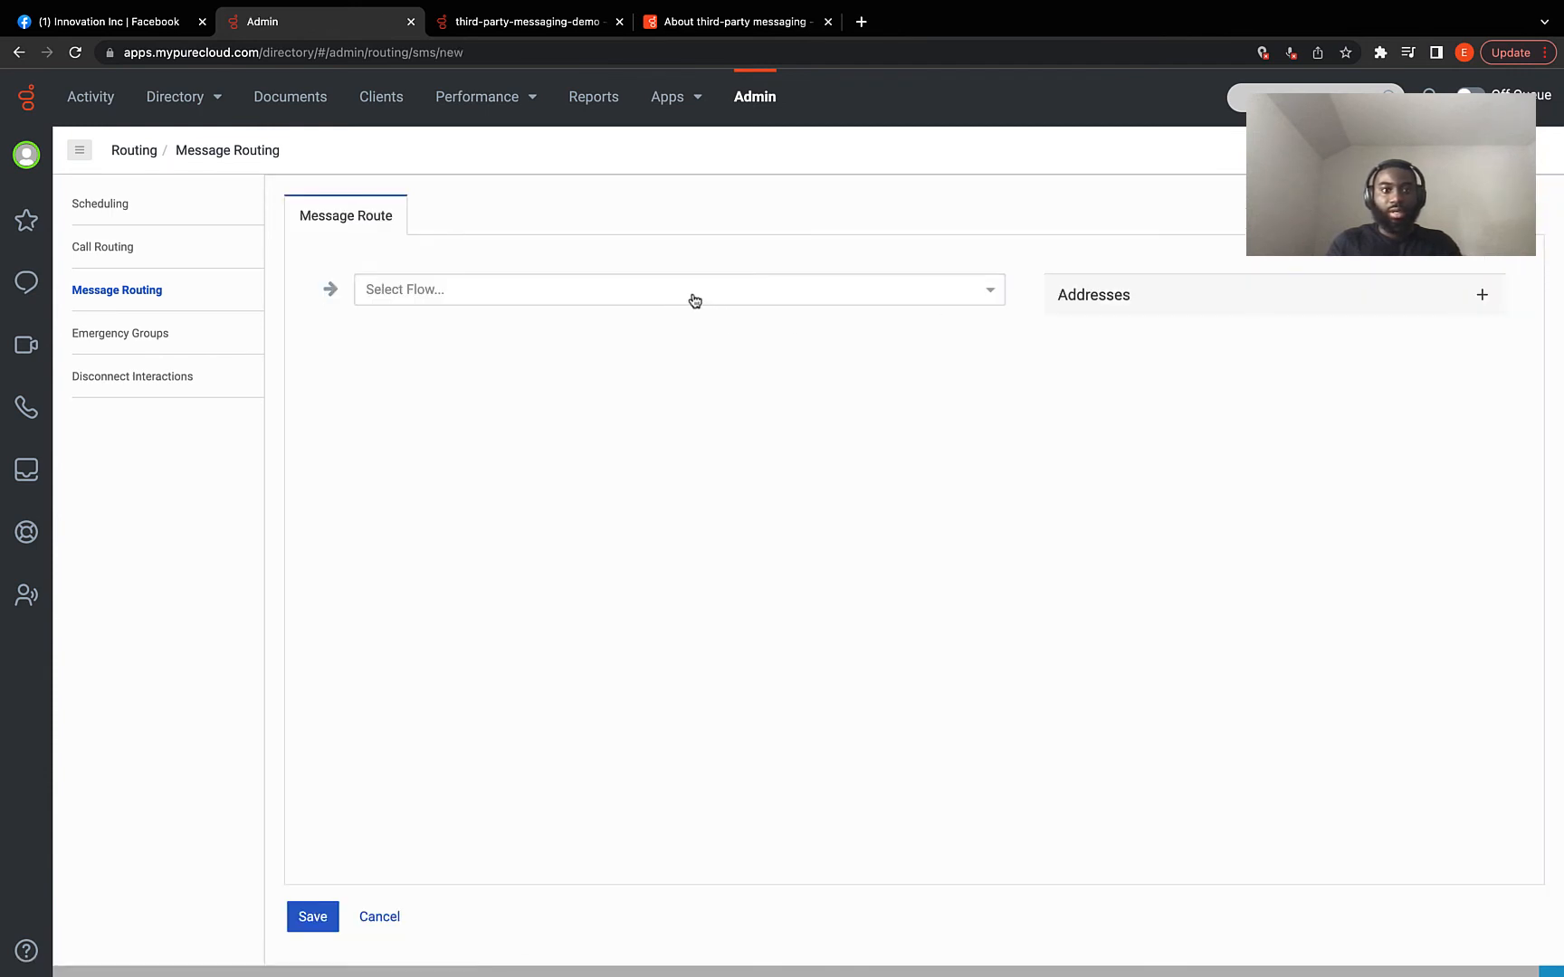
- Route the third-party-messaging-demo flow to the facebook-messenger-integration address and save
click(678, 290)
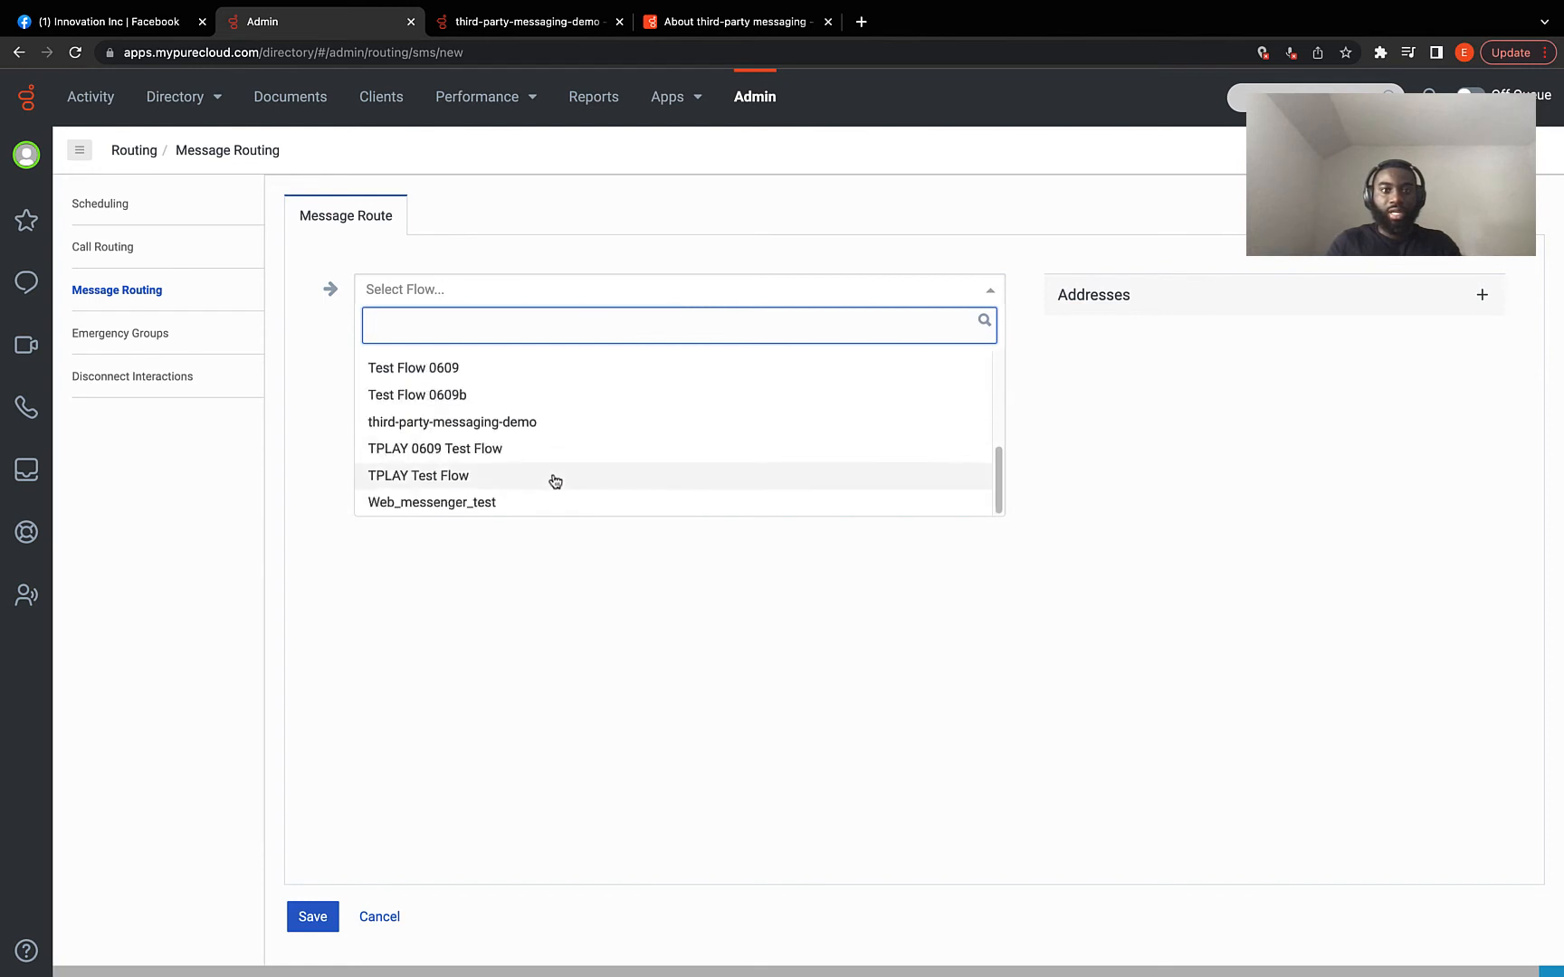
mouse_move(494, 430)
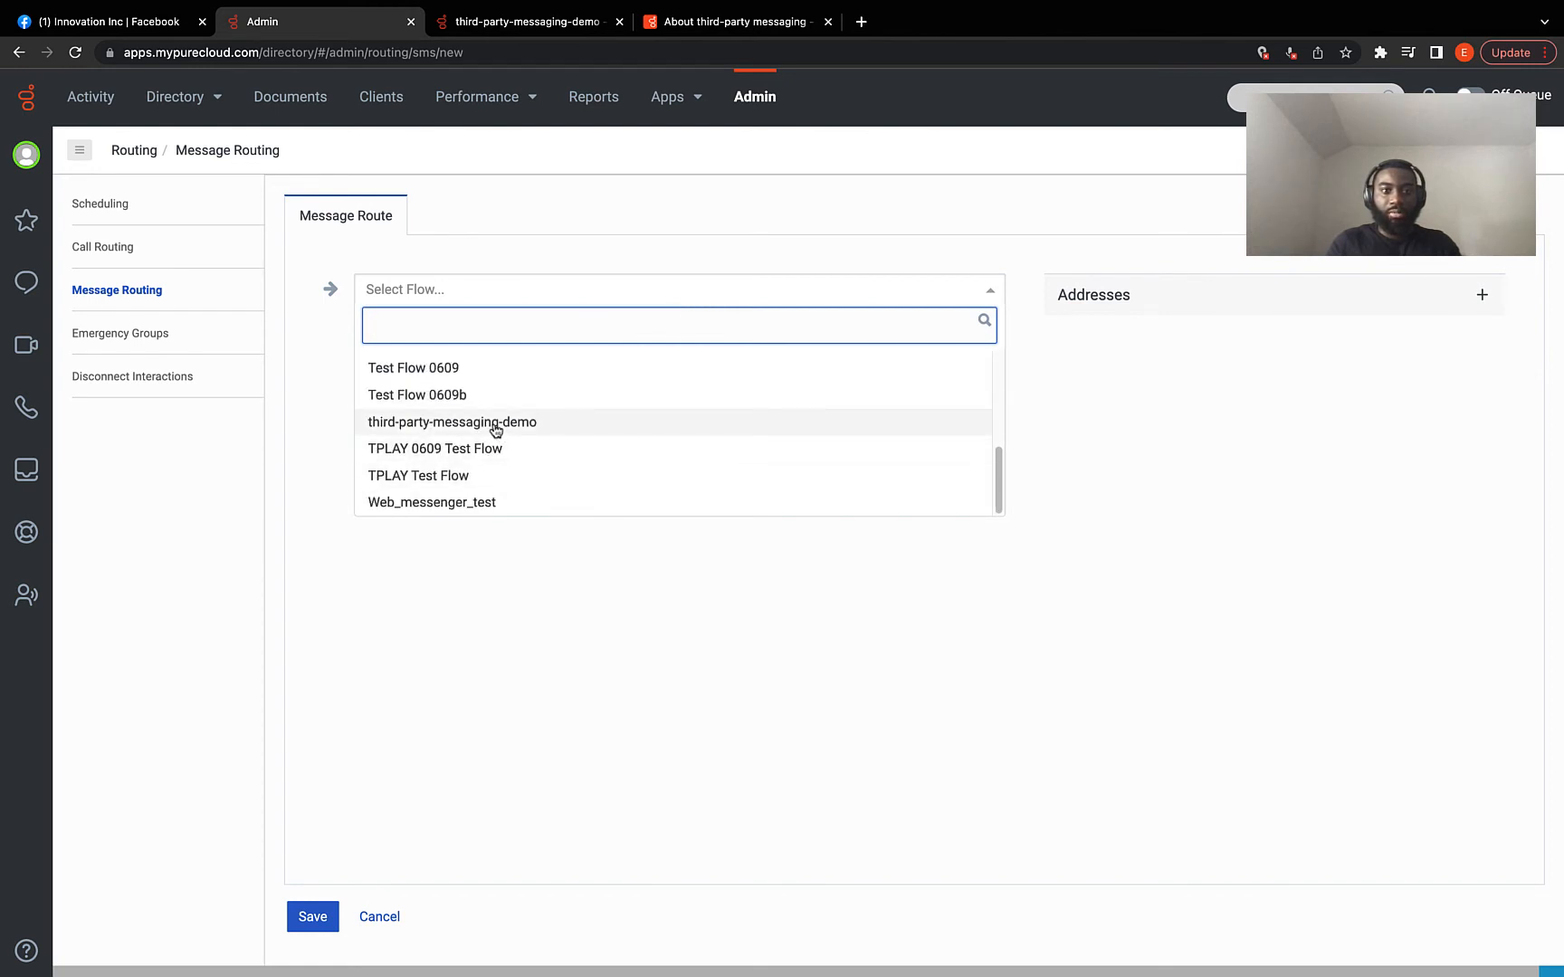
click(451, 422)
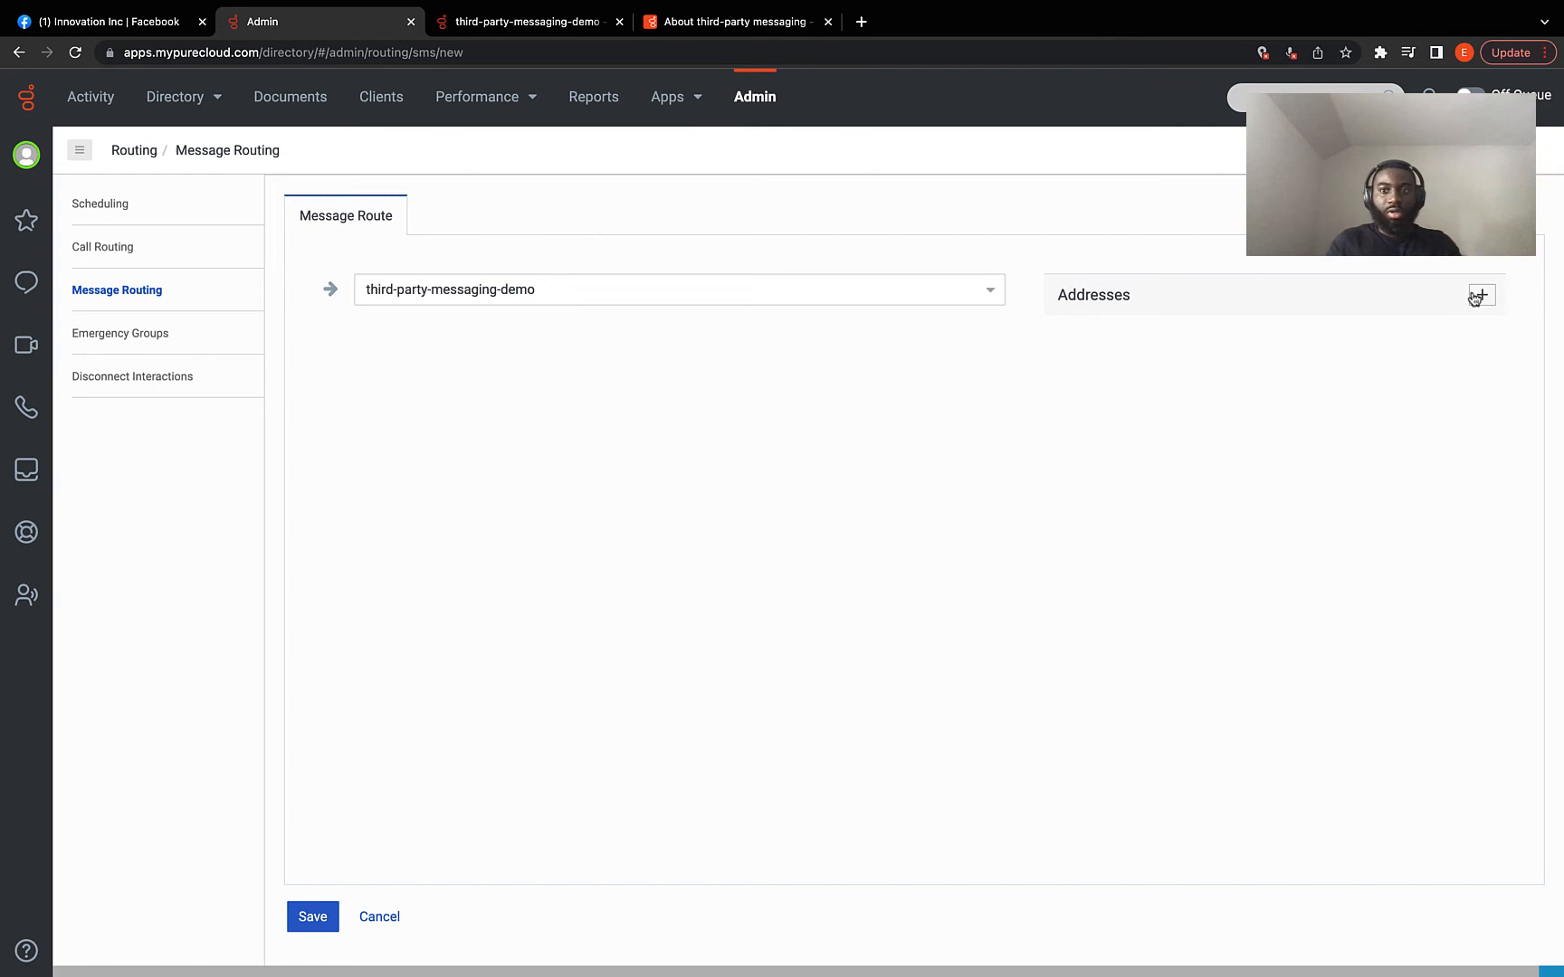
click(1479, 295)
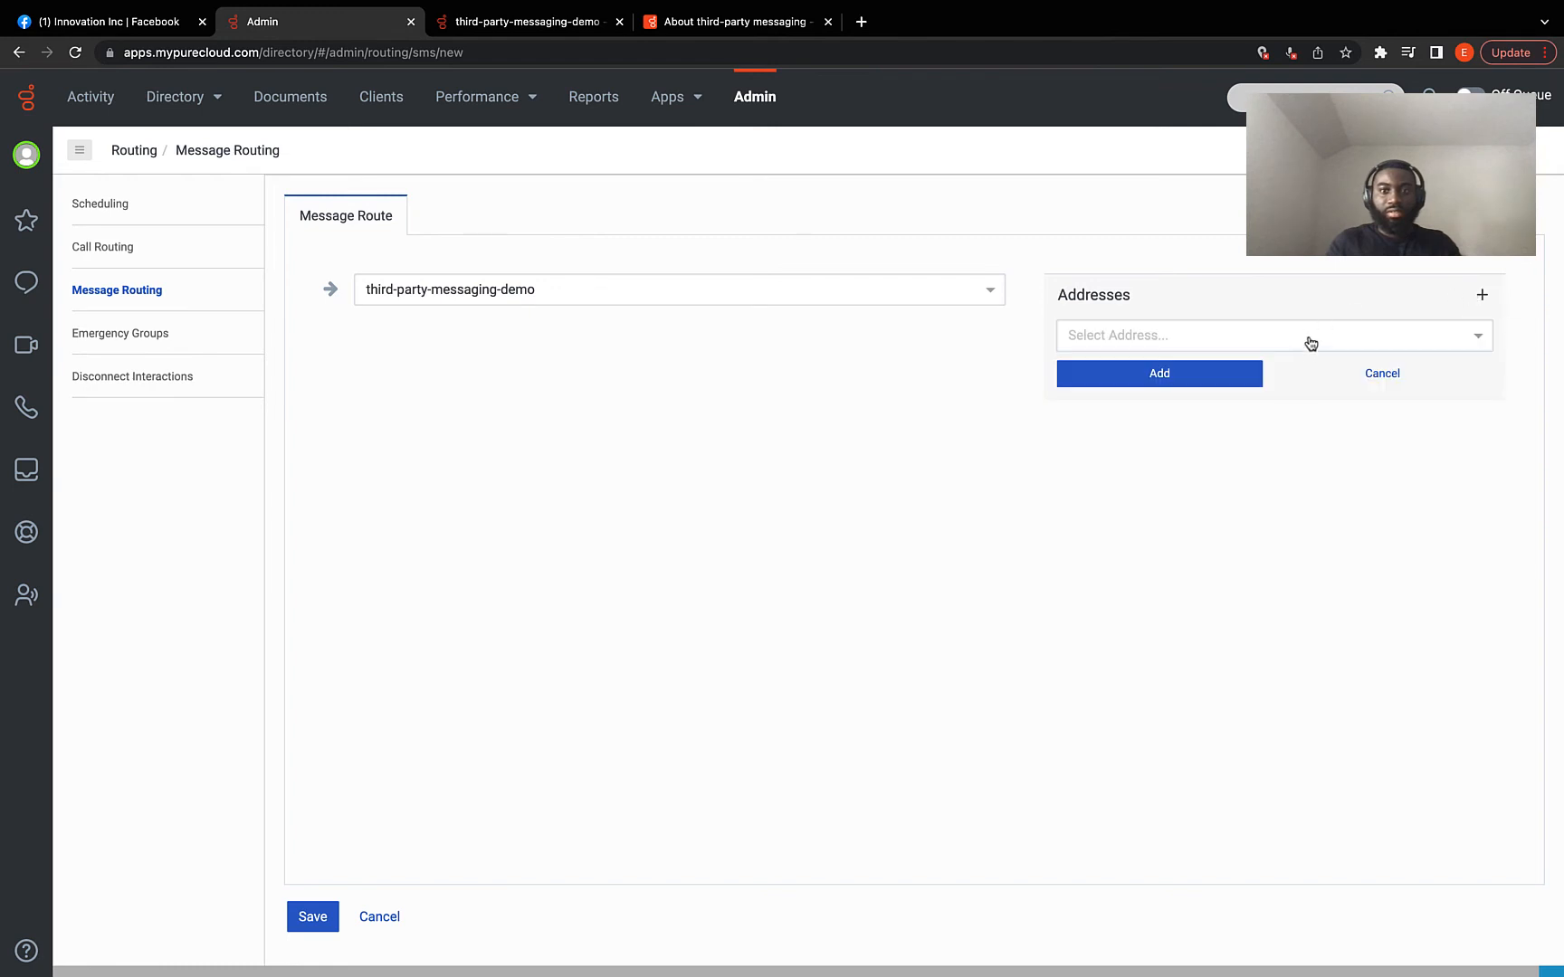
click(1267, 335)
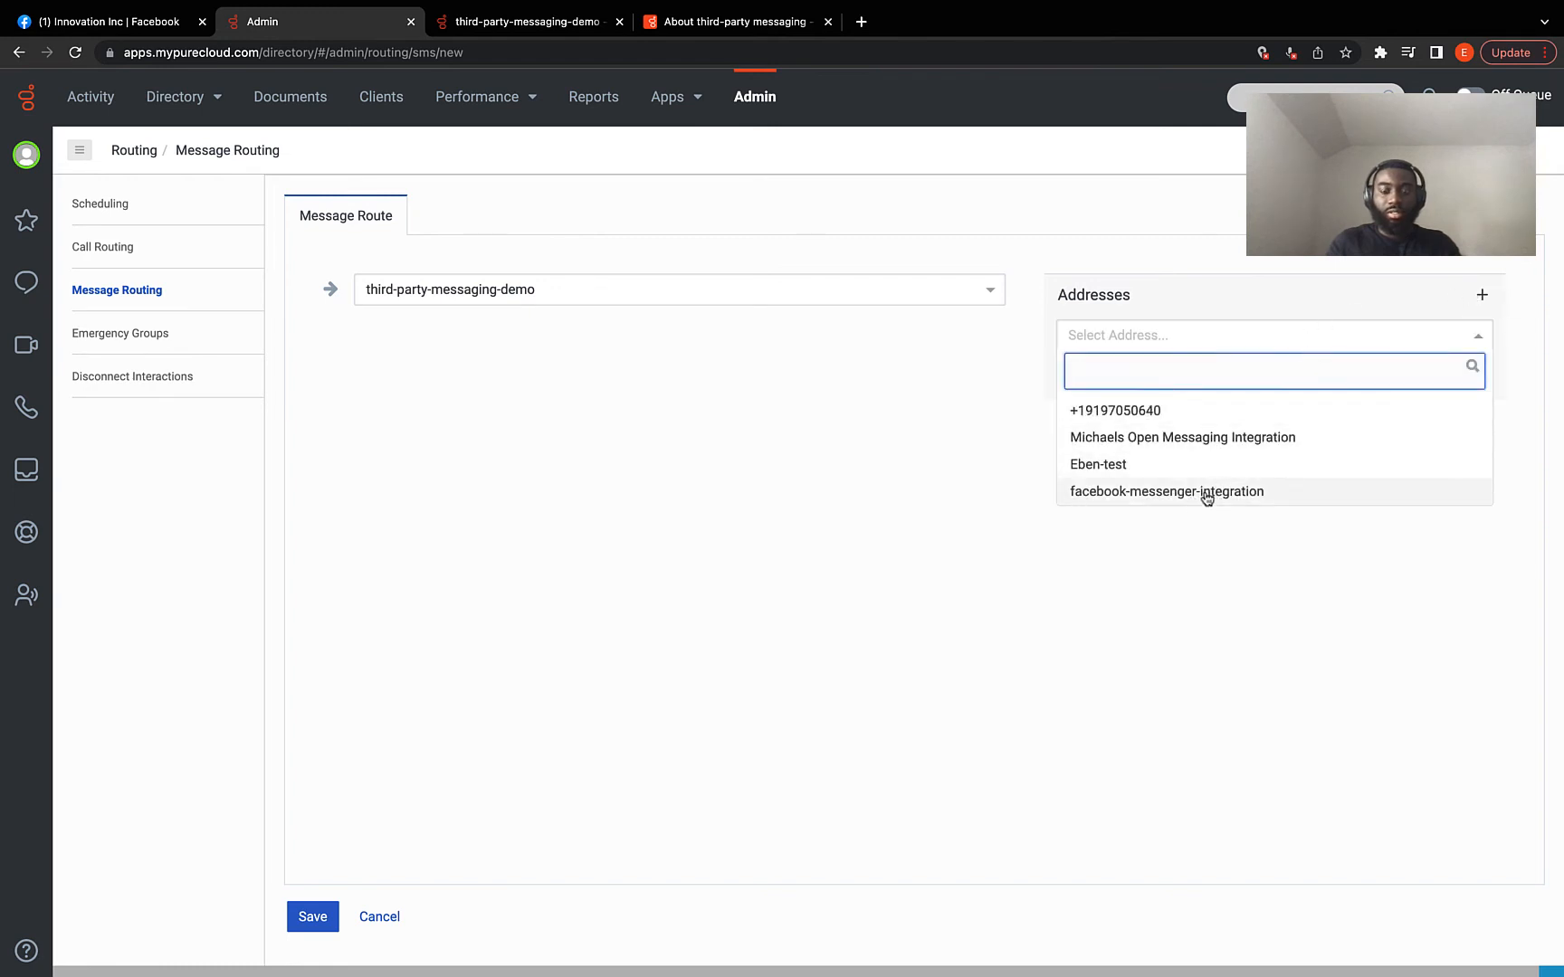
click(1166, 490)
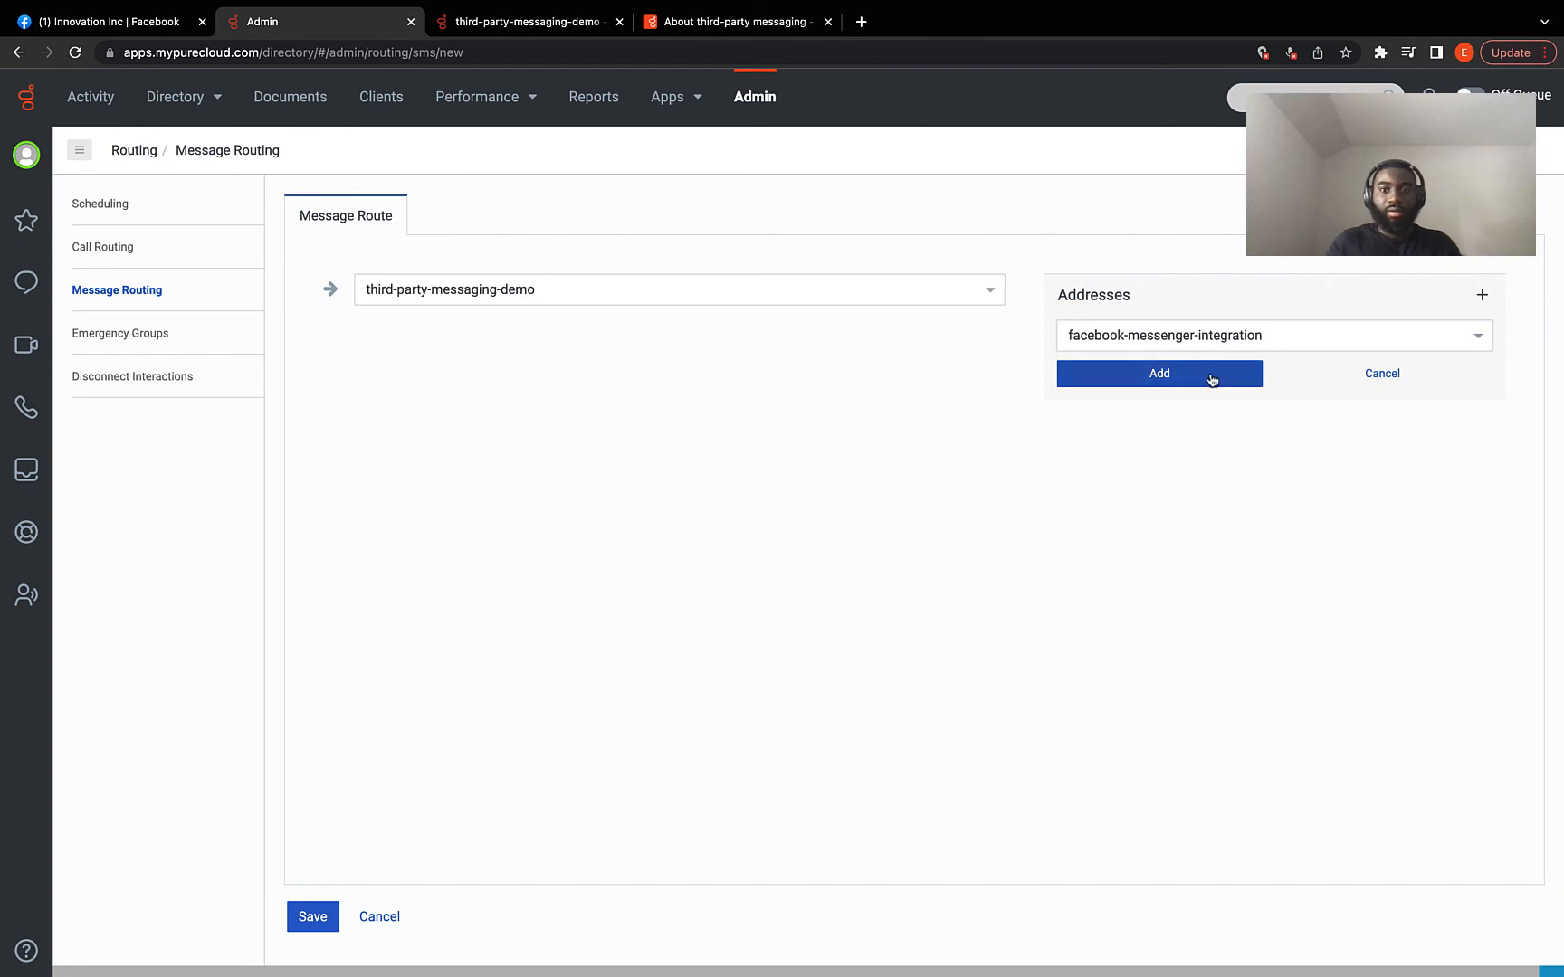
click(1159, 373)
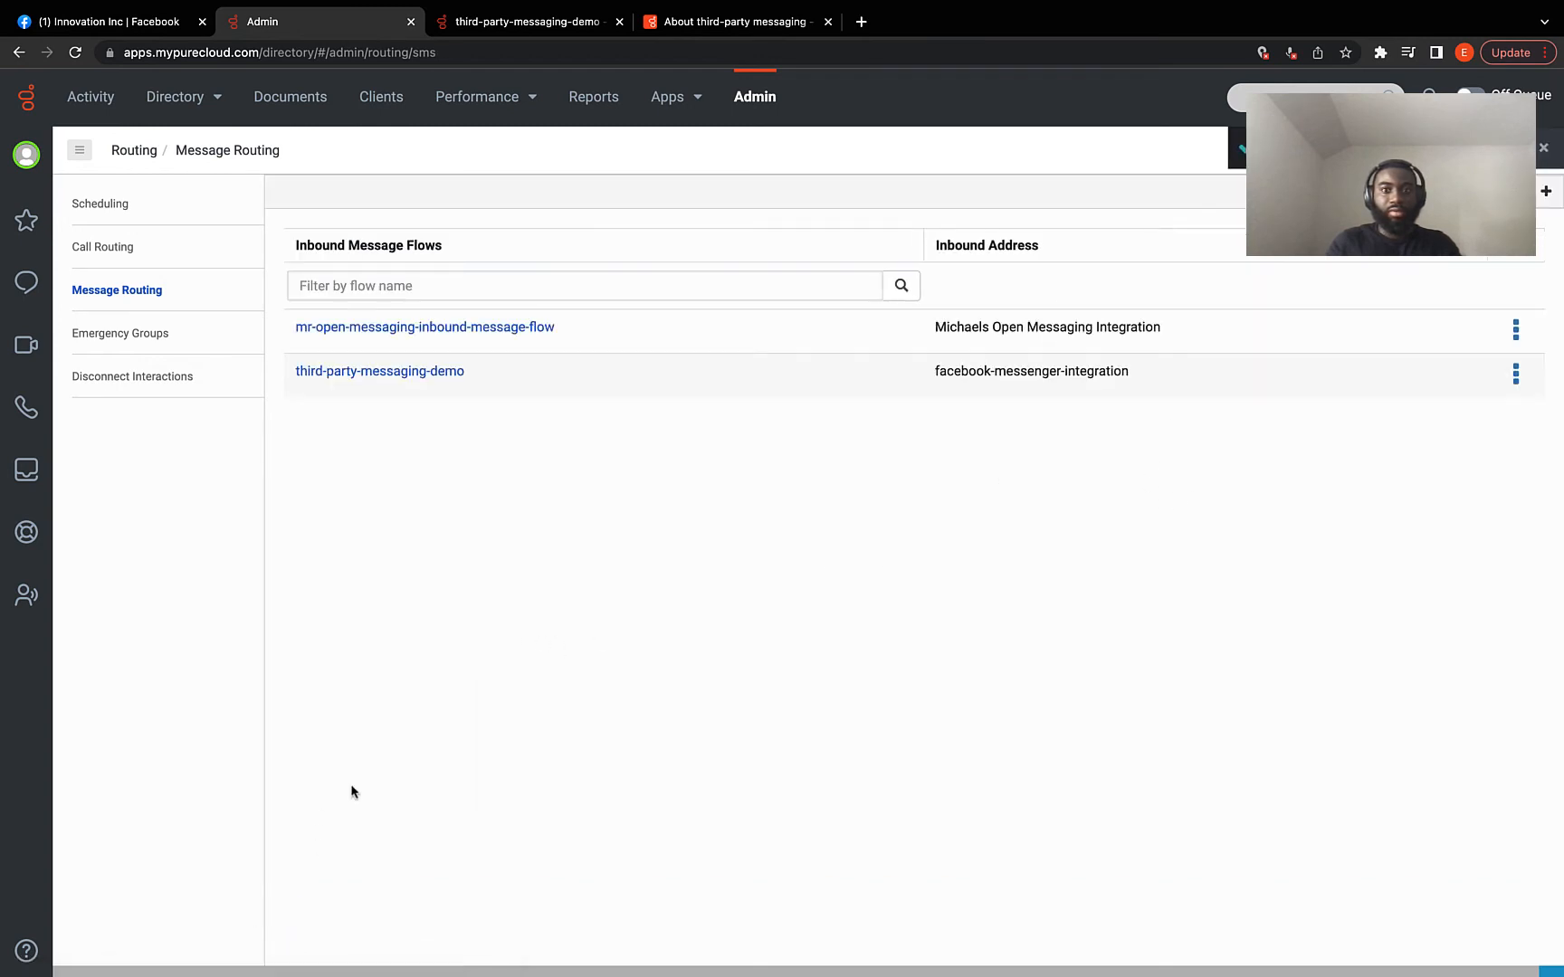
mouse_move(430, 525)
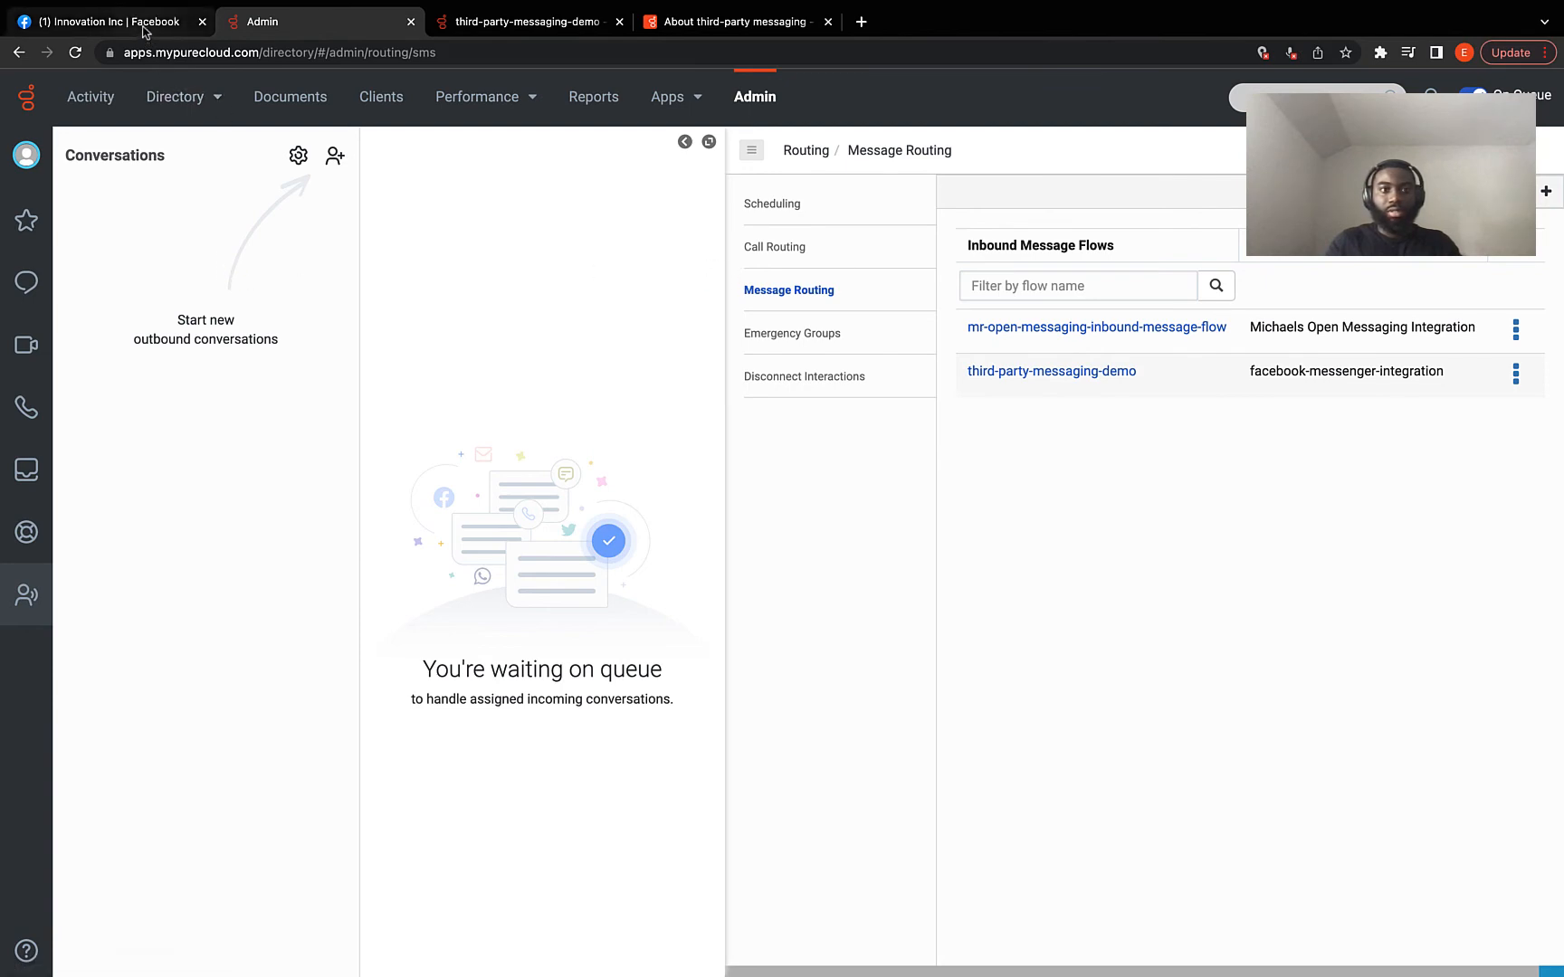
- Switch to the Innovation Inc Facebook page tab
click(99, 21)
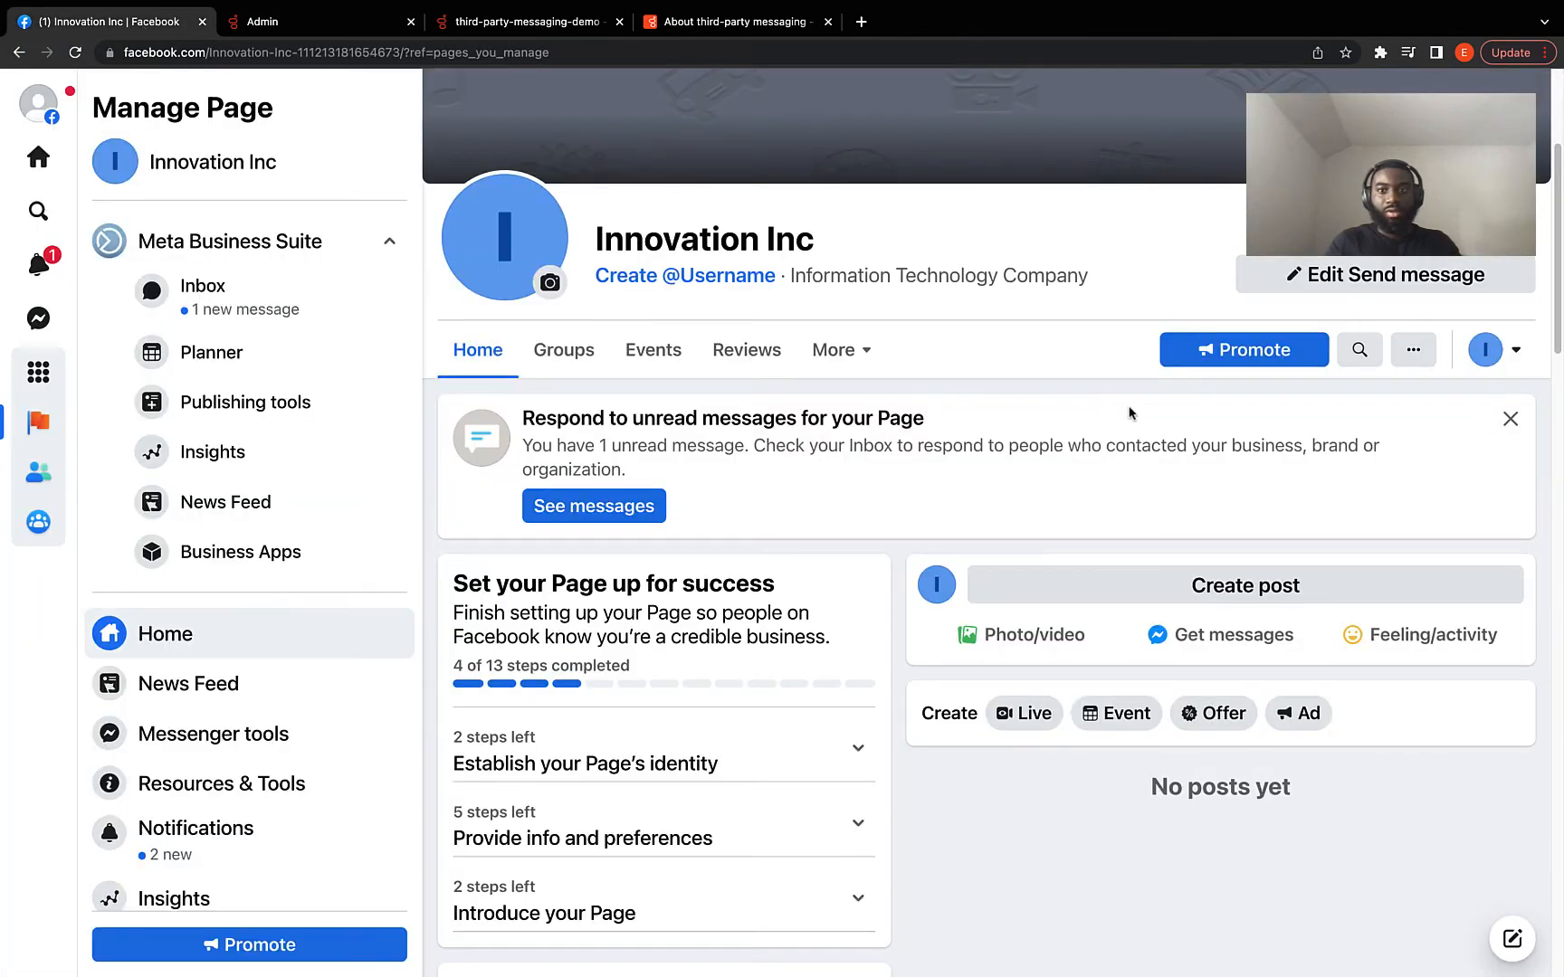
mouse_move(1512, 350)
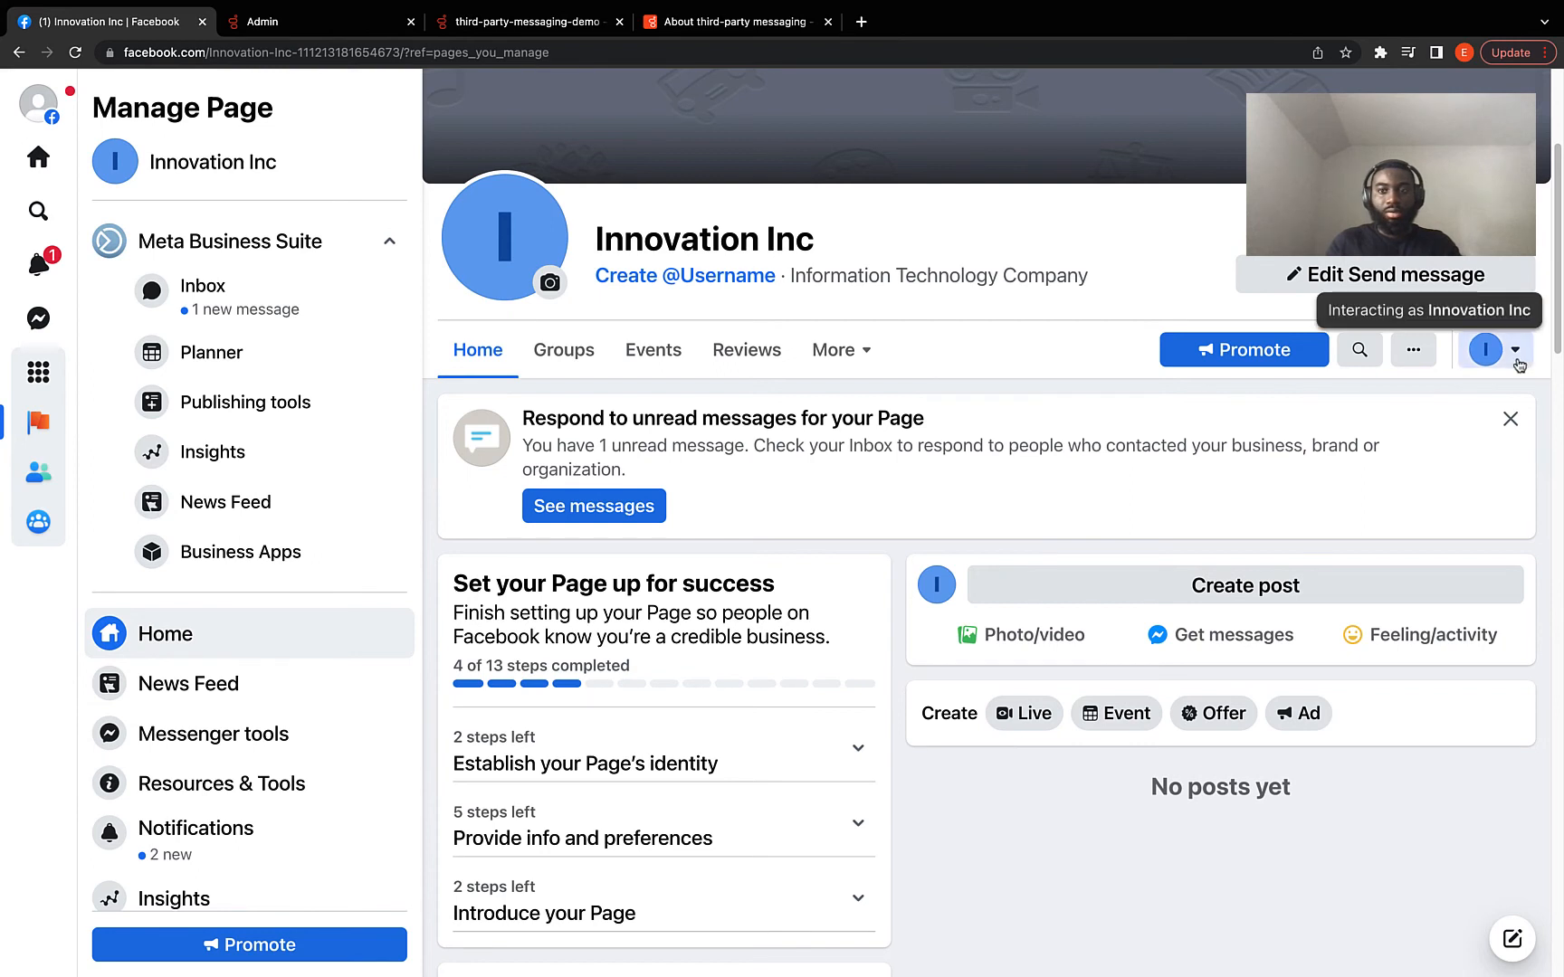
mouse_move(1340, 553)
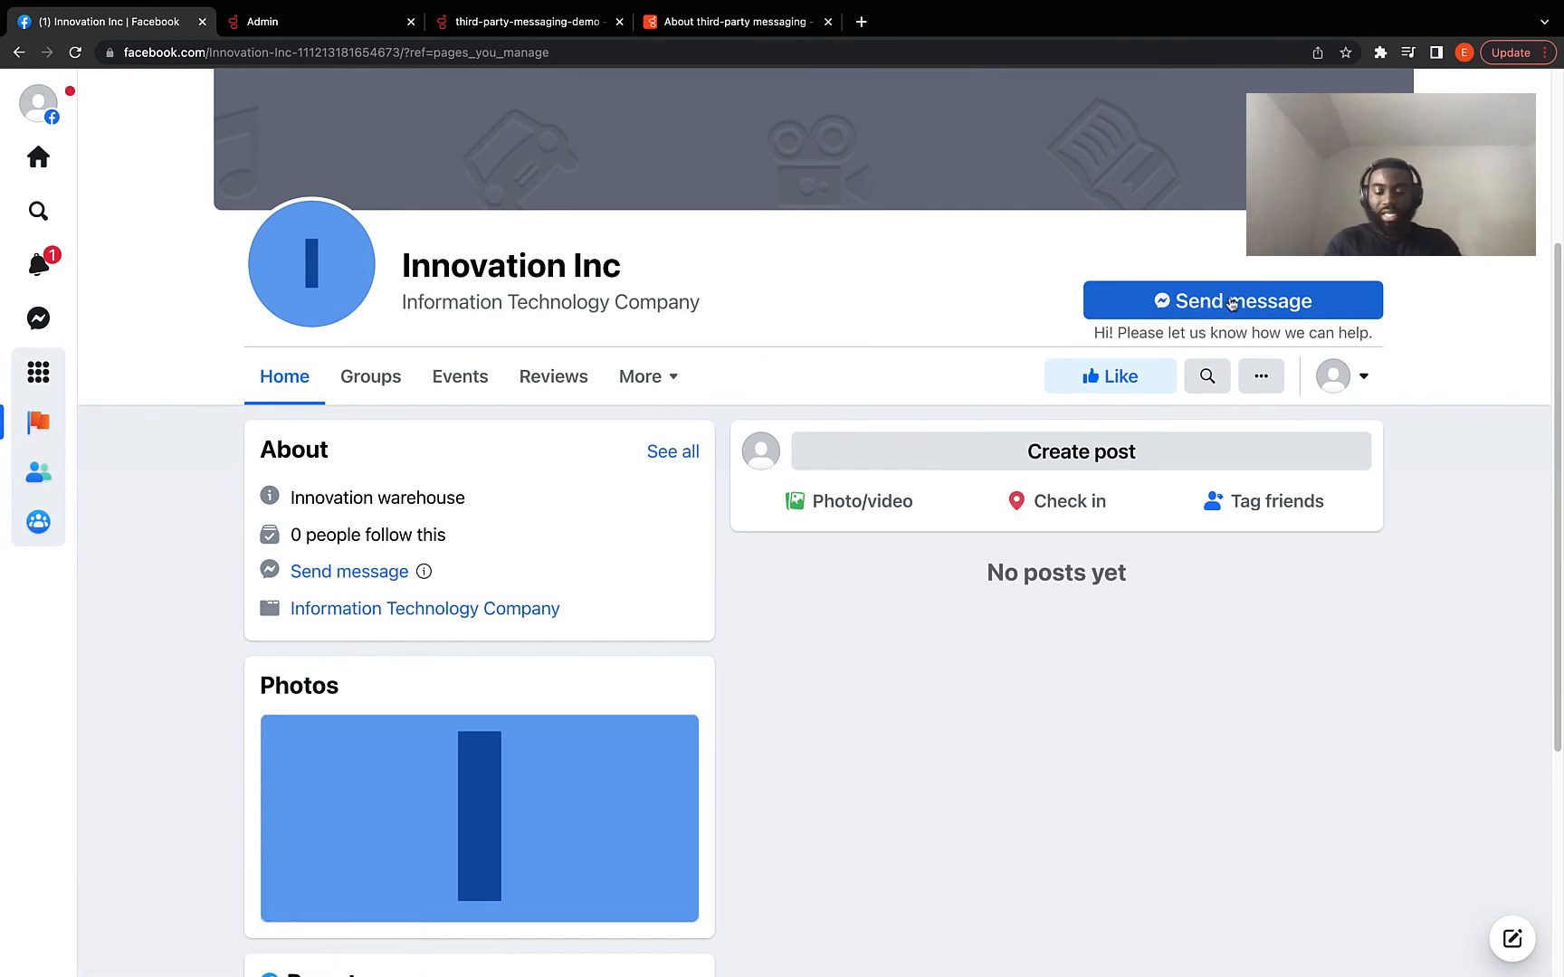
- Send 'Hey' to Innovation Inc in Messenger, then return to Genesys Cloud
click(1231, 300)
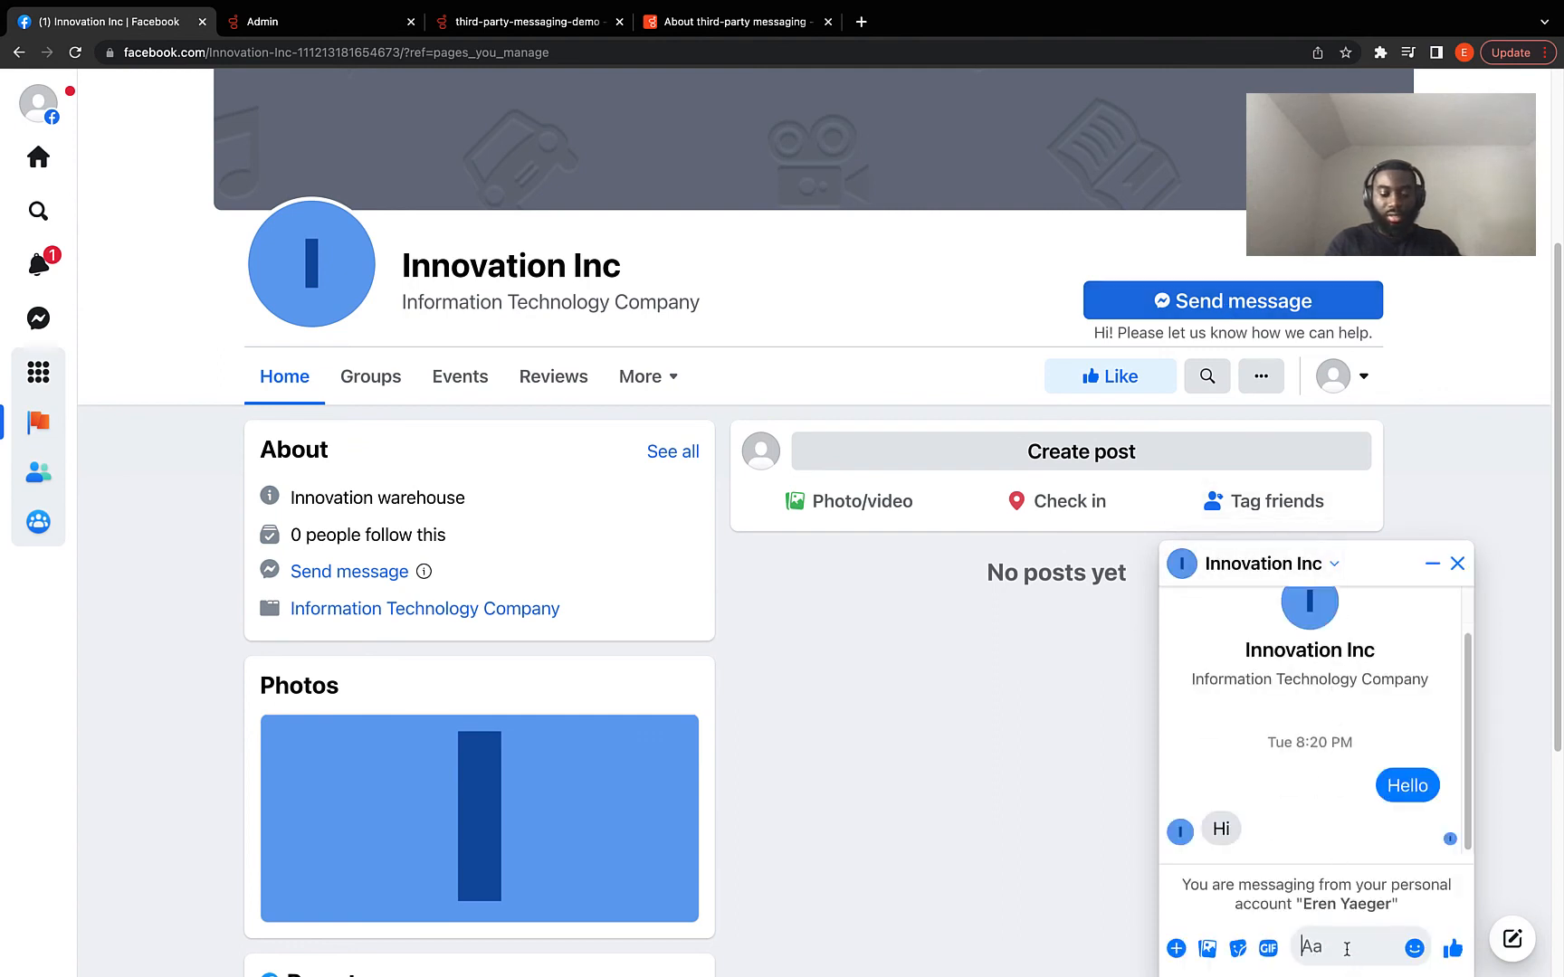
text(H)
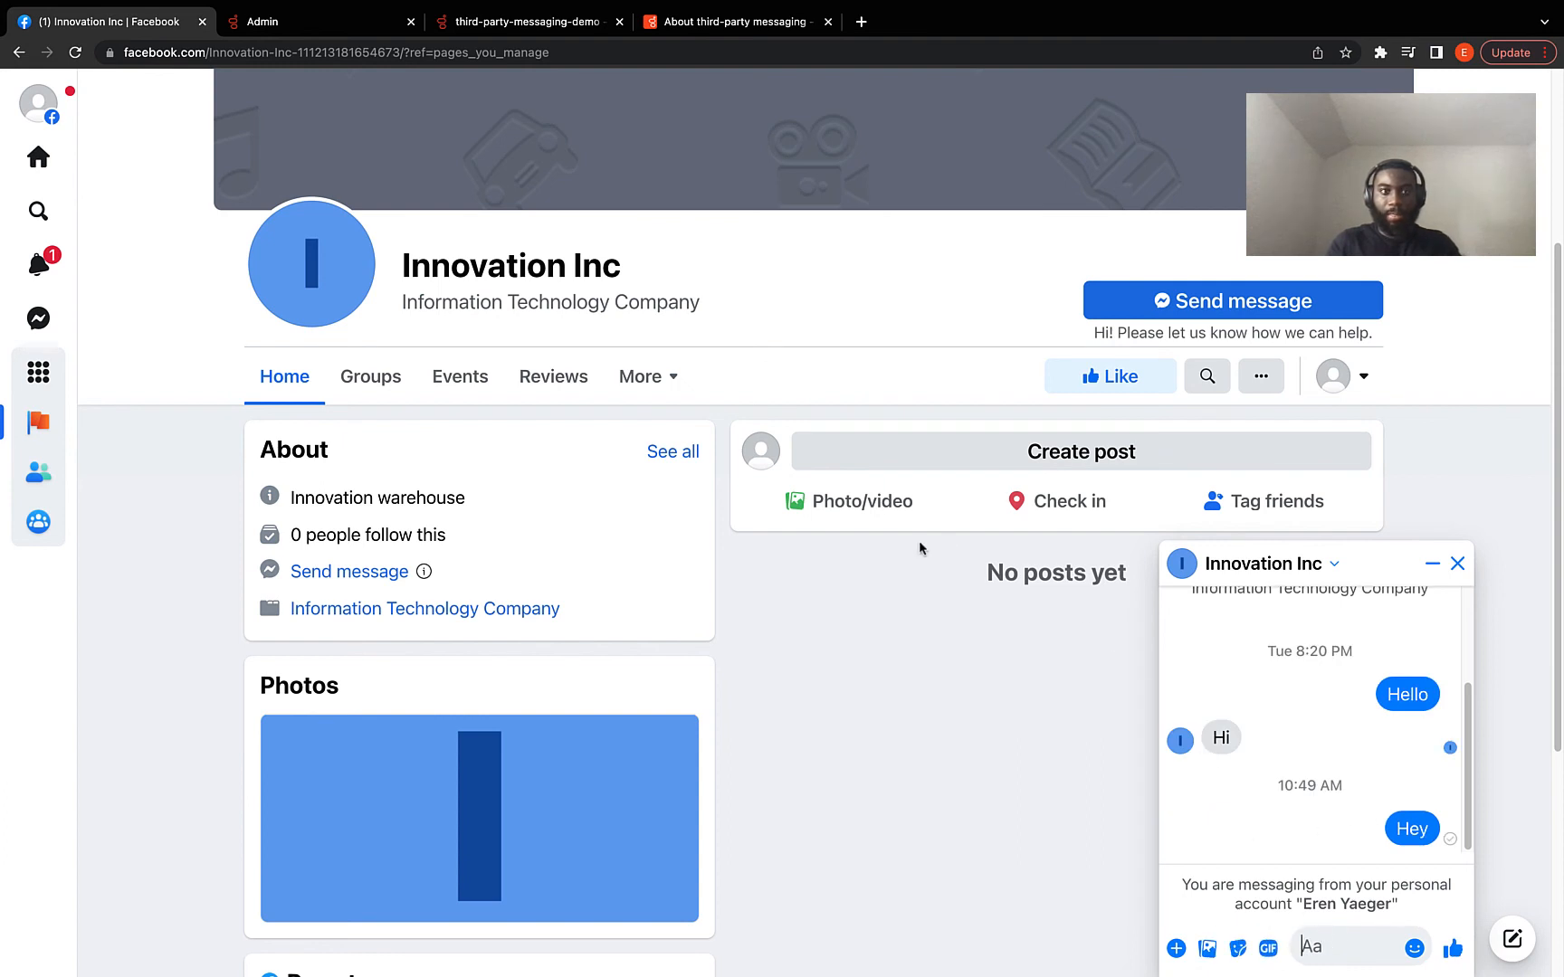
click(319, 21)
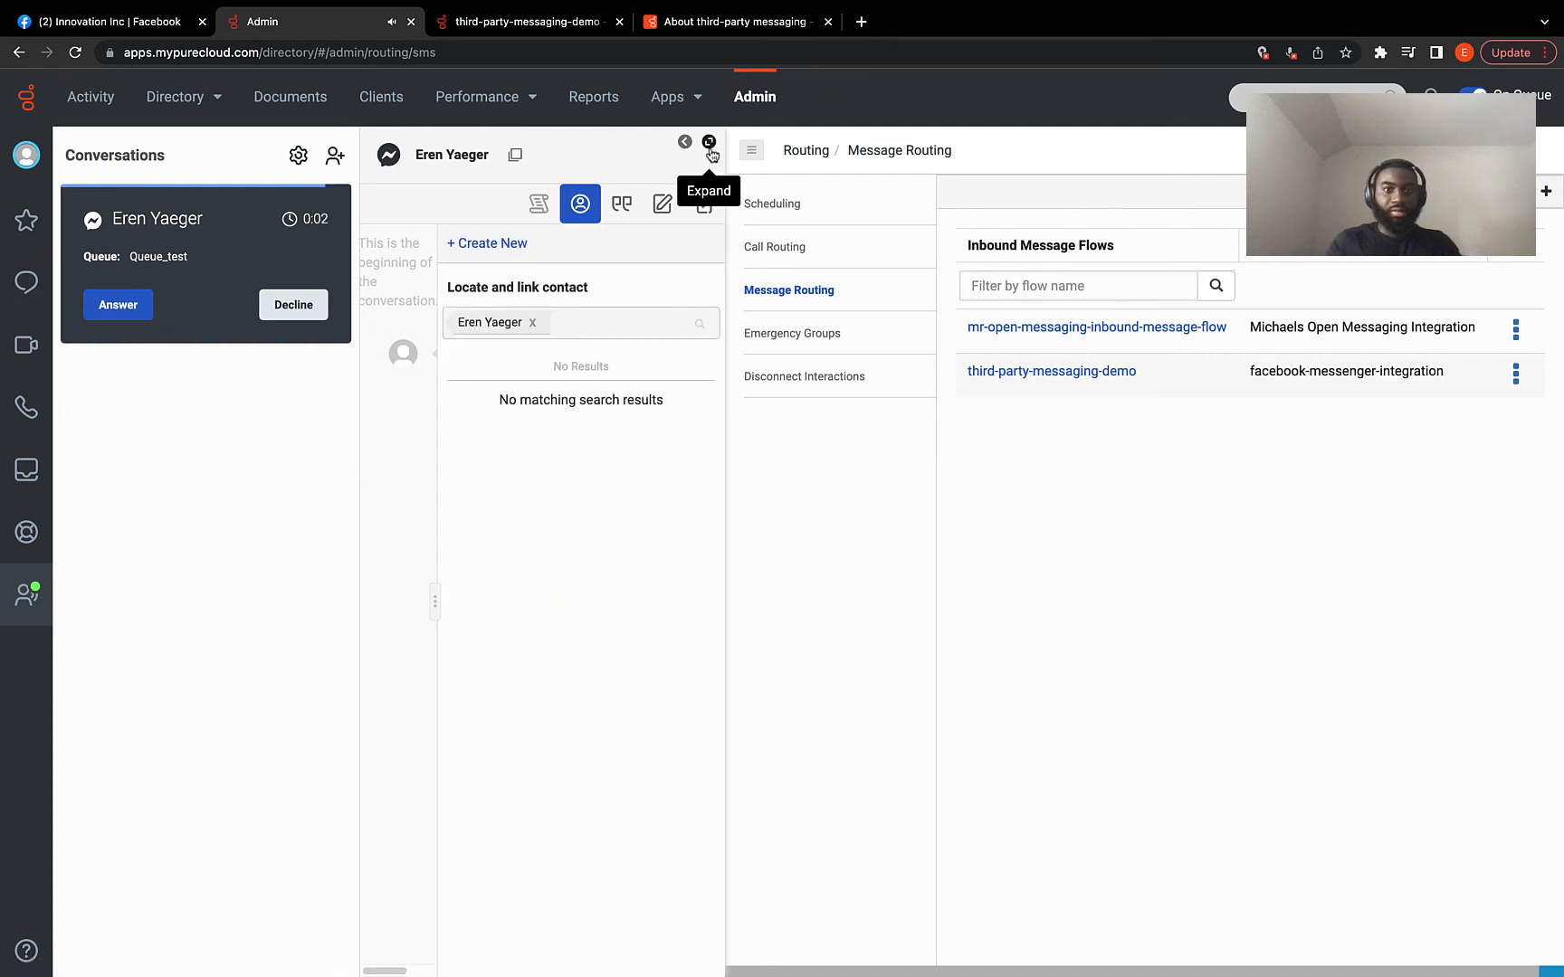
- Expand and answer Eren Yaeger's Messenger conversation, then check Facebook for the reply
click(710, 143)
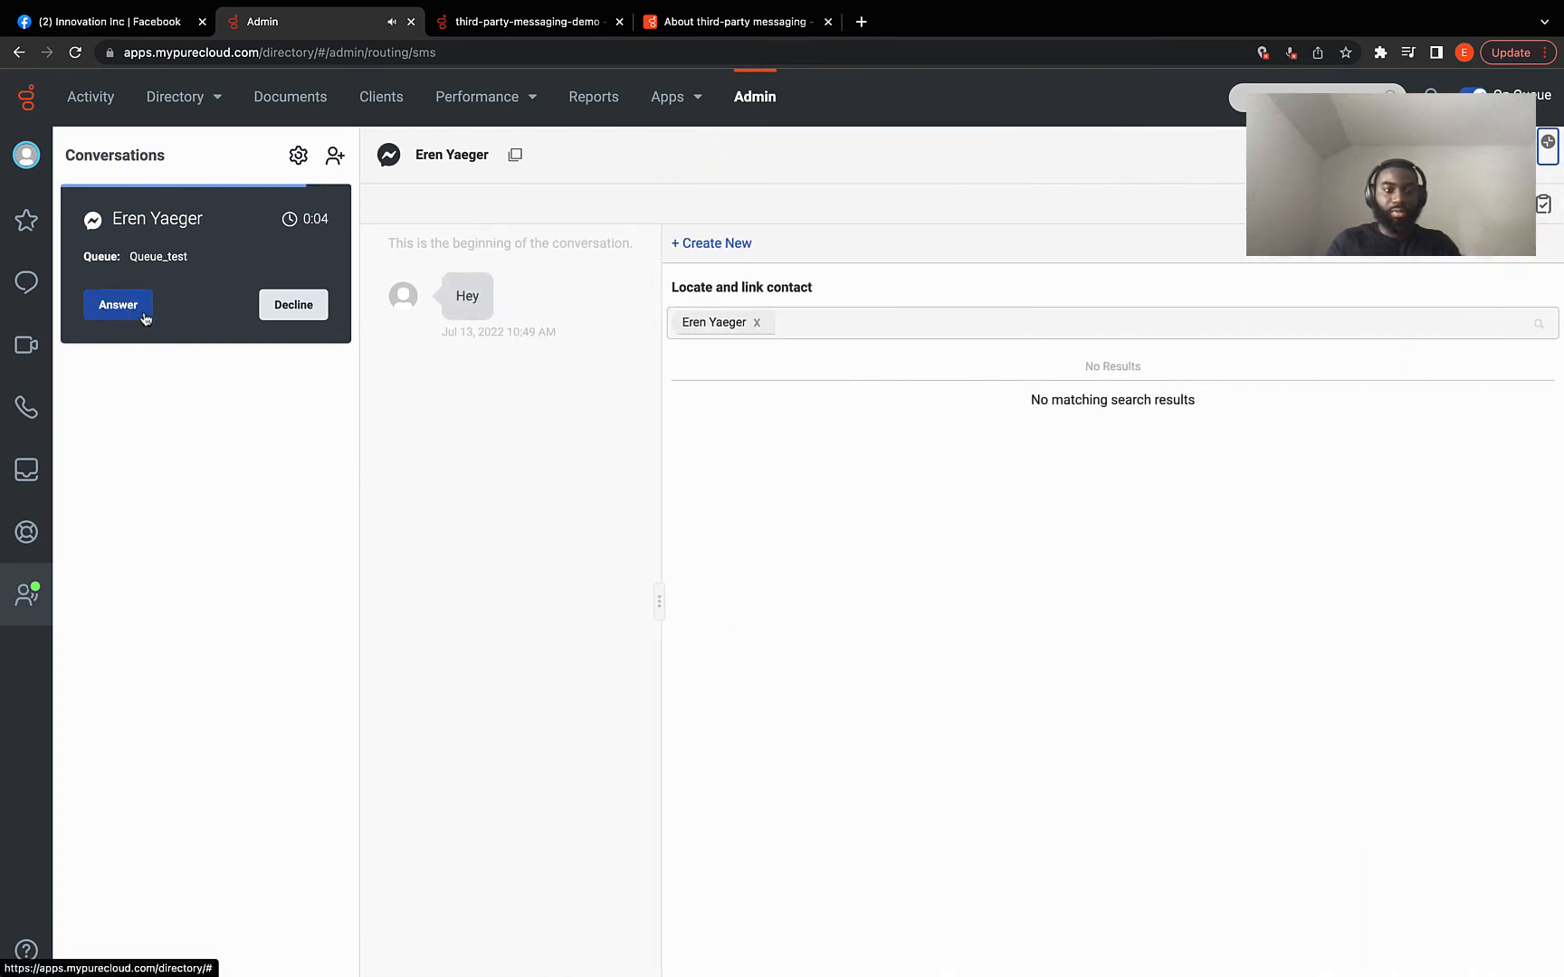
click(117, 304)
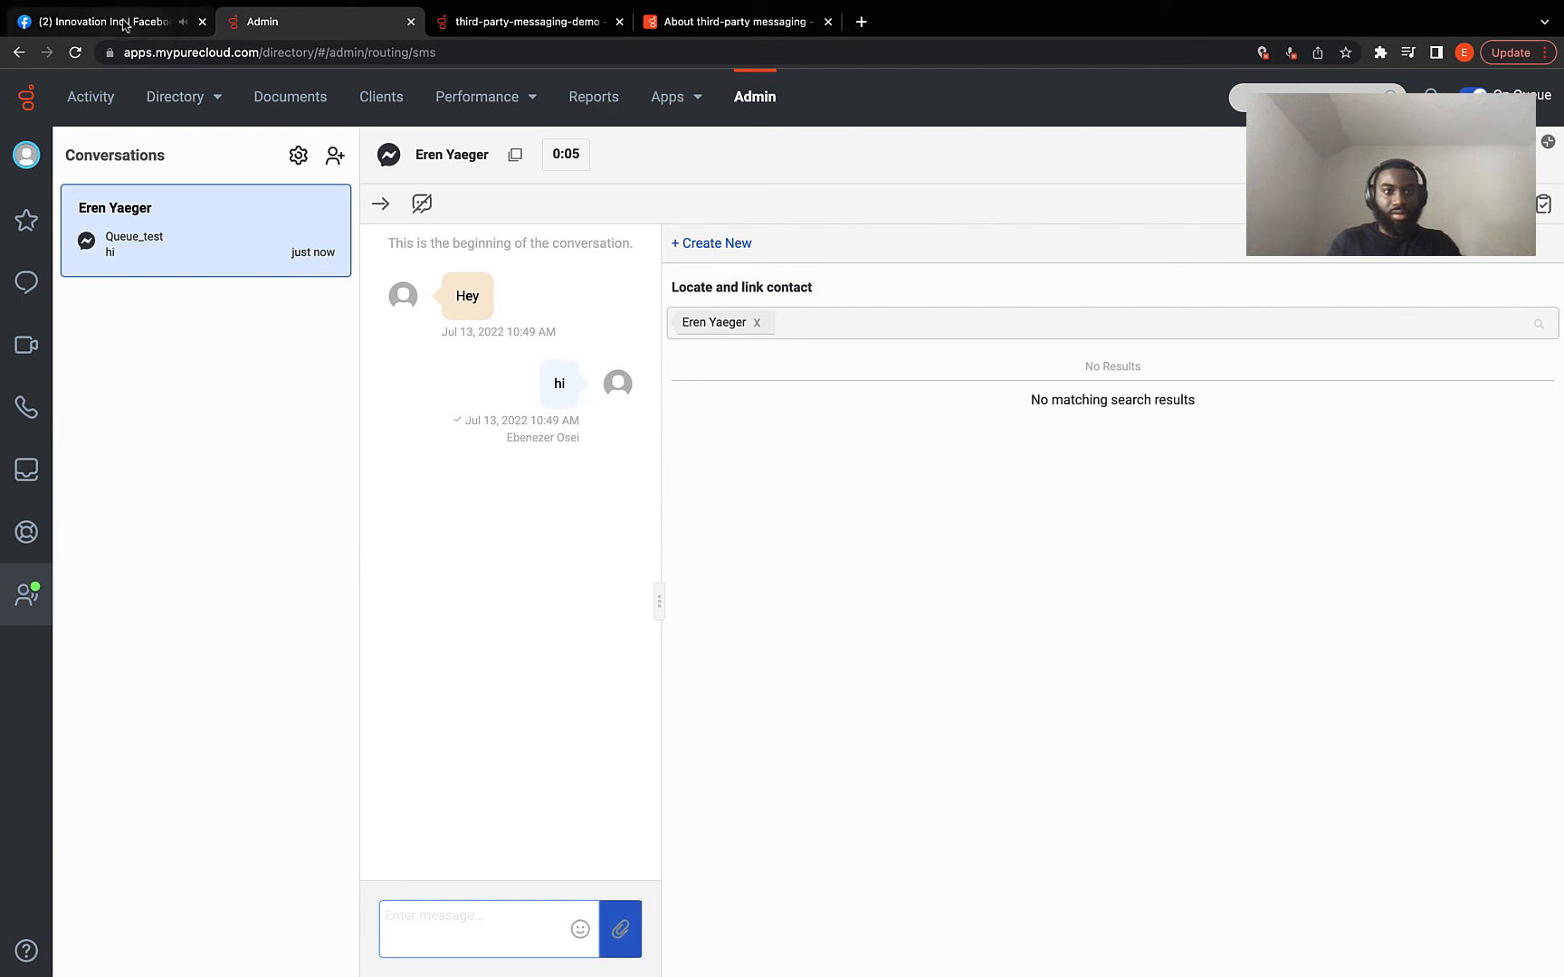
click(100, 21)
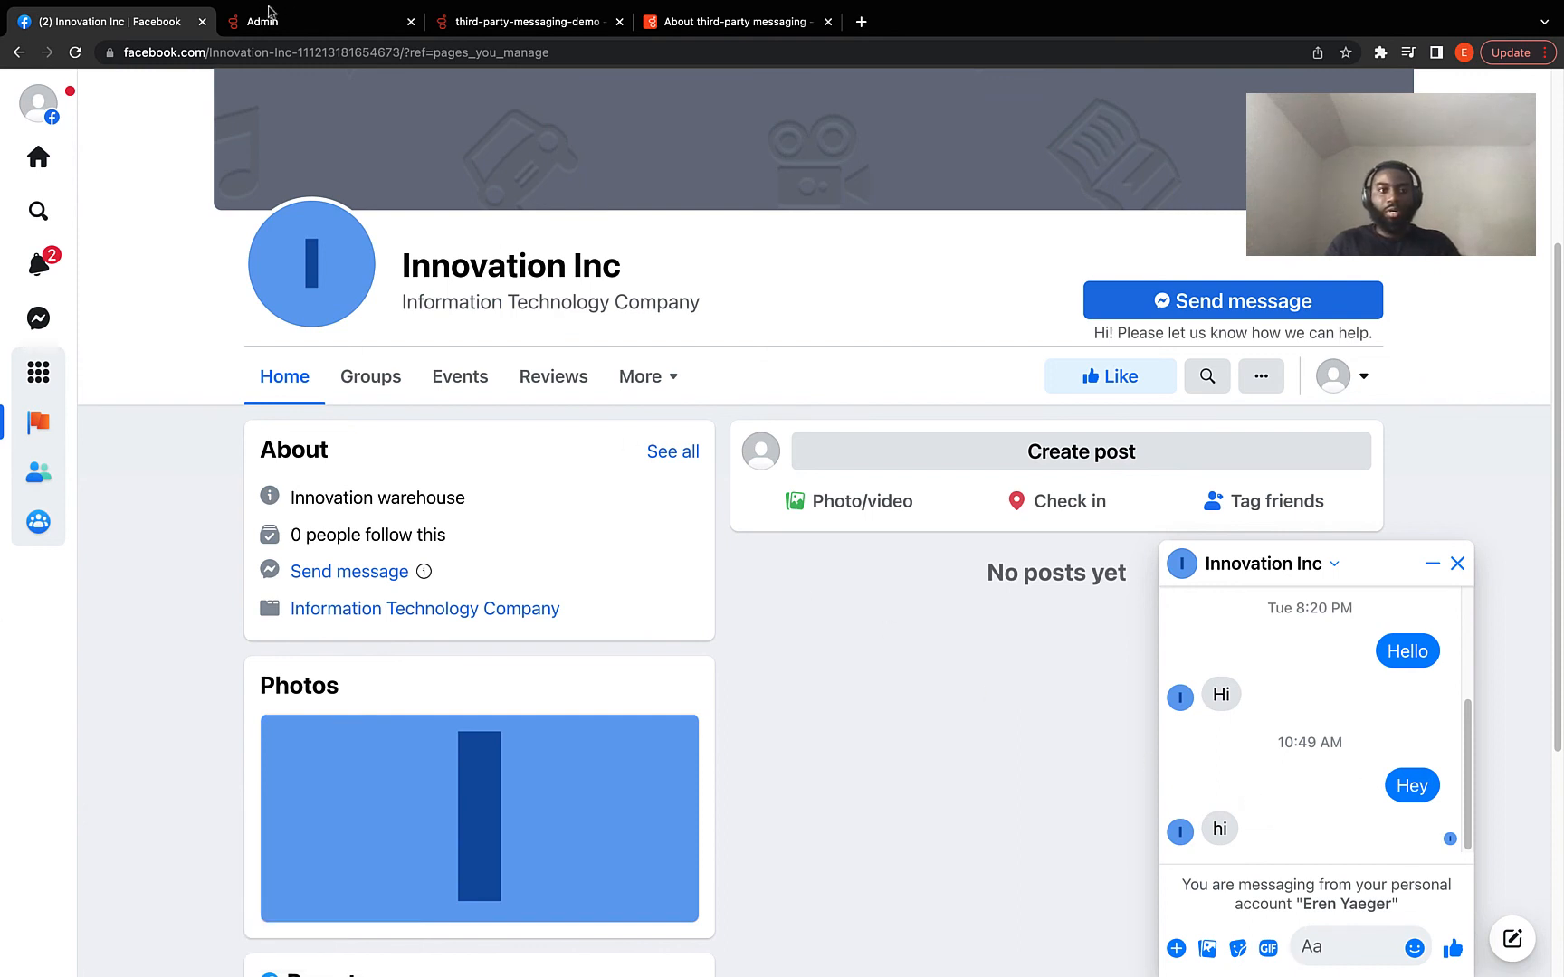
- Confirm the hi reply in the agent conversation, then return to the About third-party messaging article
click(319, 21)
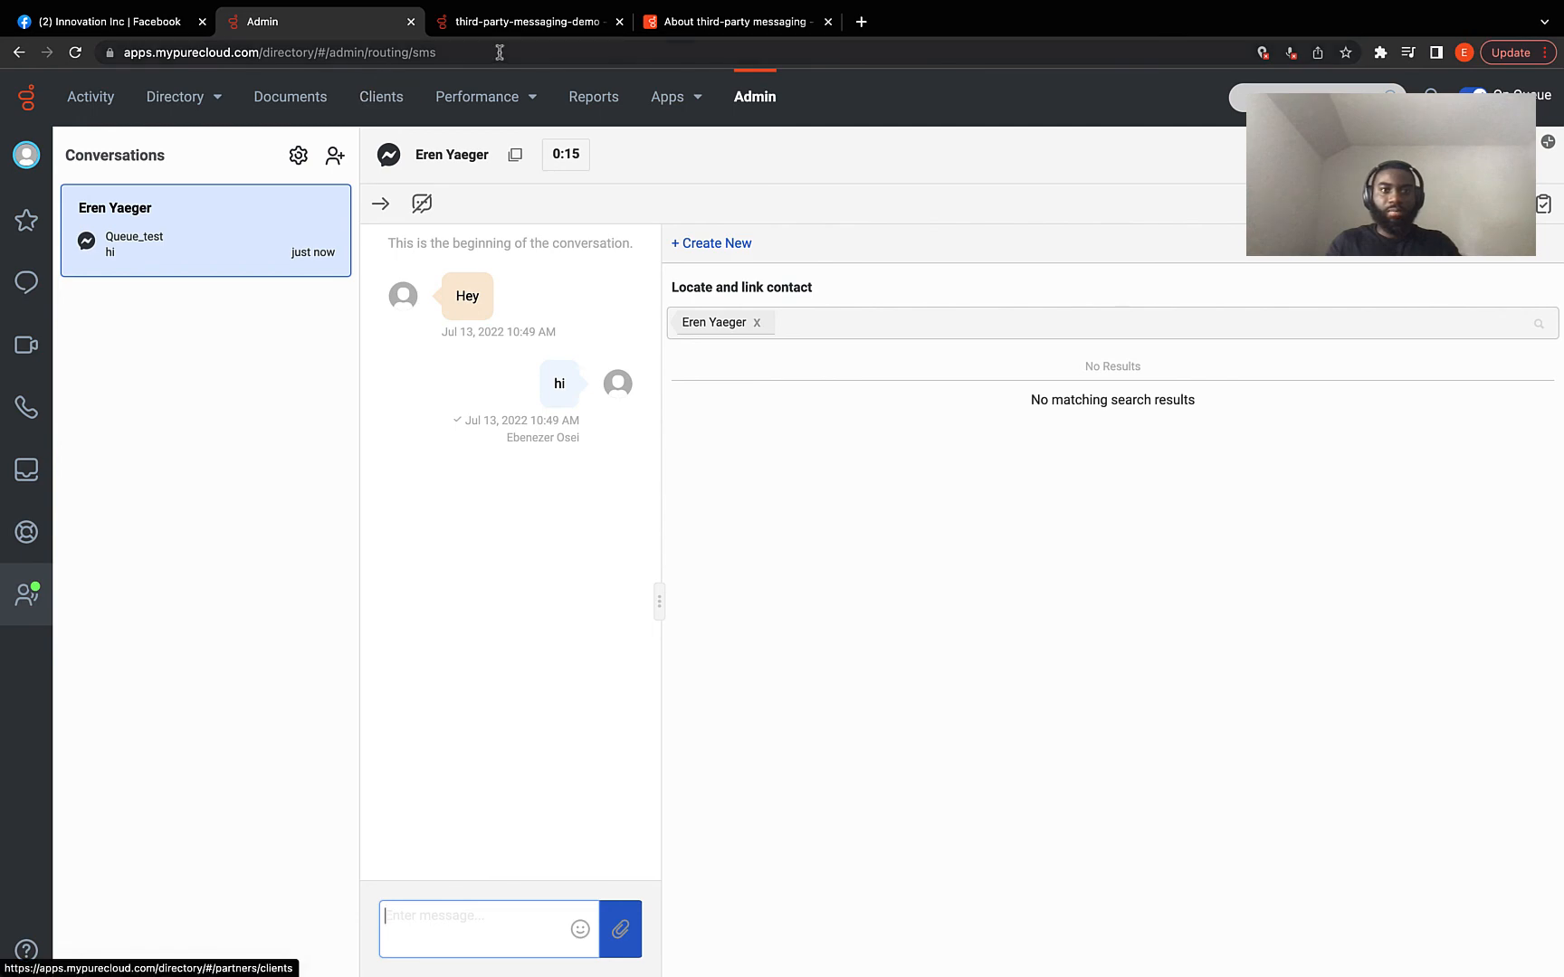
click(735, 21)
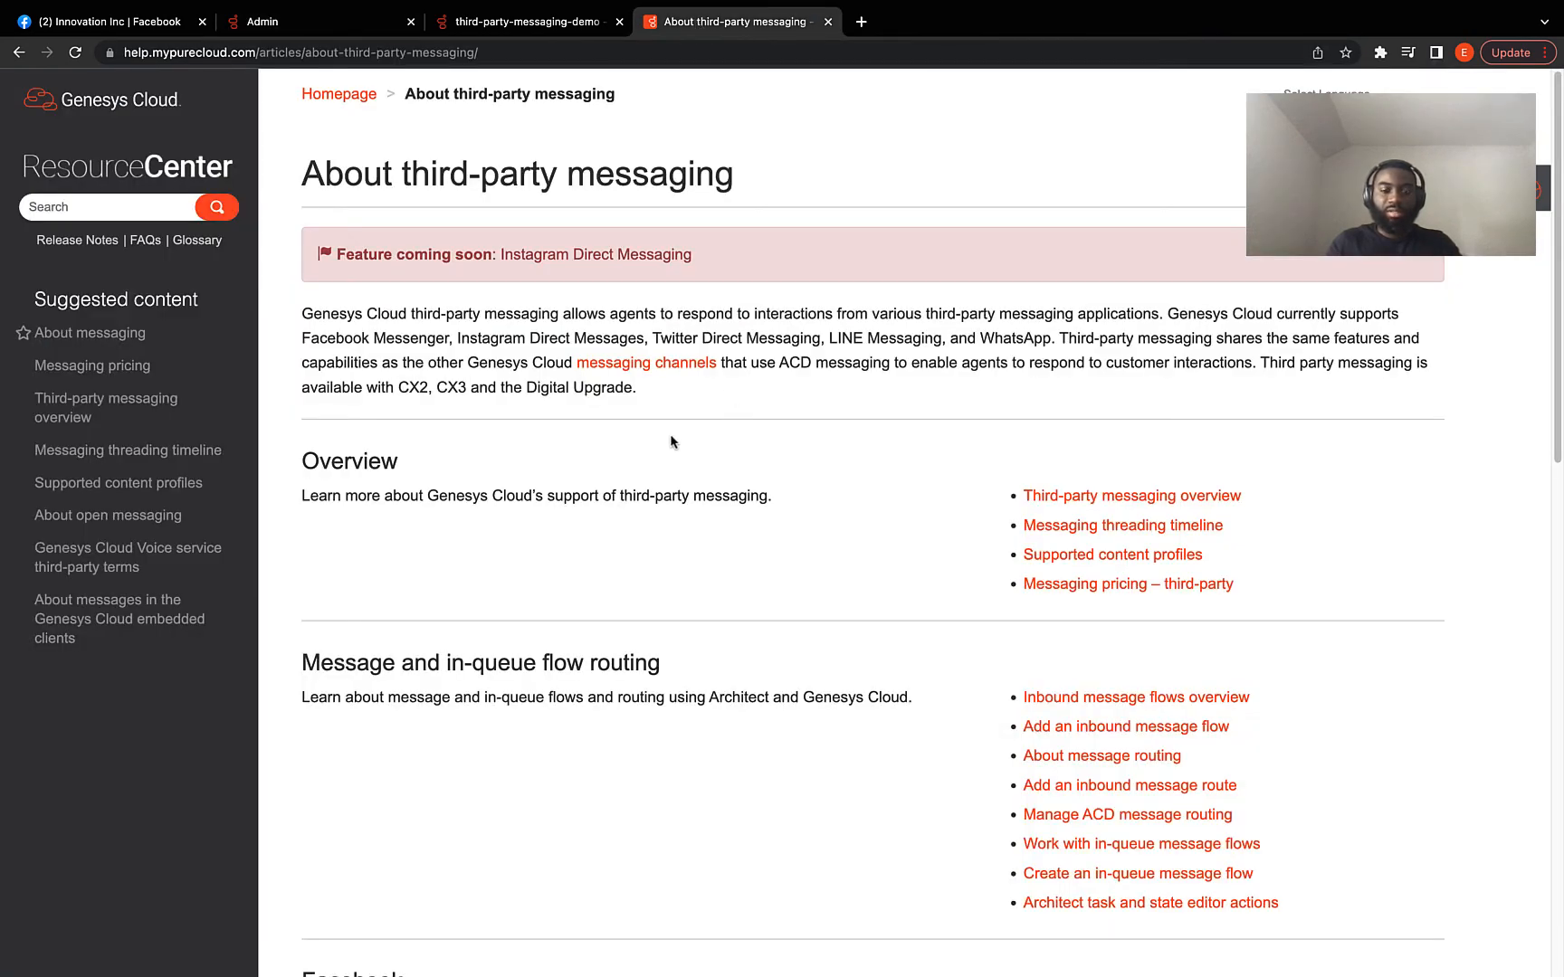
scroll(down, 3)
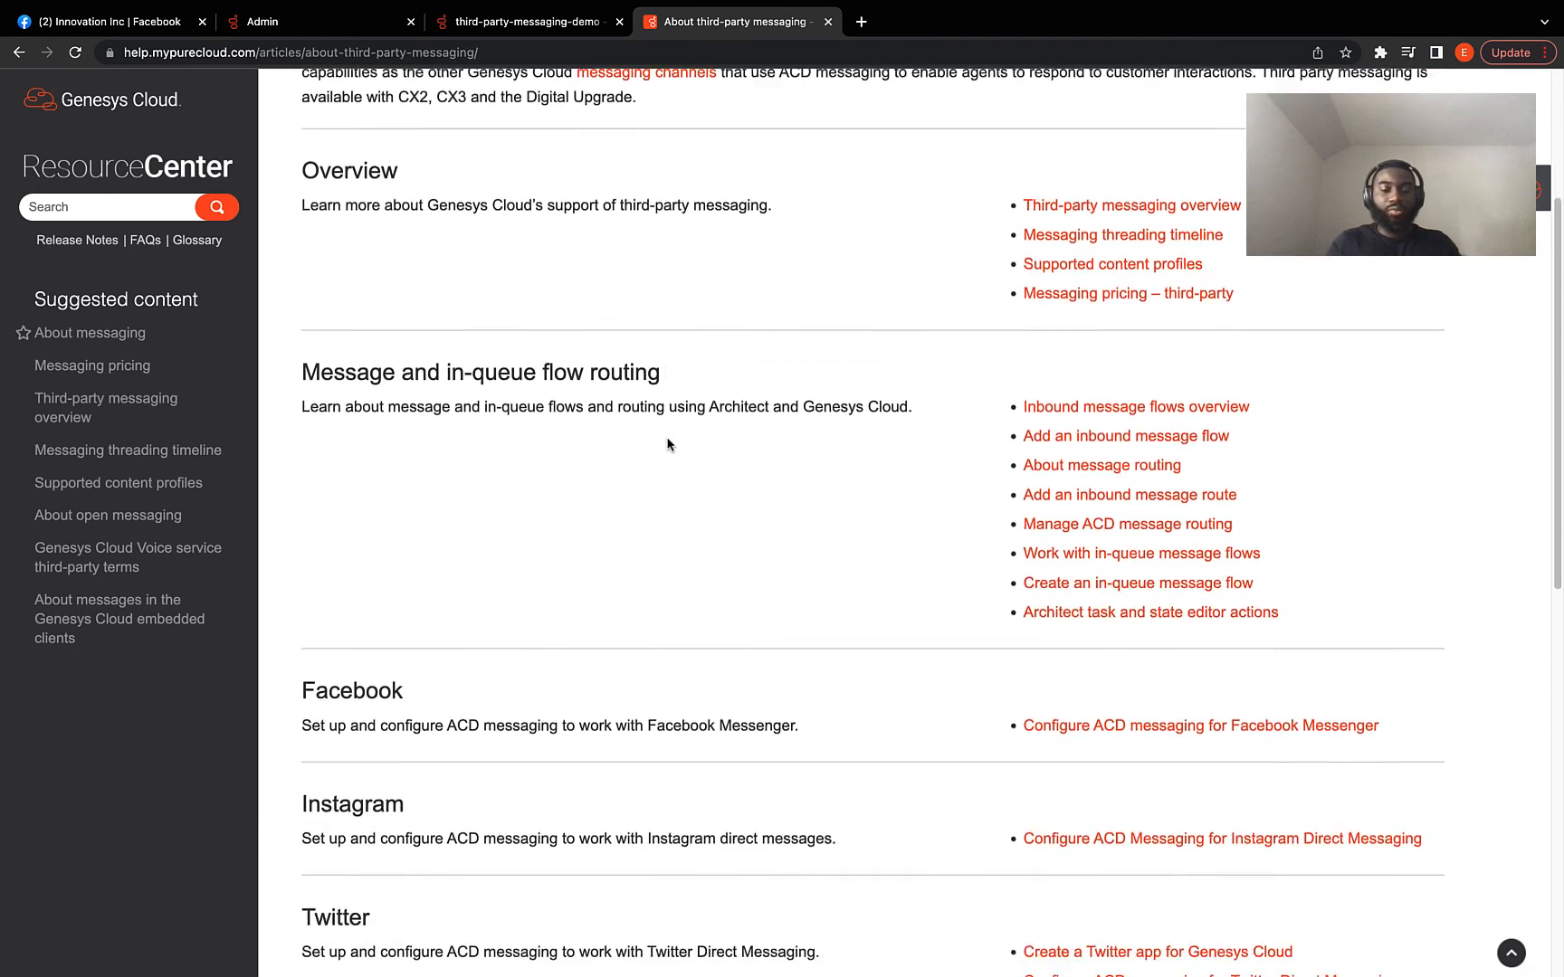
scroll(down, 3)
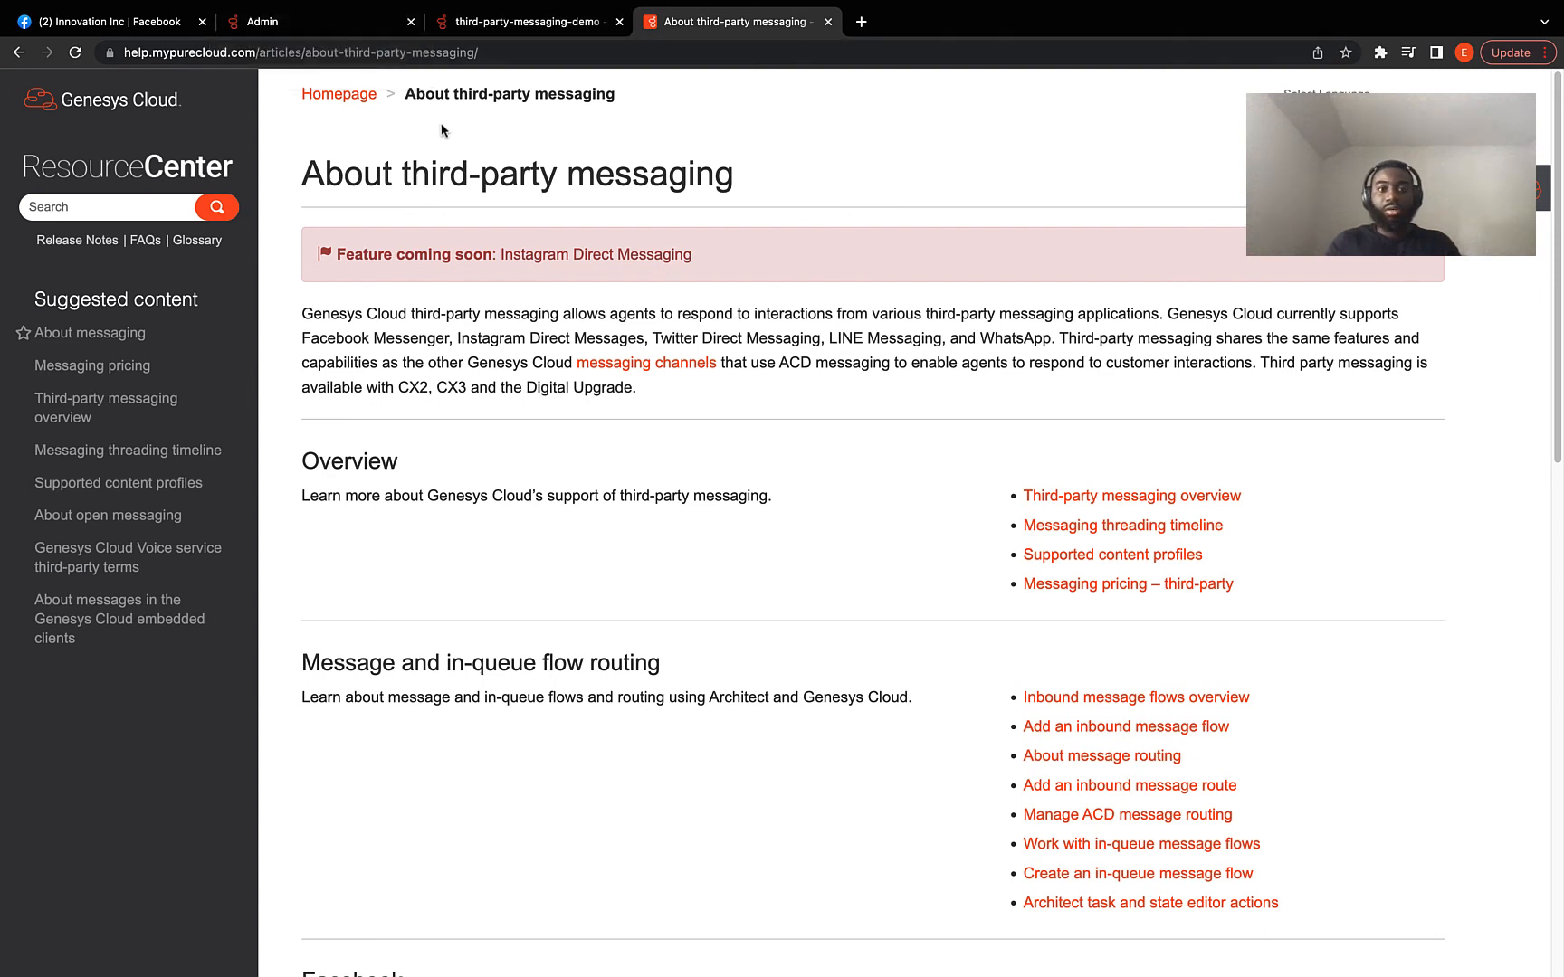
mouse_move(456, 129)
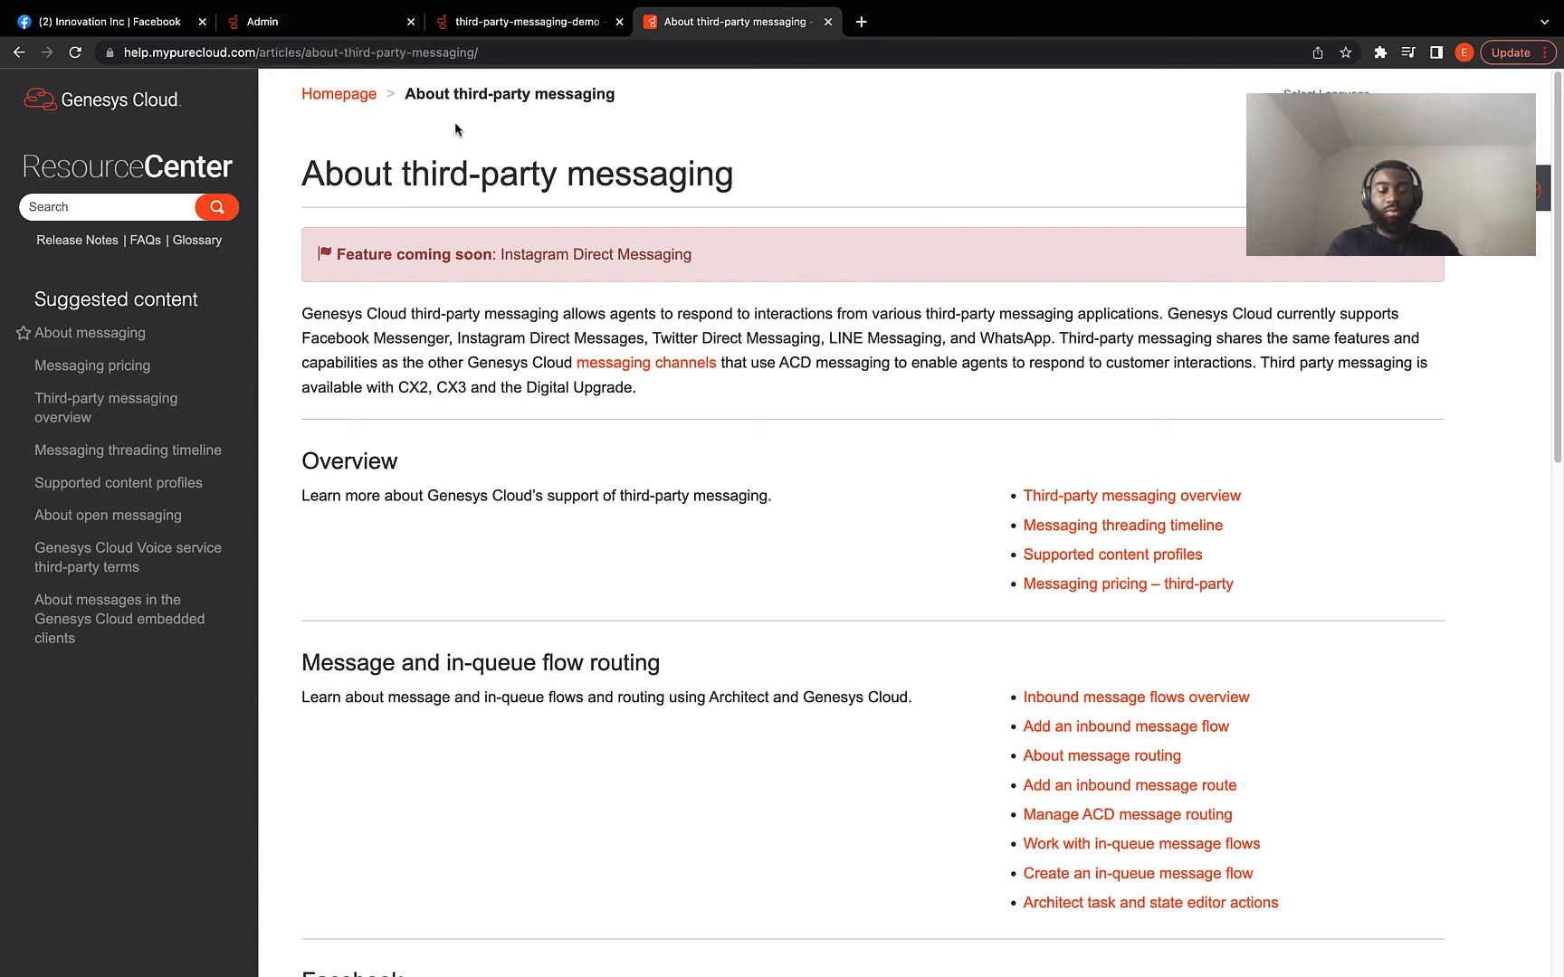
mouse_move(531, 126)
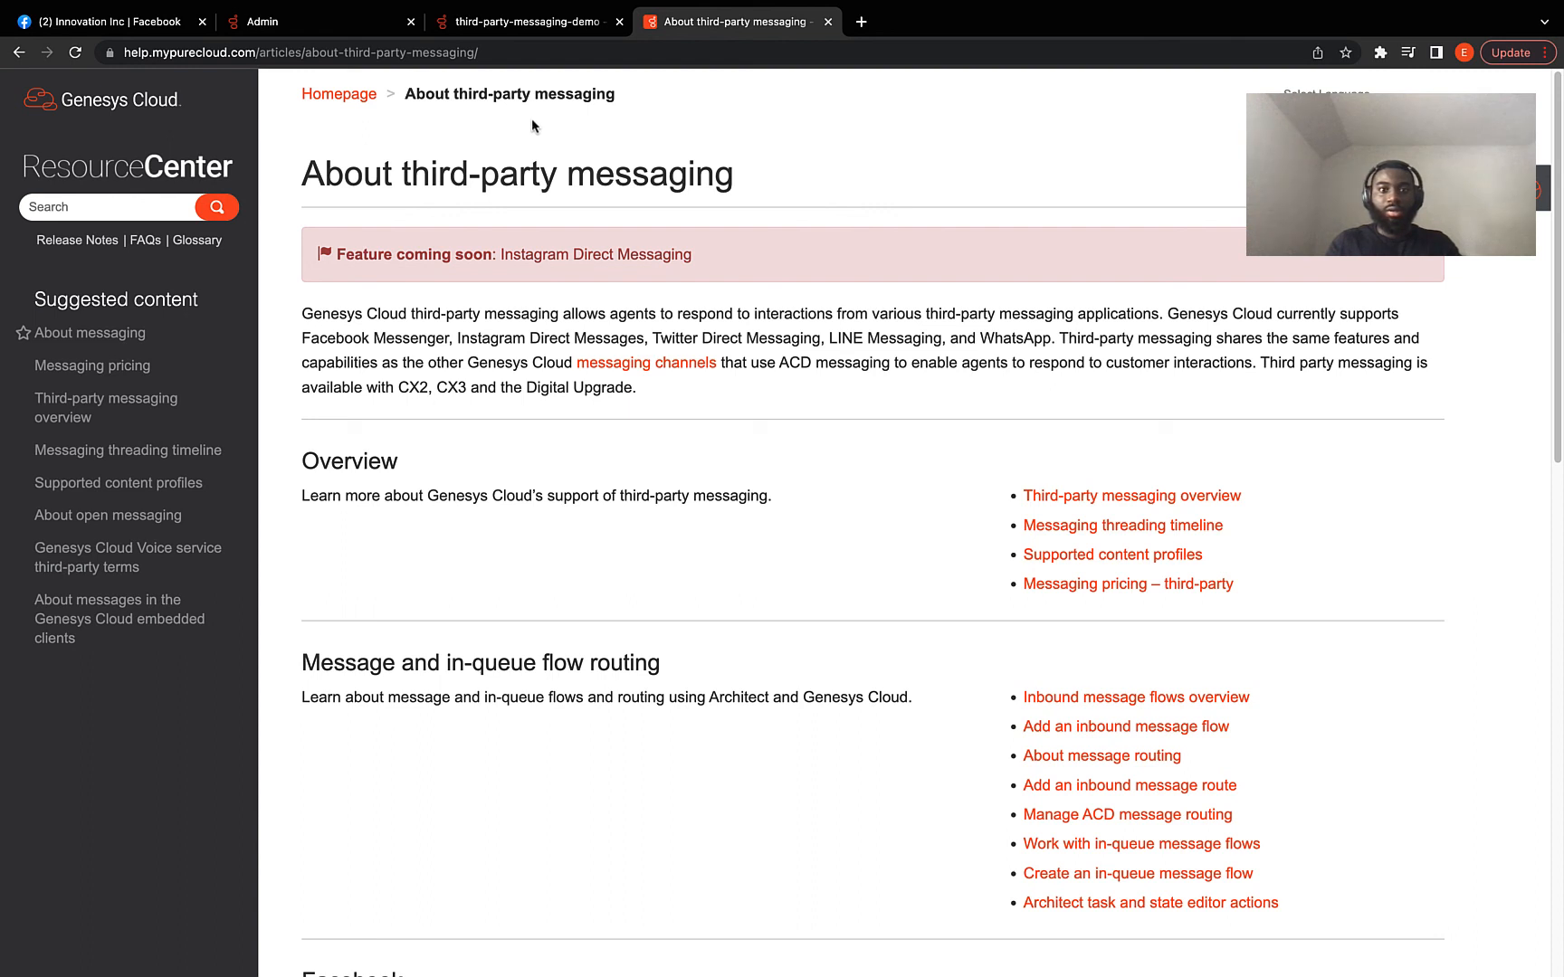